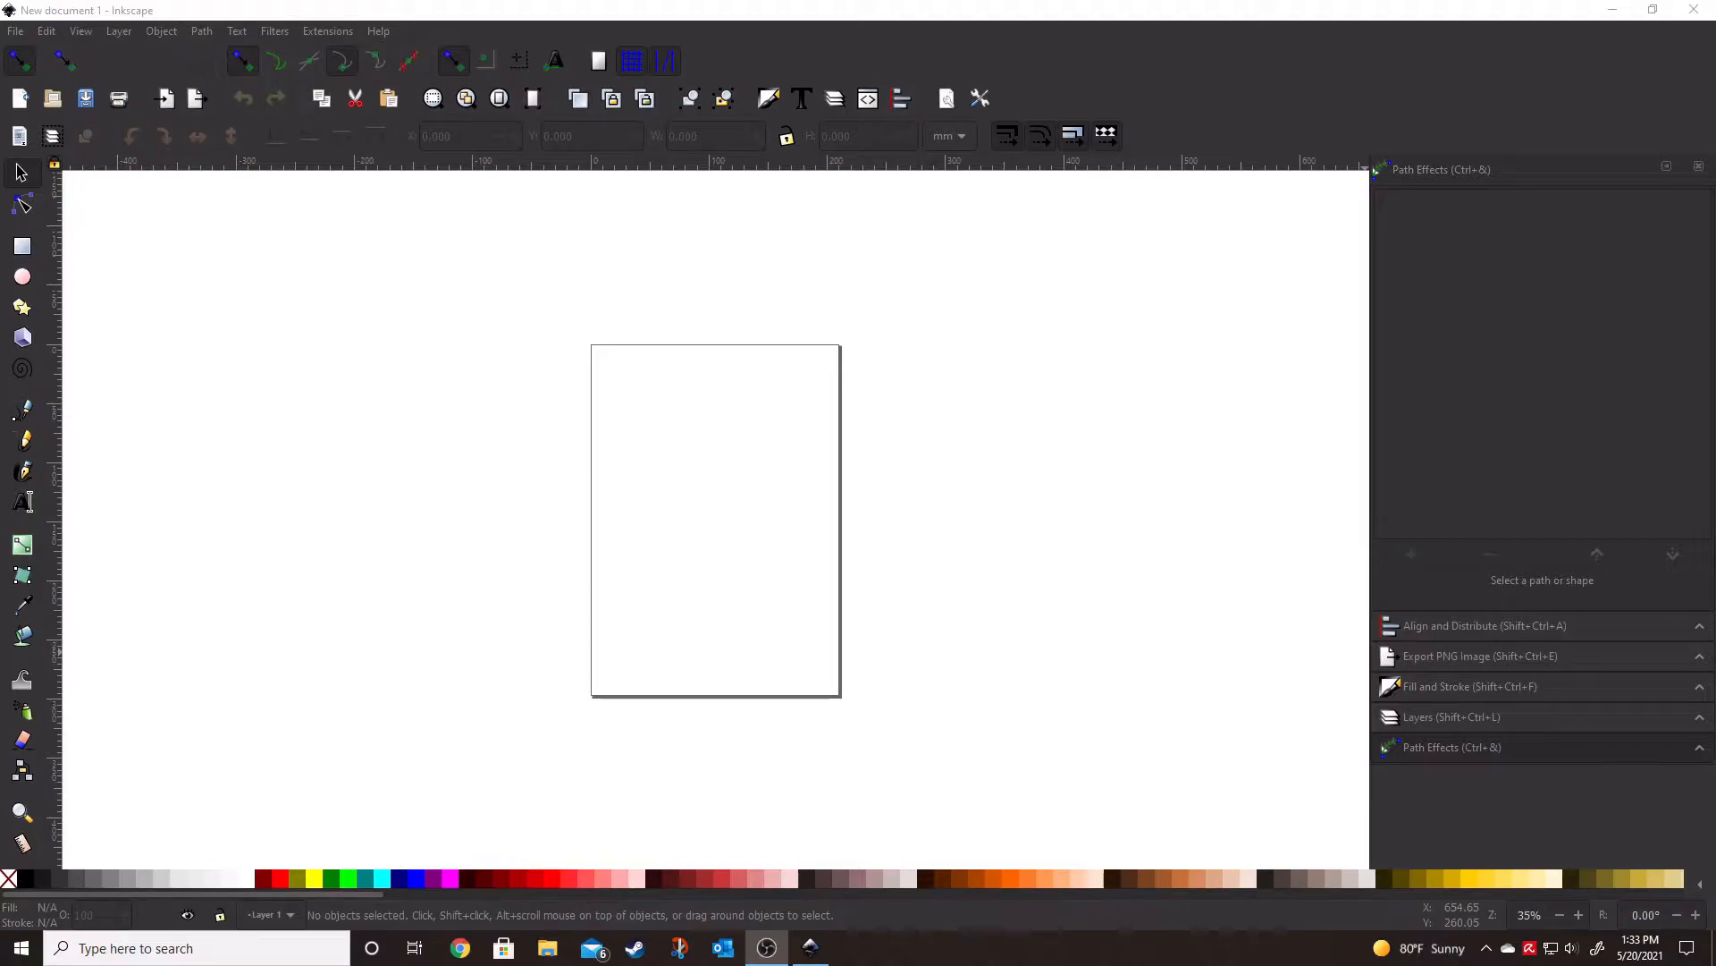
mouse_move(646, 310)
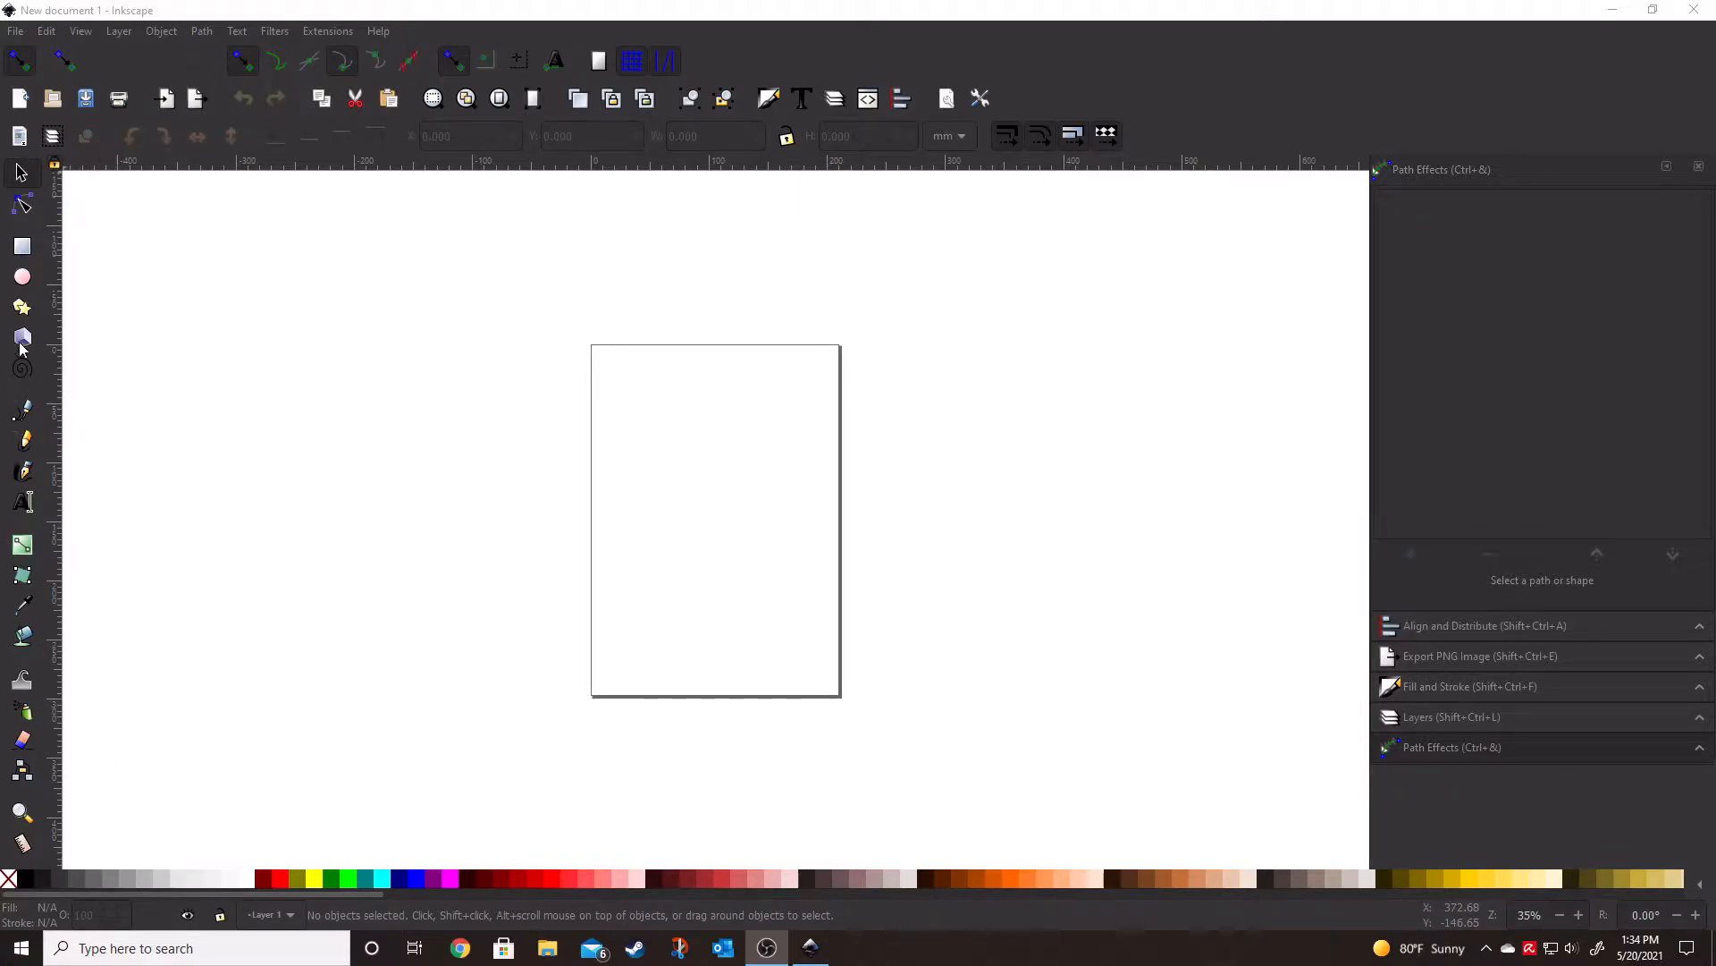
mouse_move(379, 426)
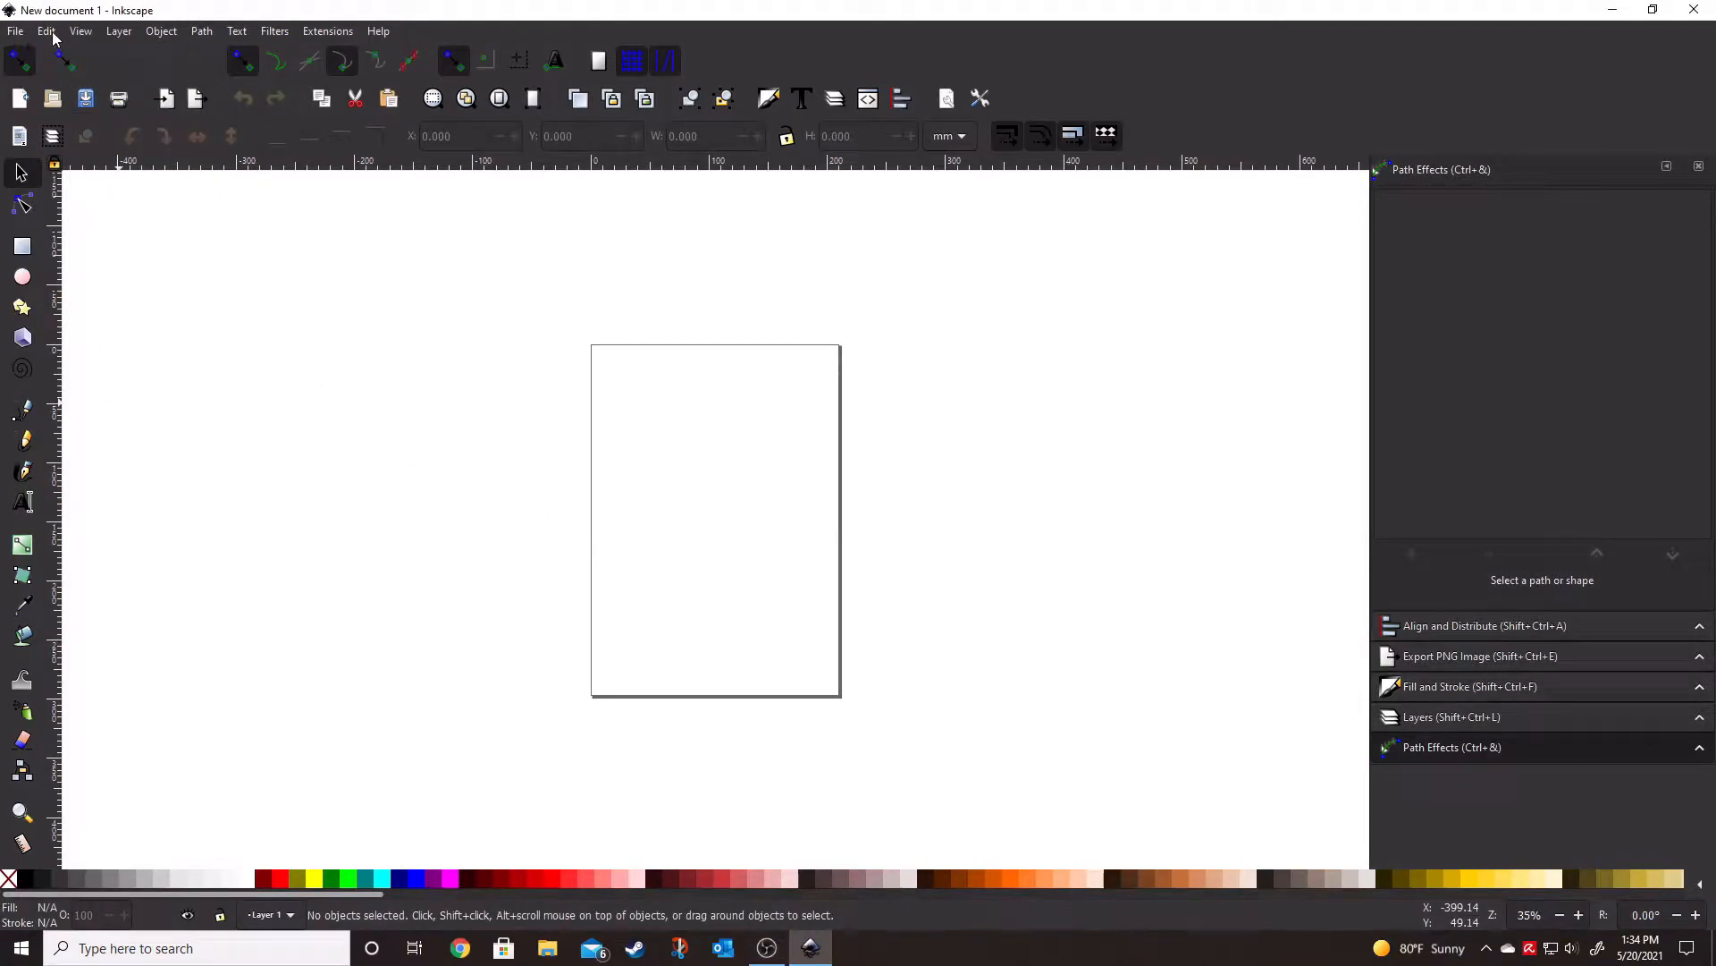
Reach the Interface > Theme page of Preferences from the Edit menu
click(47, 30)
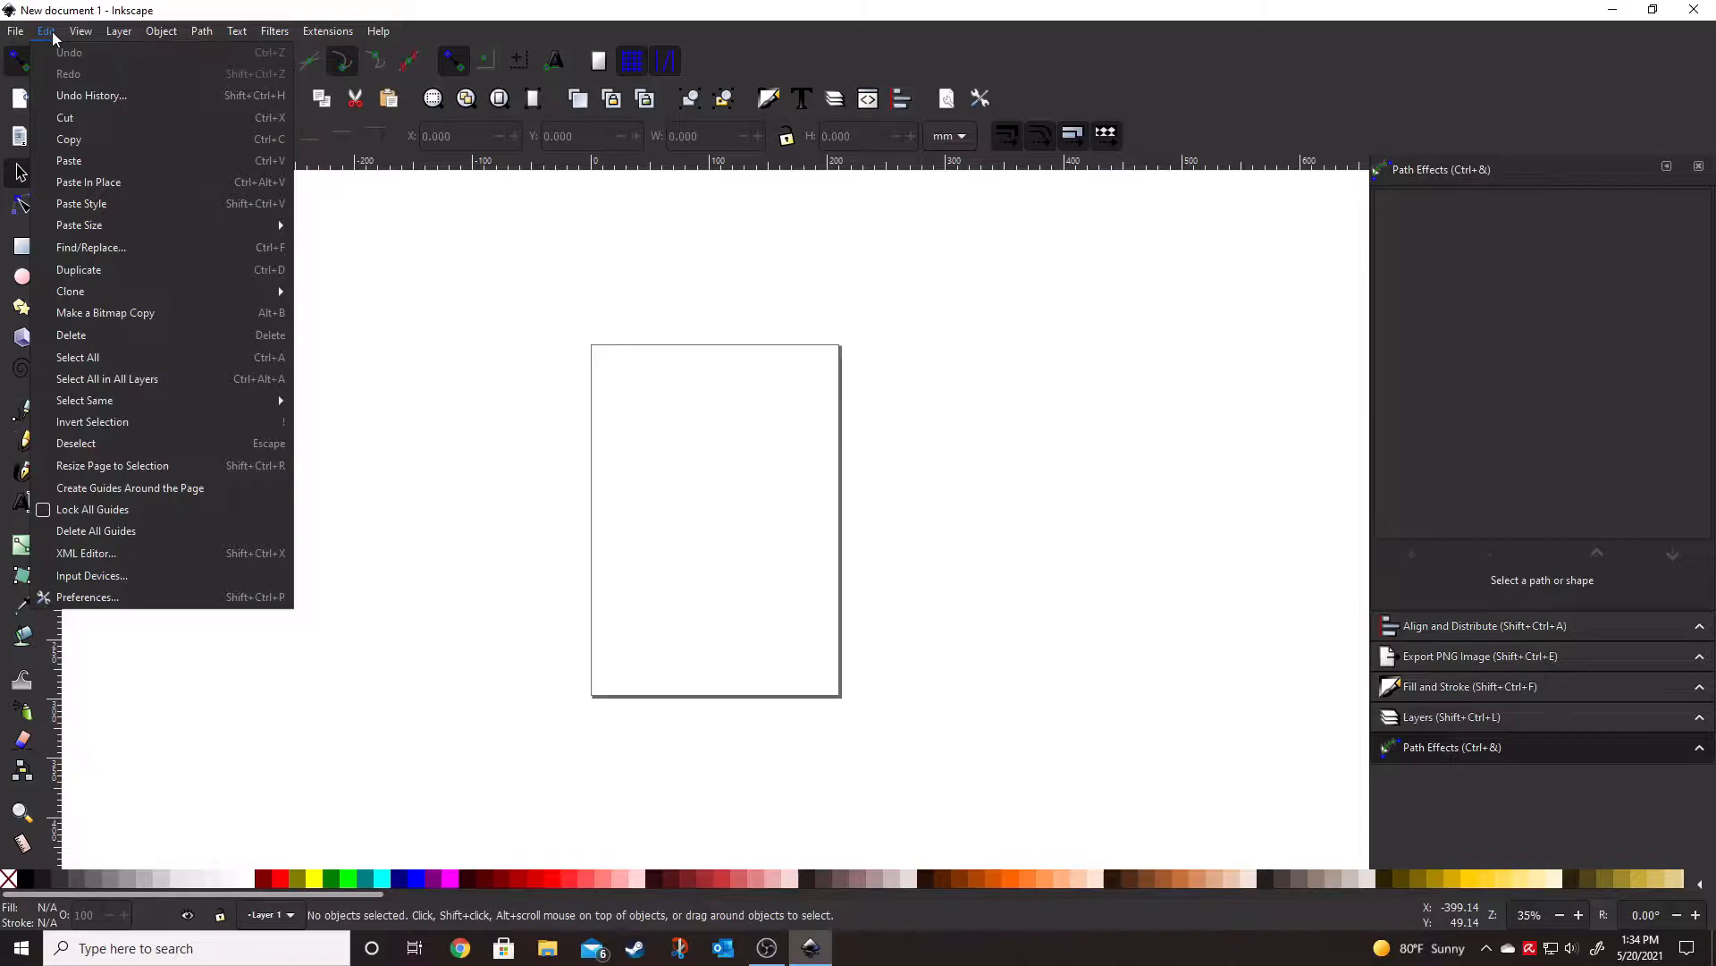
mouse_move(85, 597)
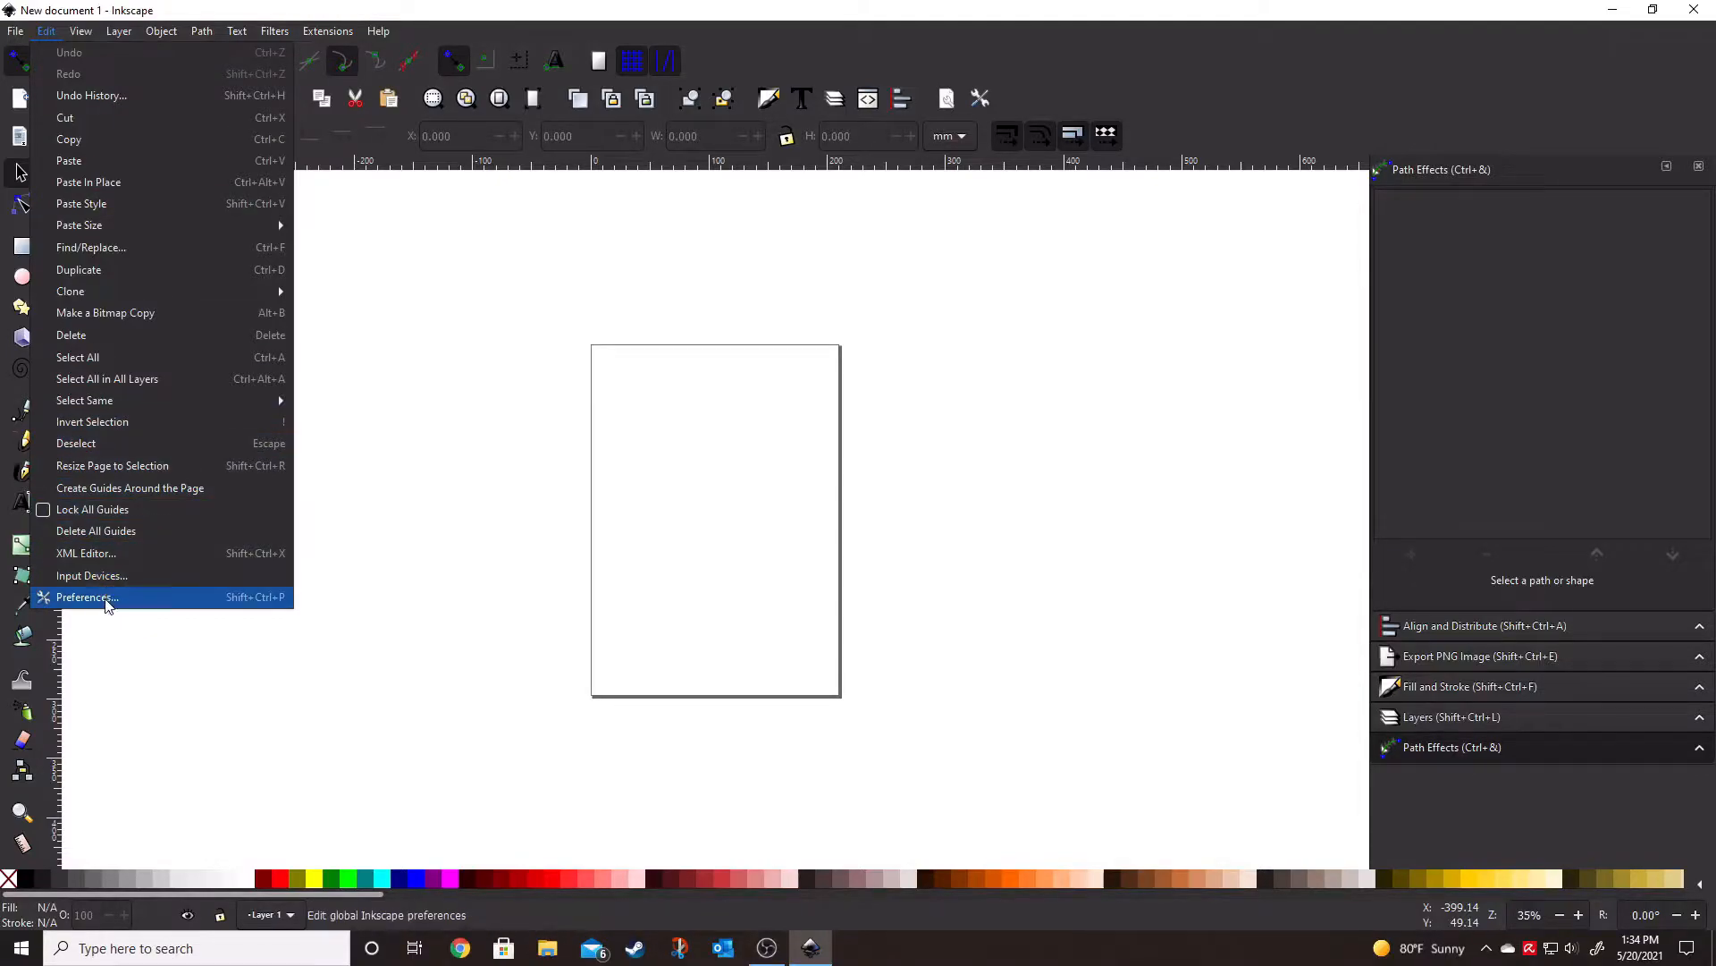
click(86, 597)
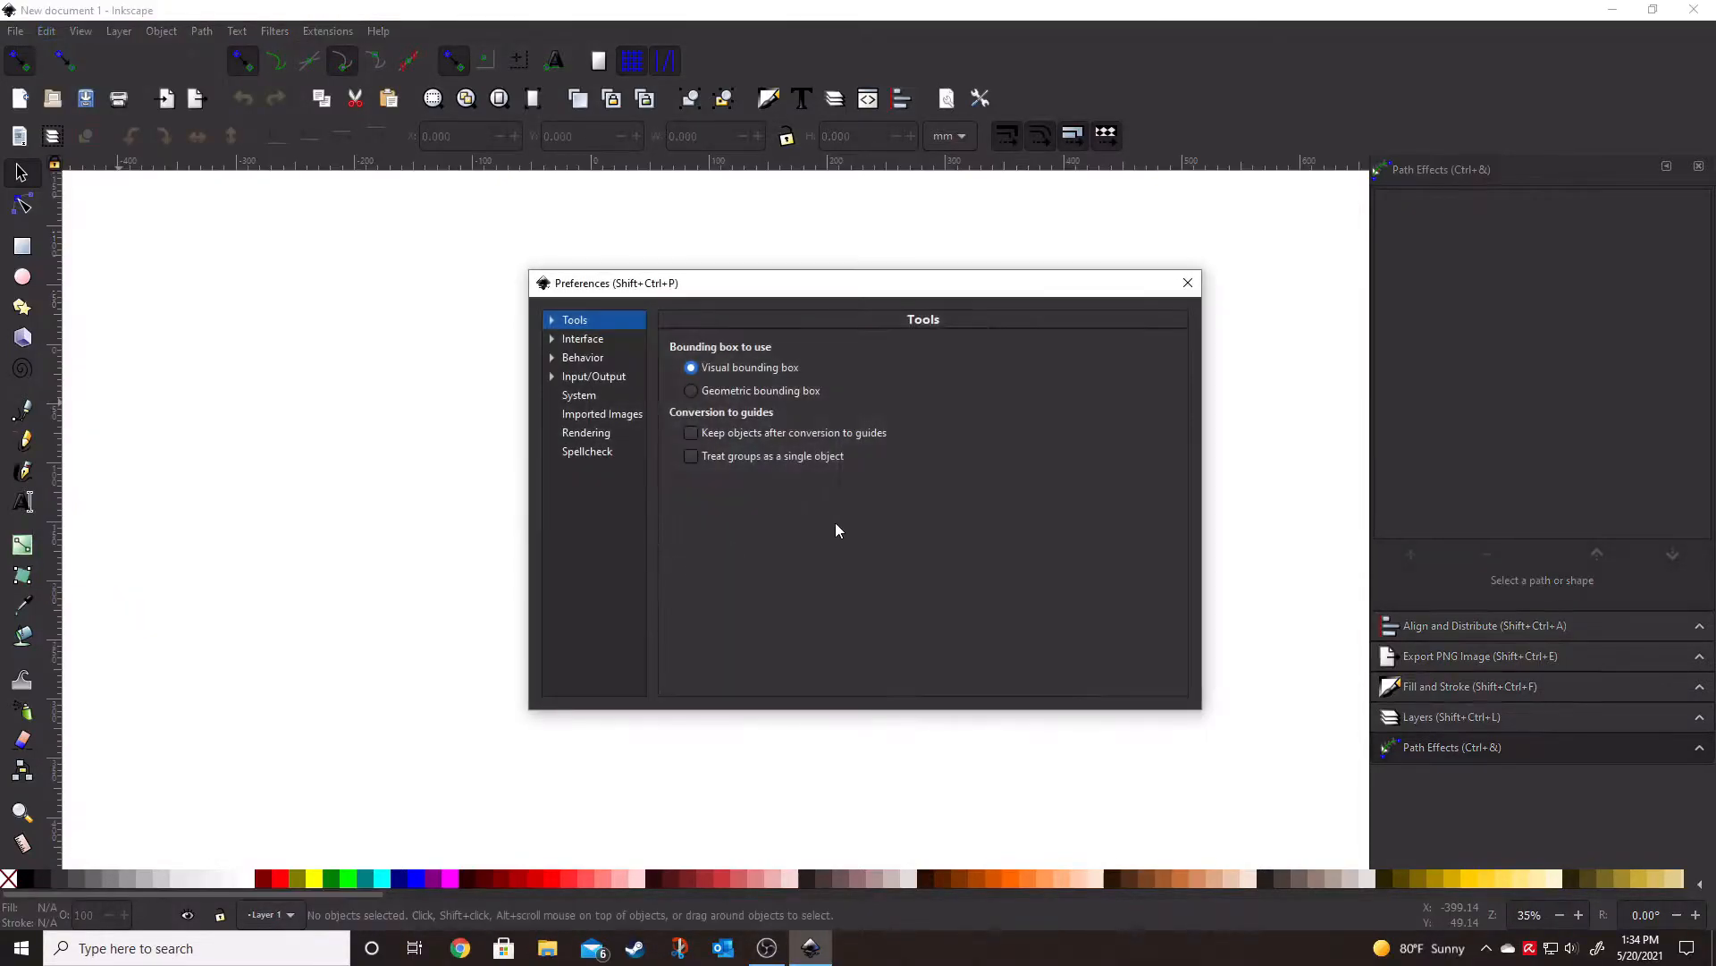
click(583, 338)
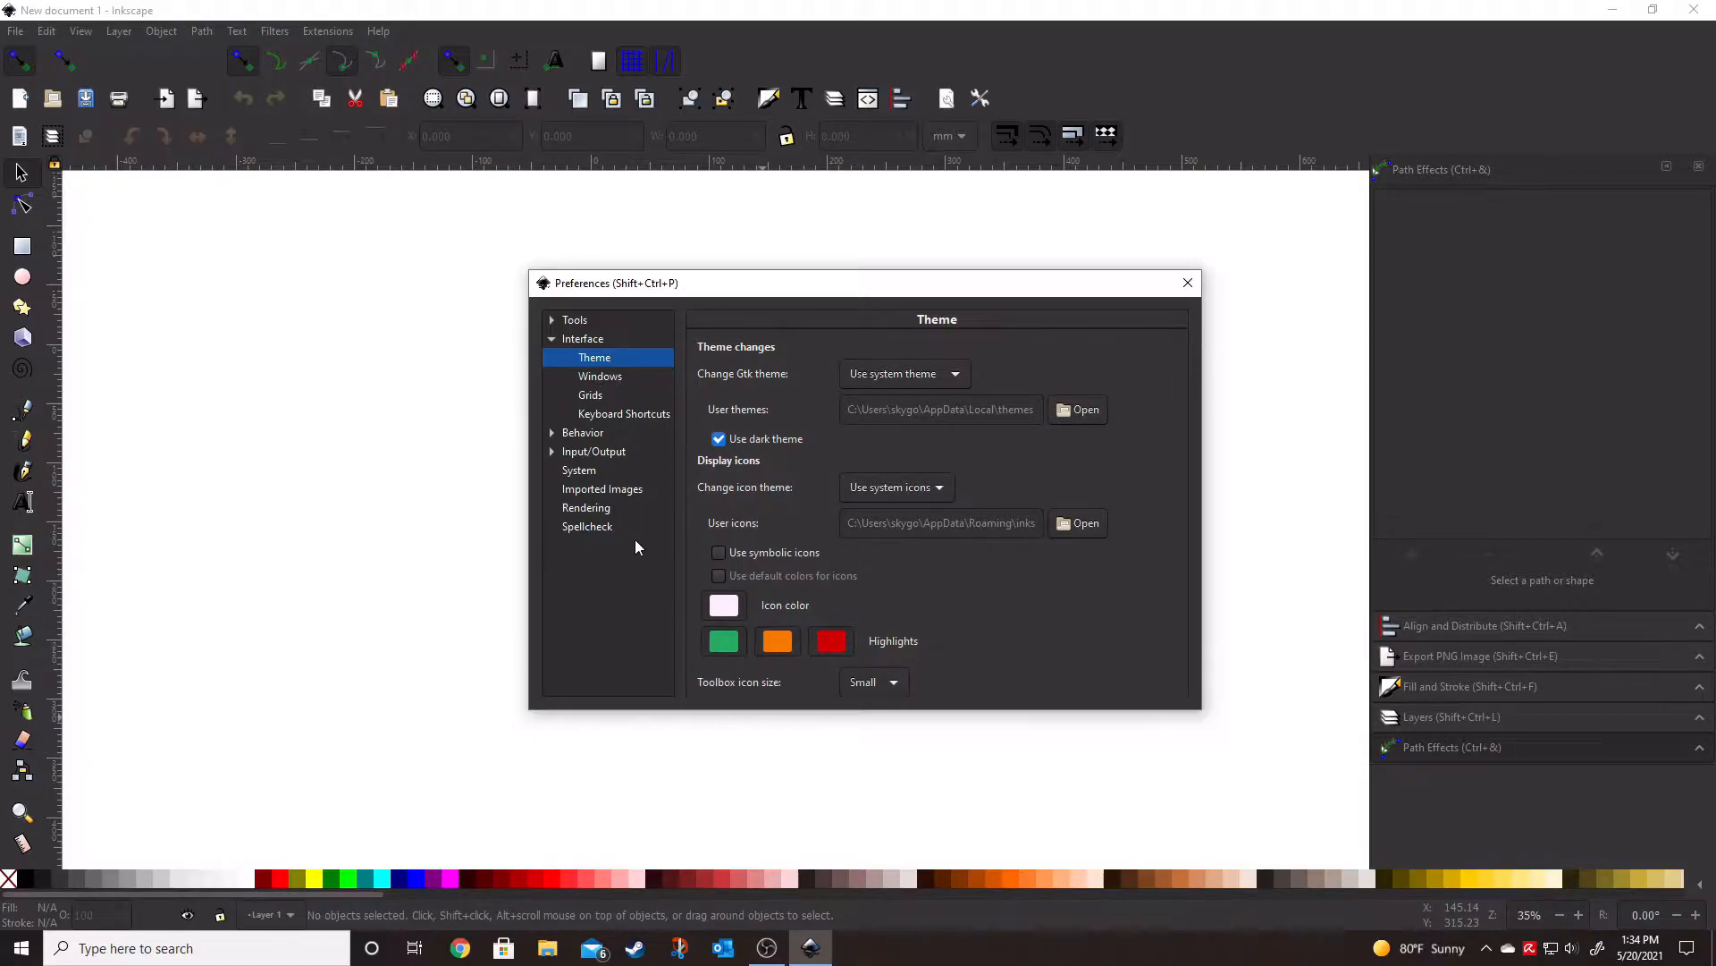
mouse_move(624, 558)
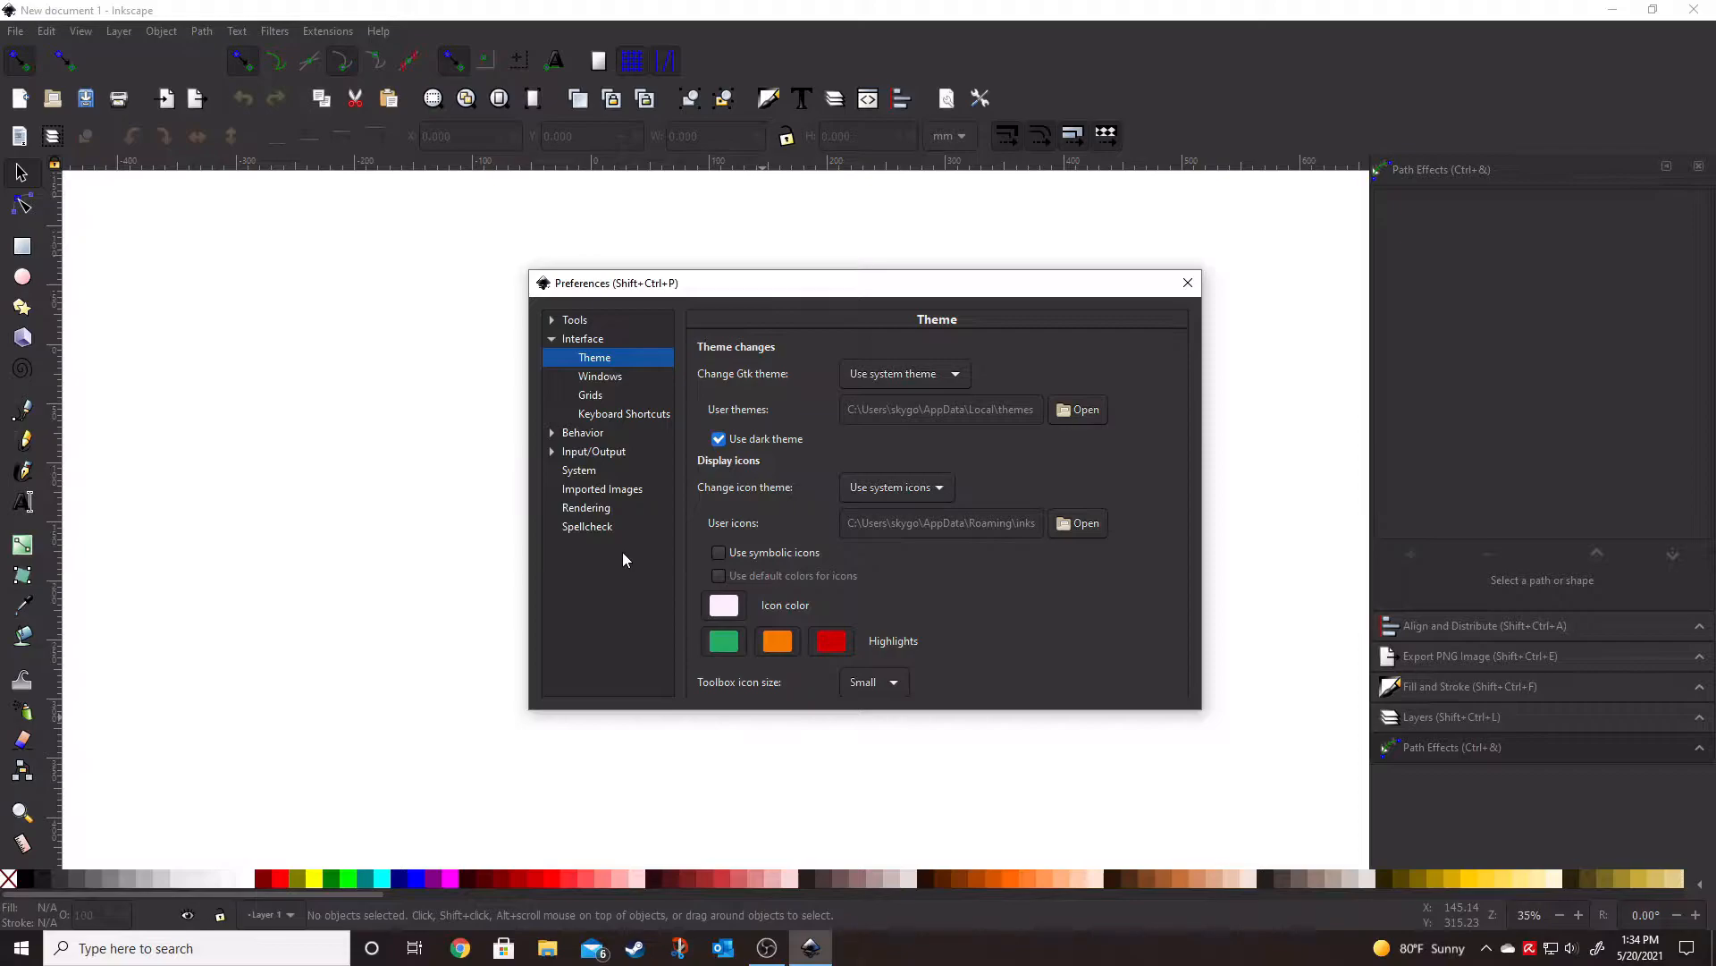
mouse_move(643, 601)
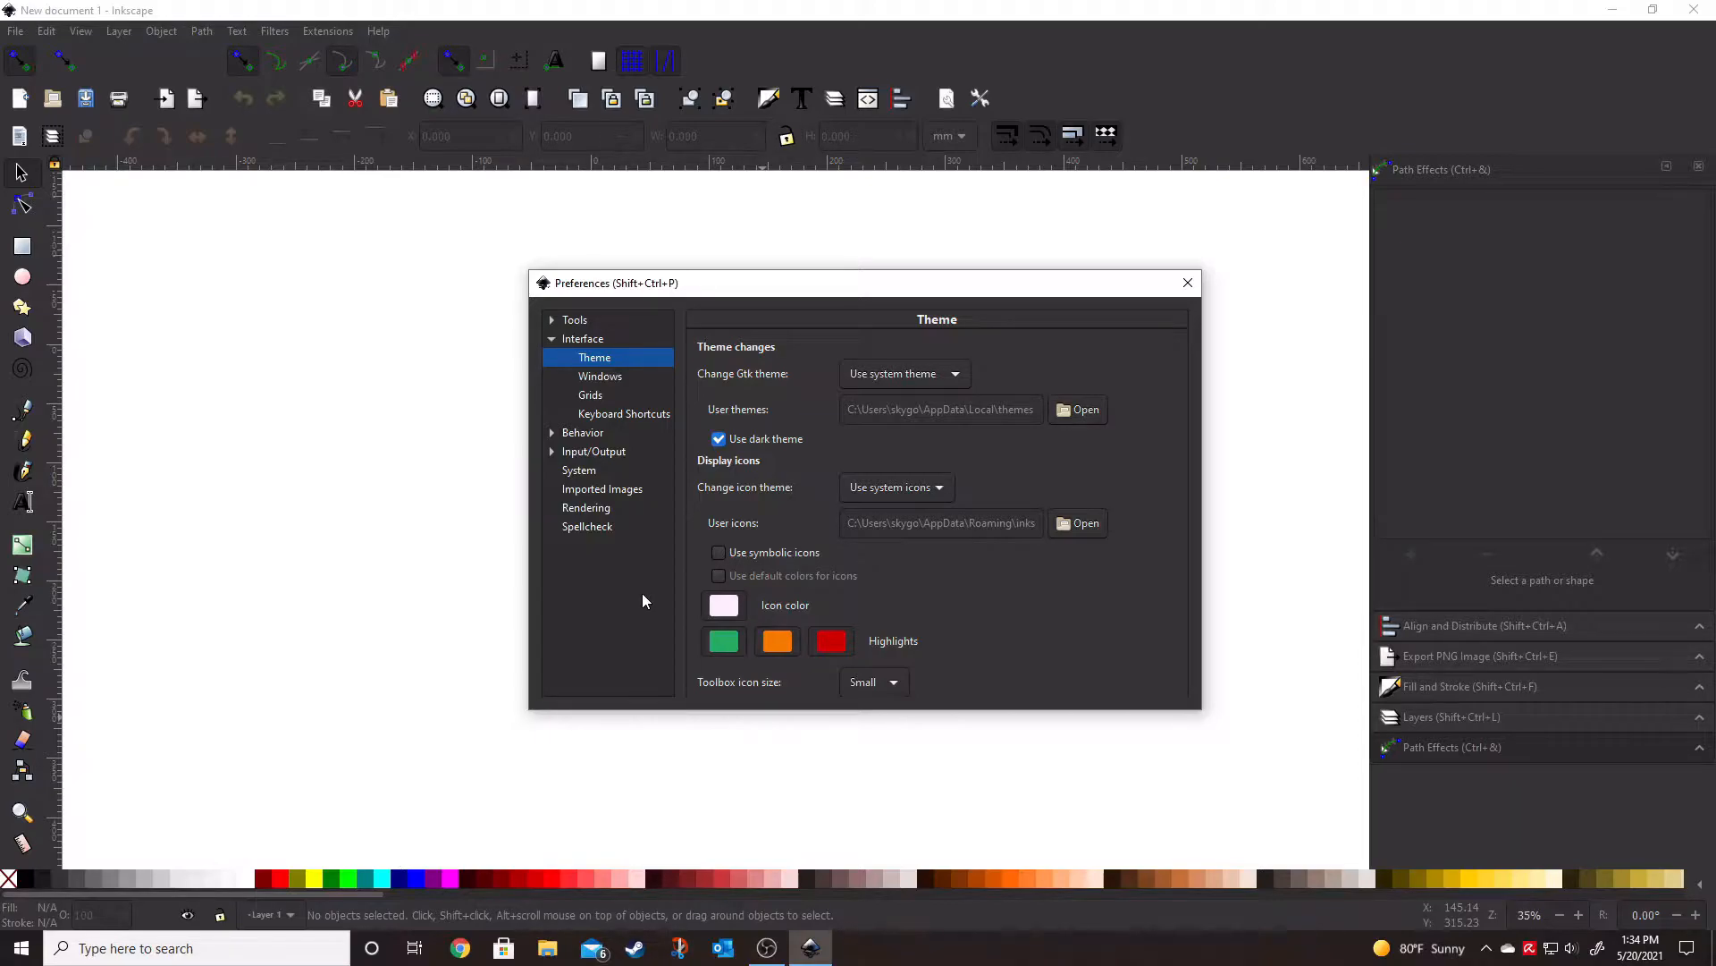
mouse_move(647, 577)
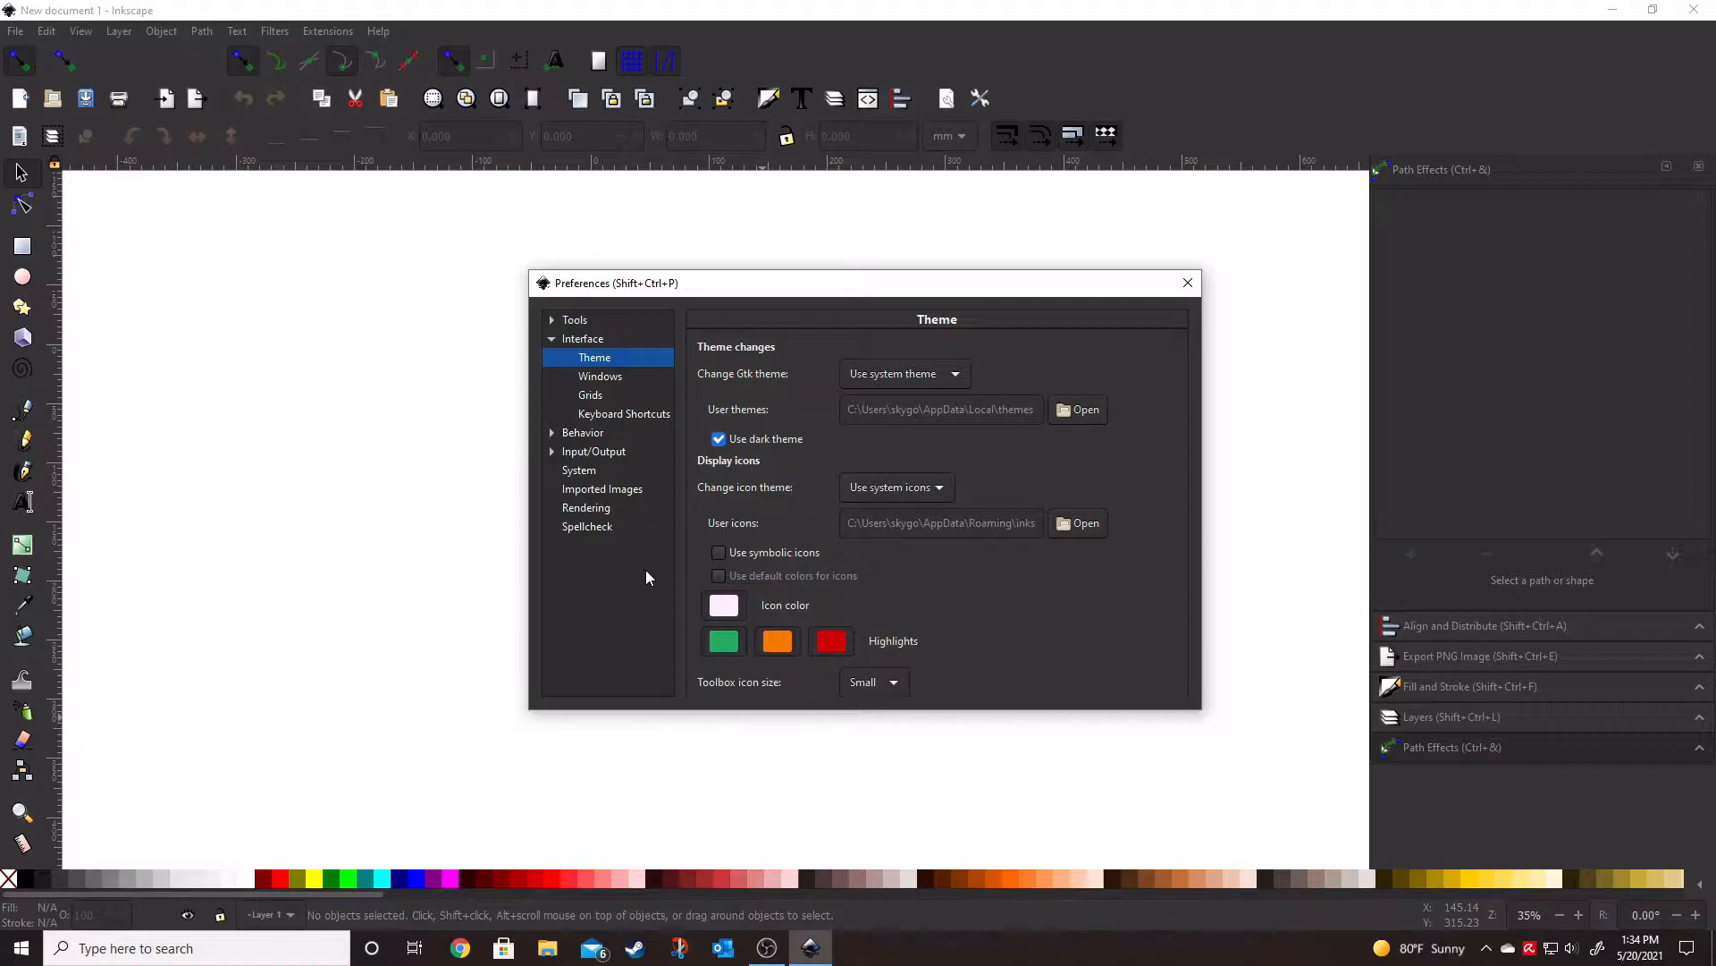
mouse_move(574, 411)
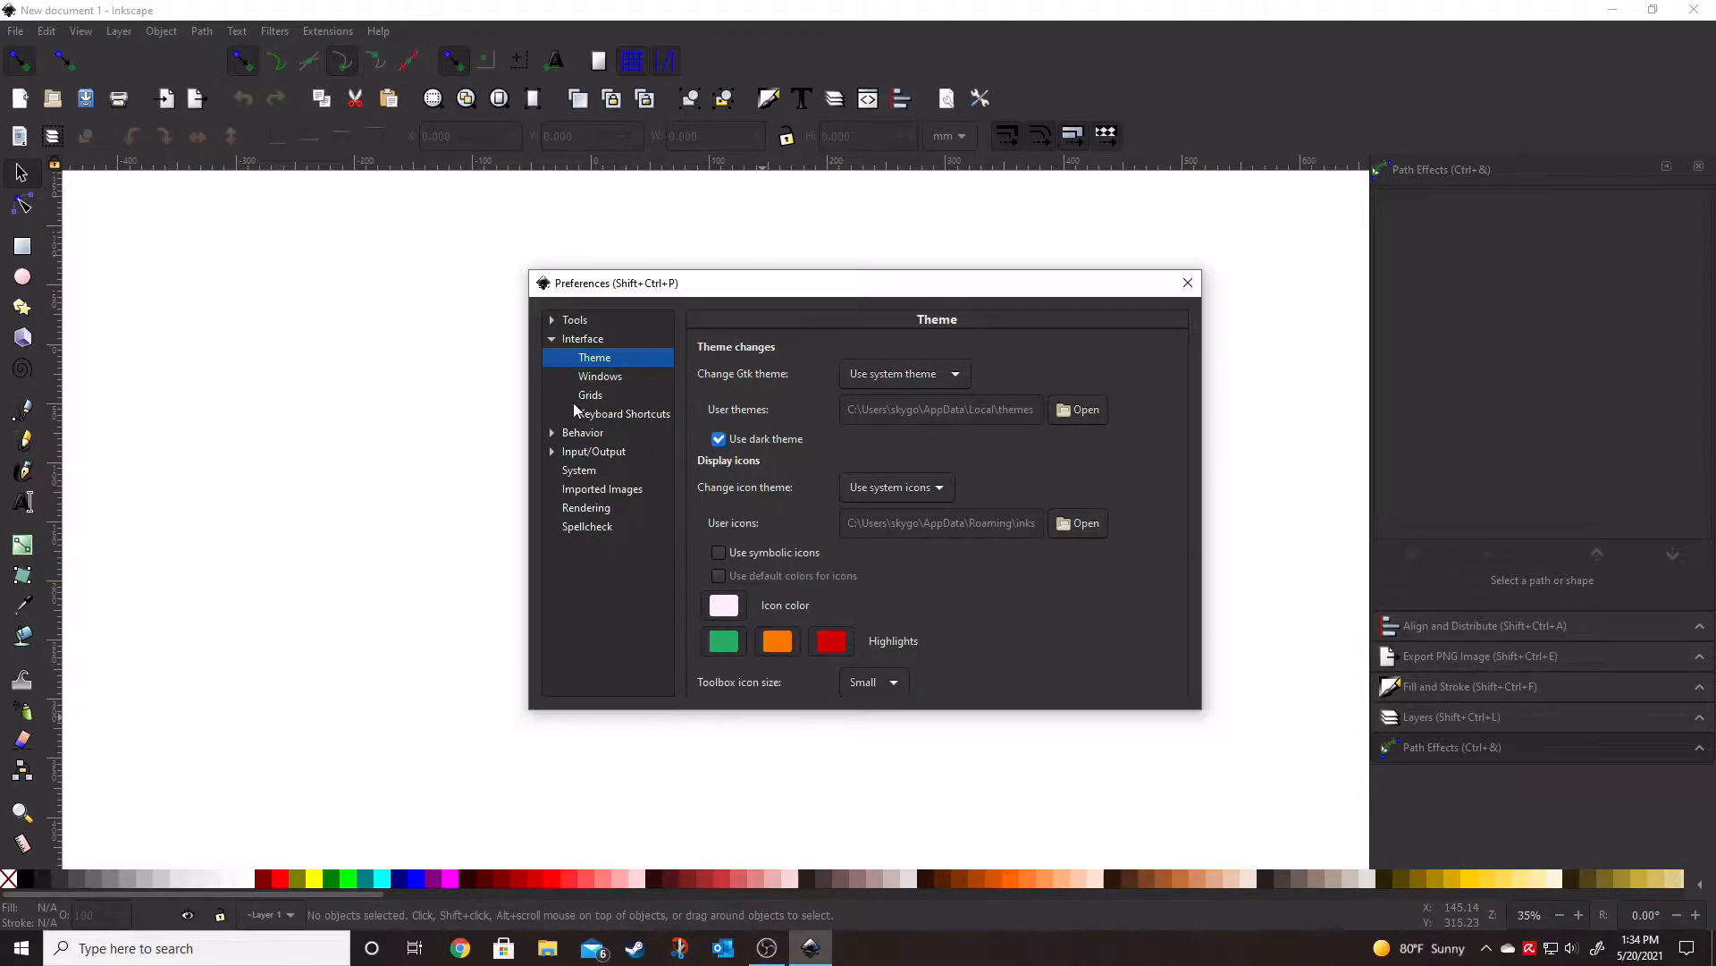
Re-expand the Interface group, reselect Theme and drag the Preferences window higher
click(553, 338)
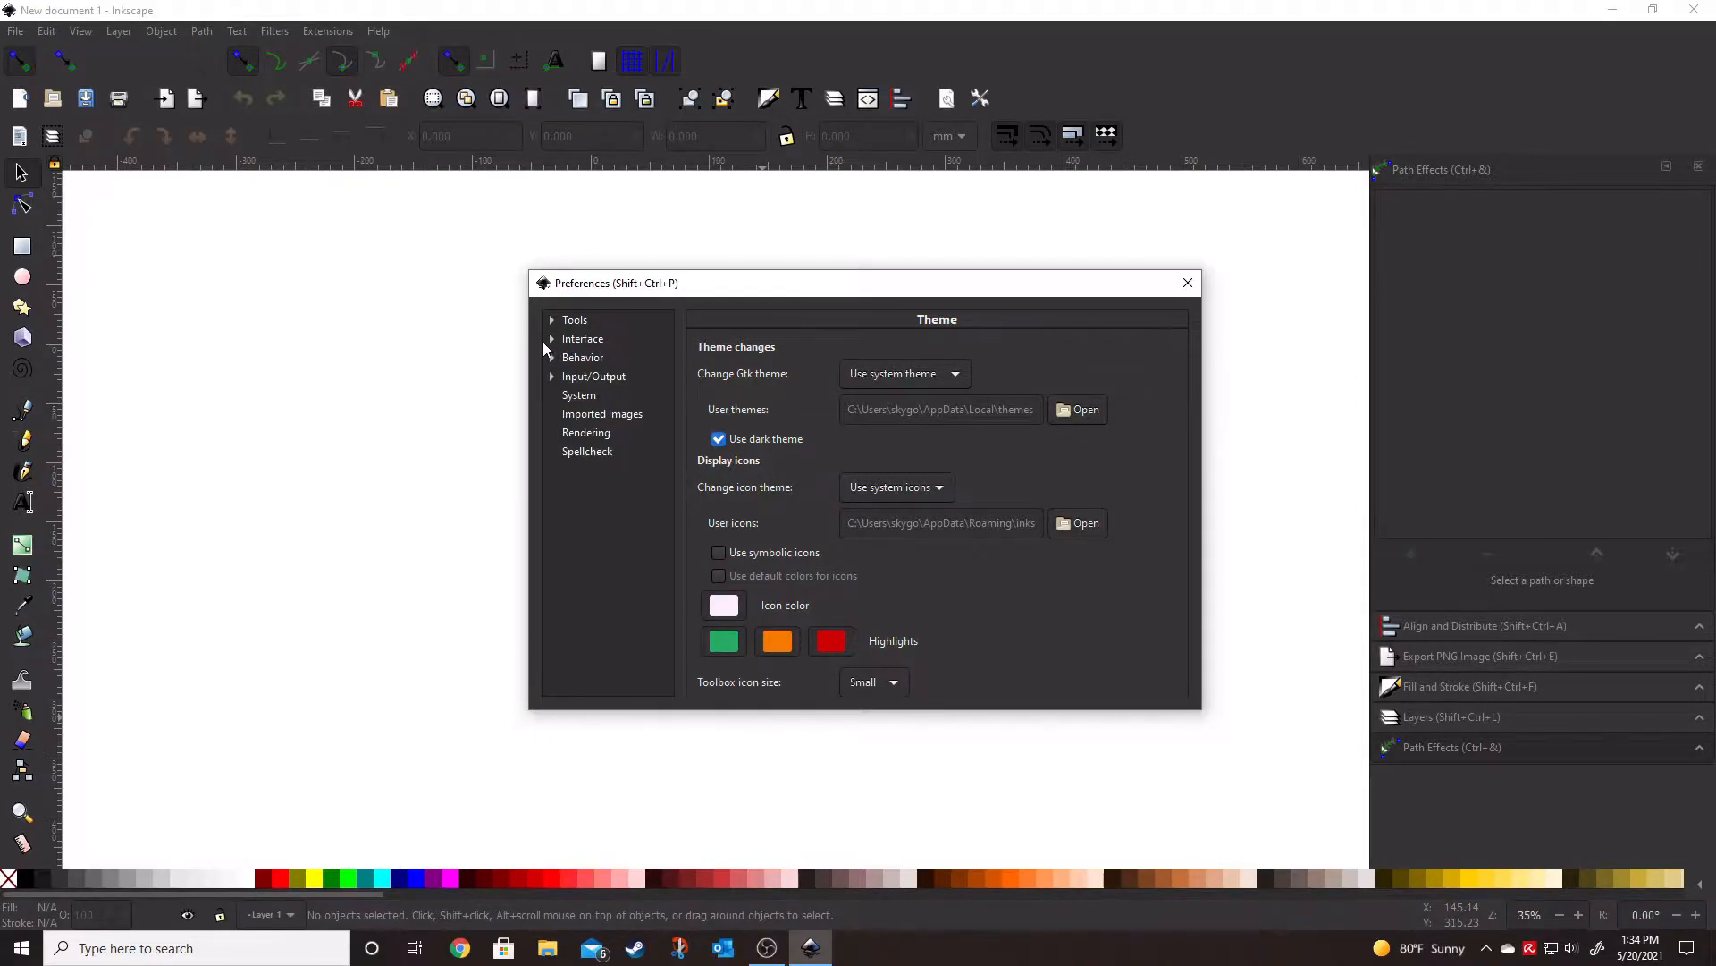
click(553, 338)
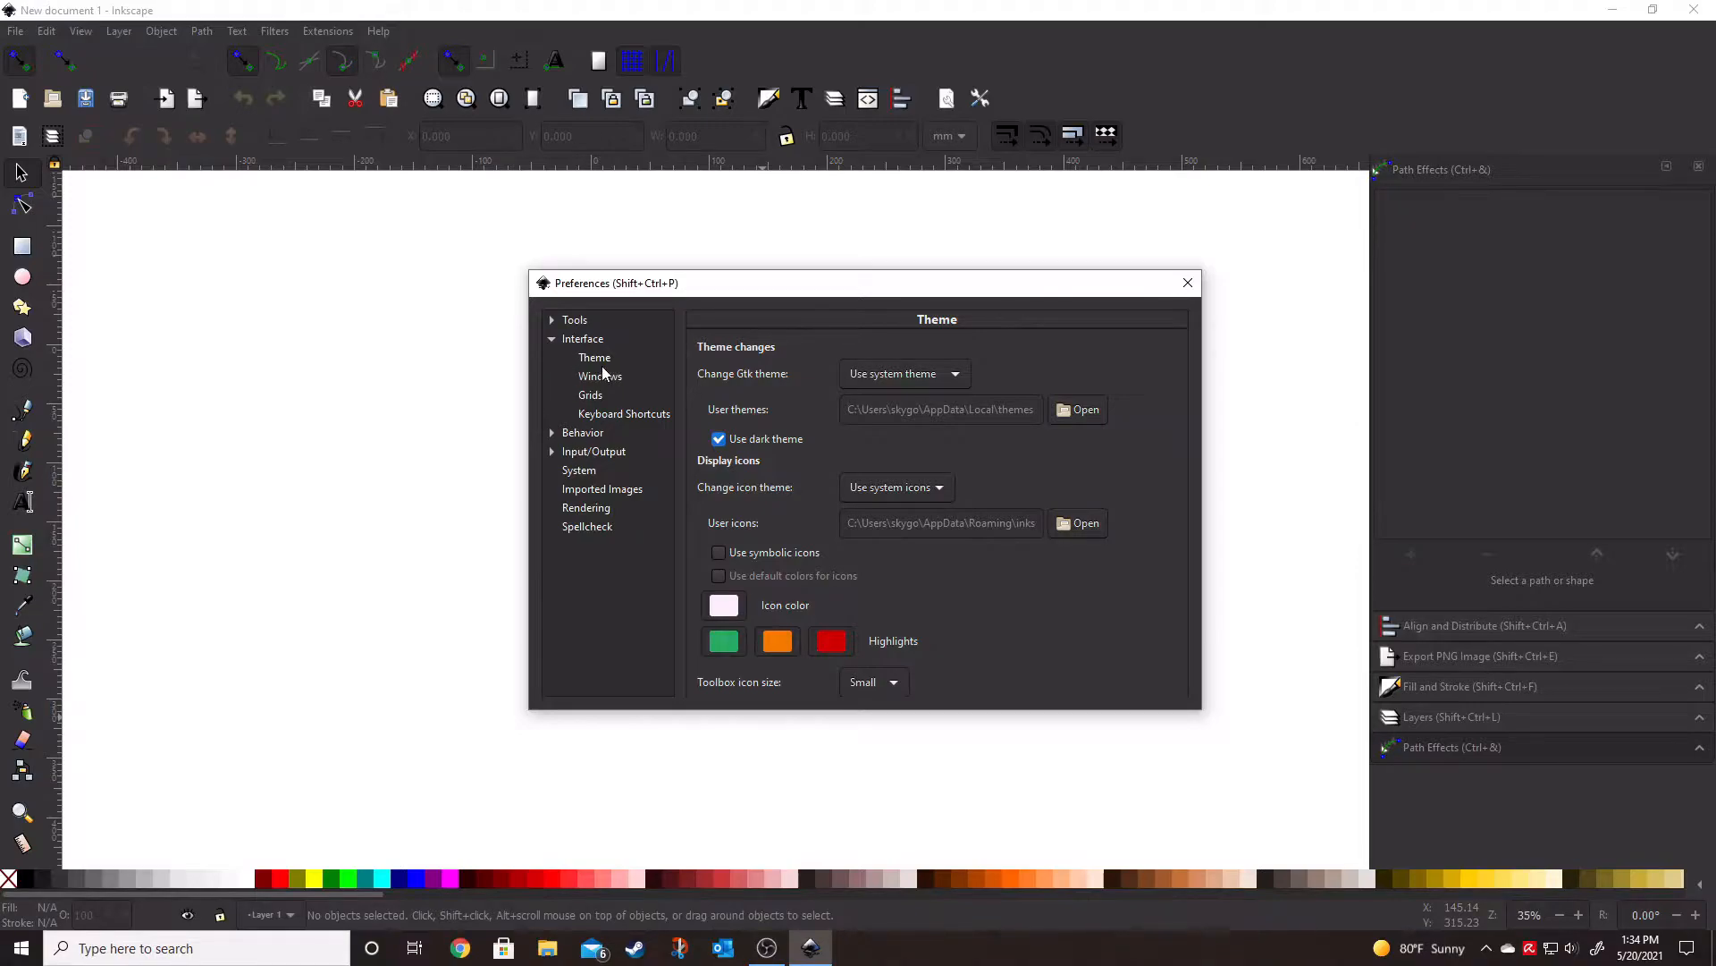
click(594, 357)
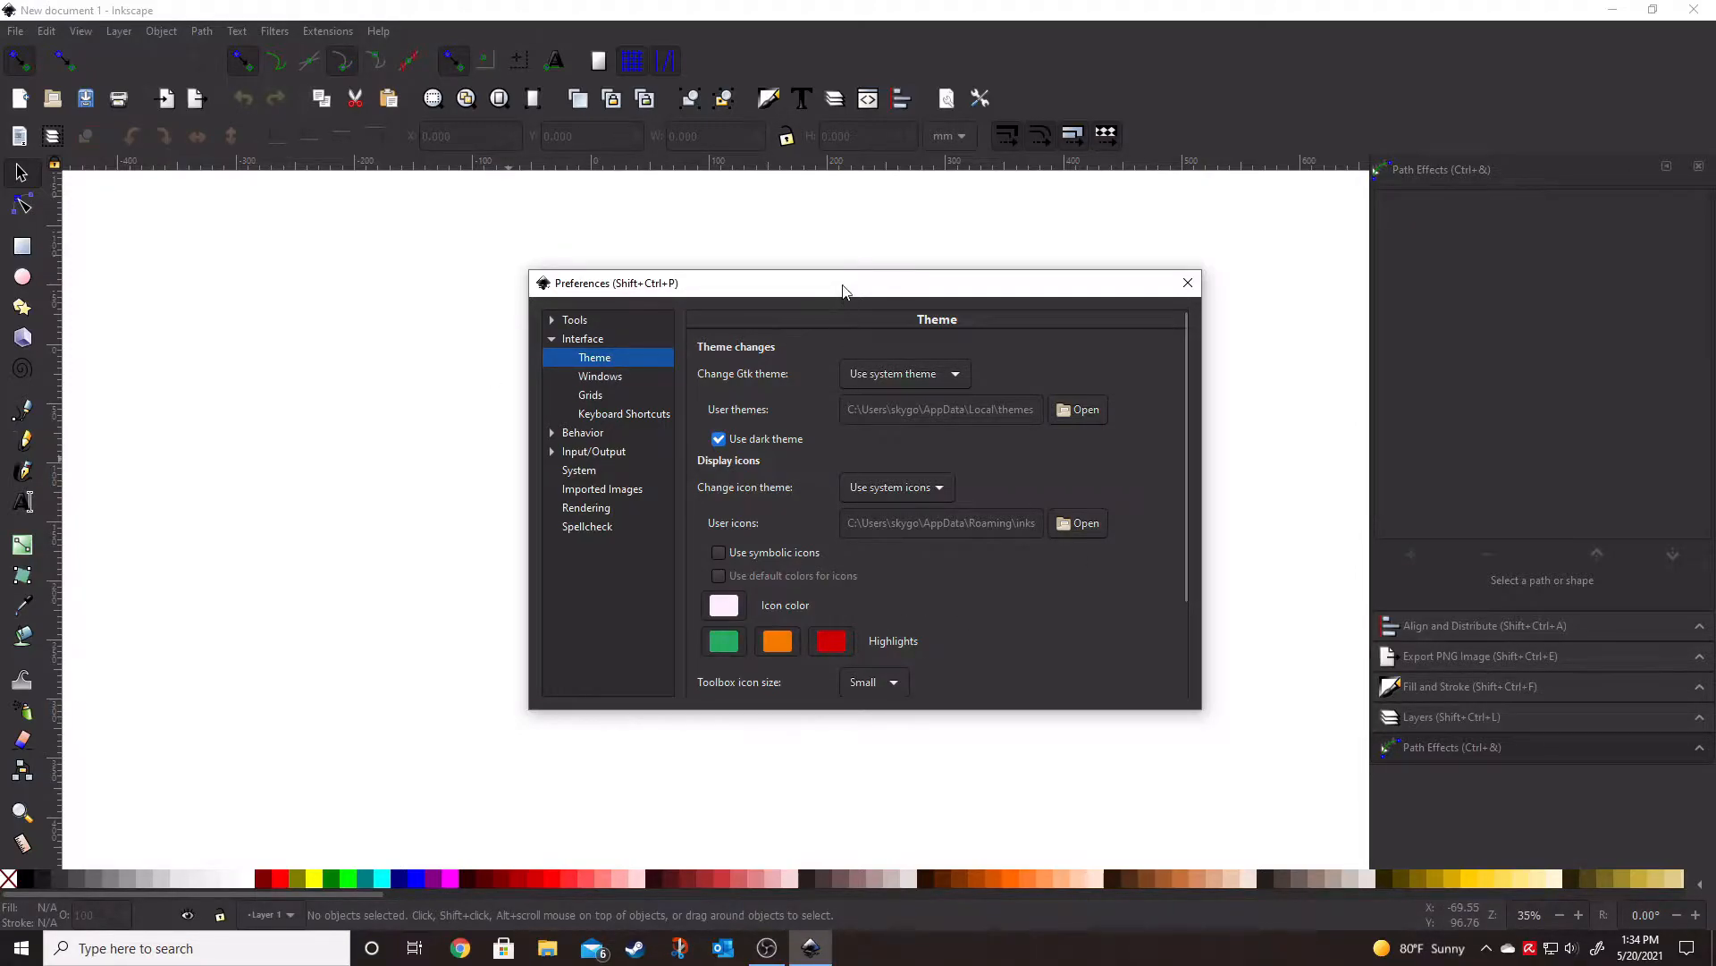
drag(842, 283, 808, 225)
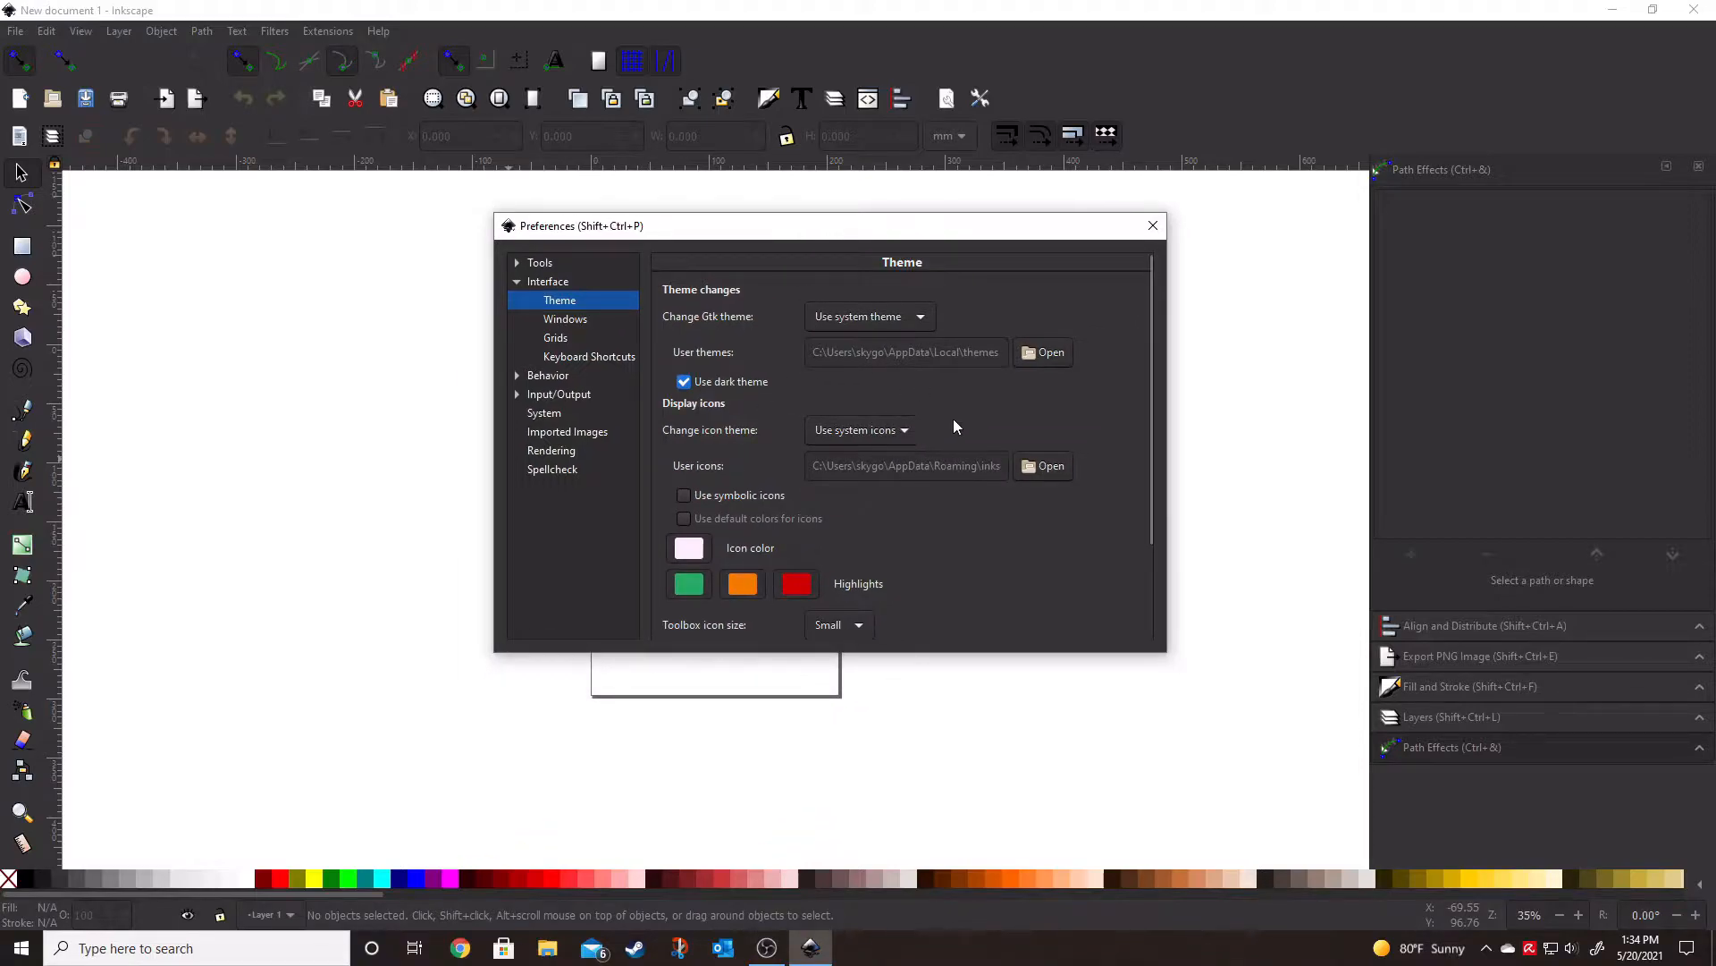
mouse_move(917, 404)
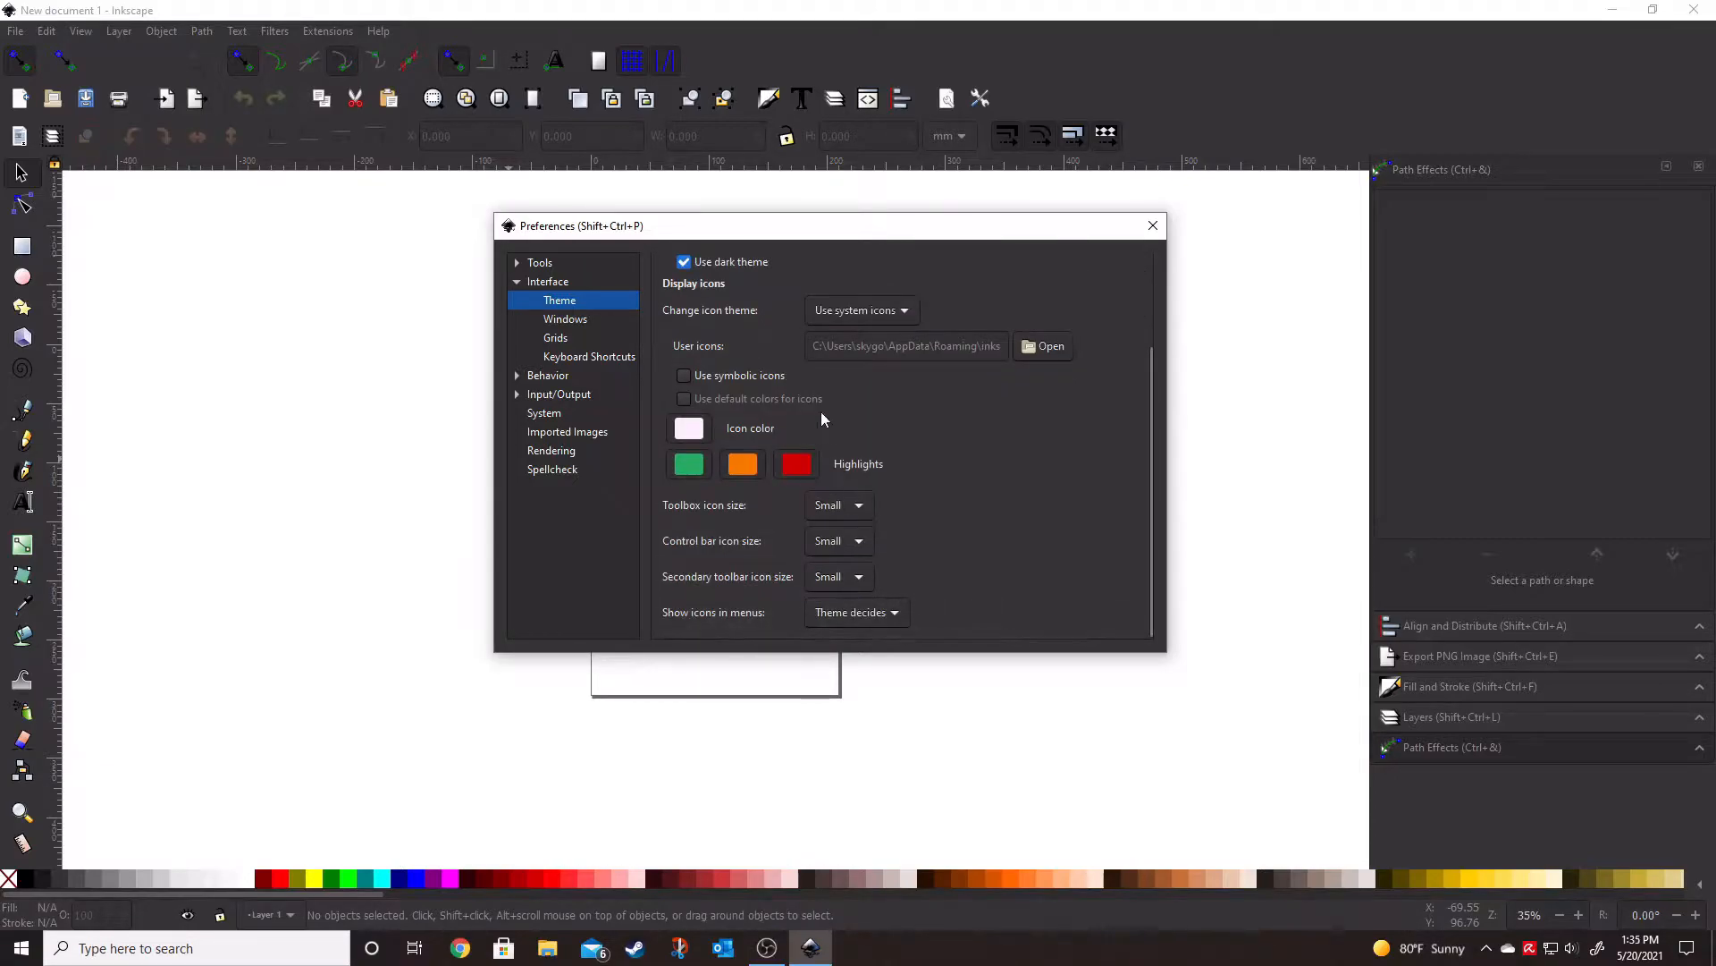
mouse_move(783, 567)
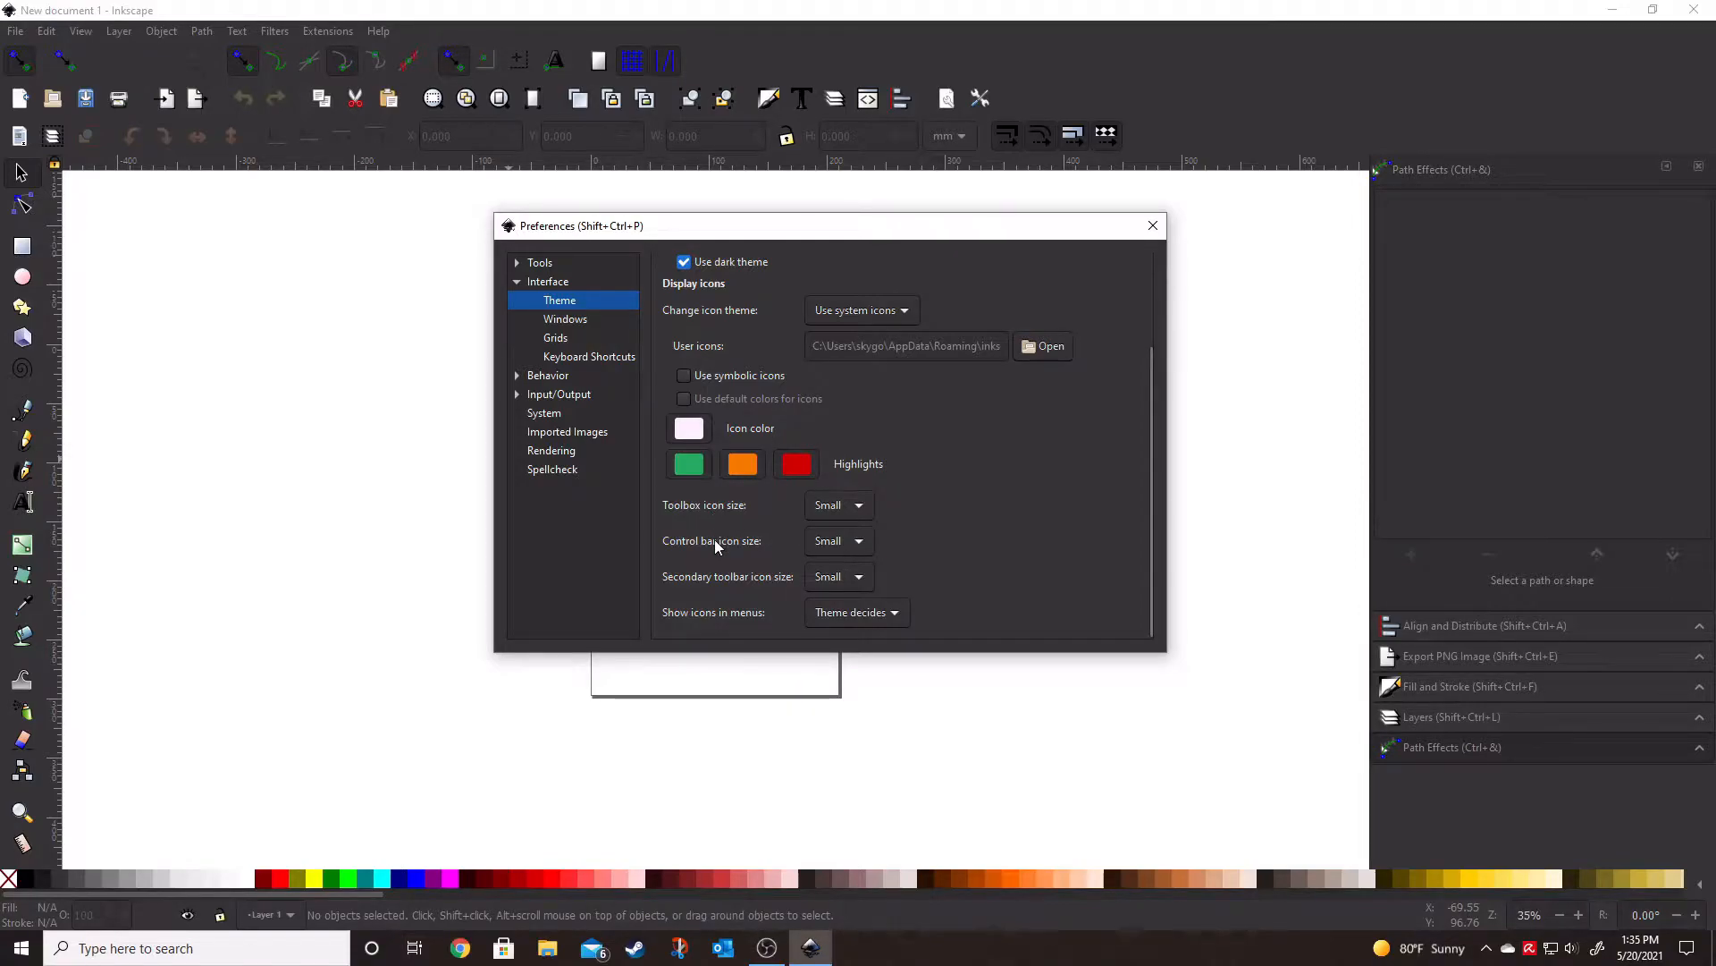
mouse_move(734, 624)
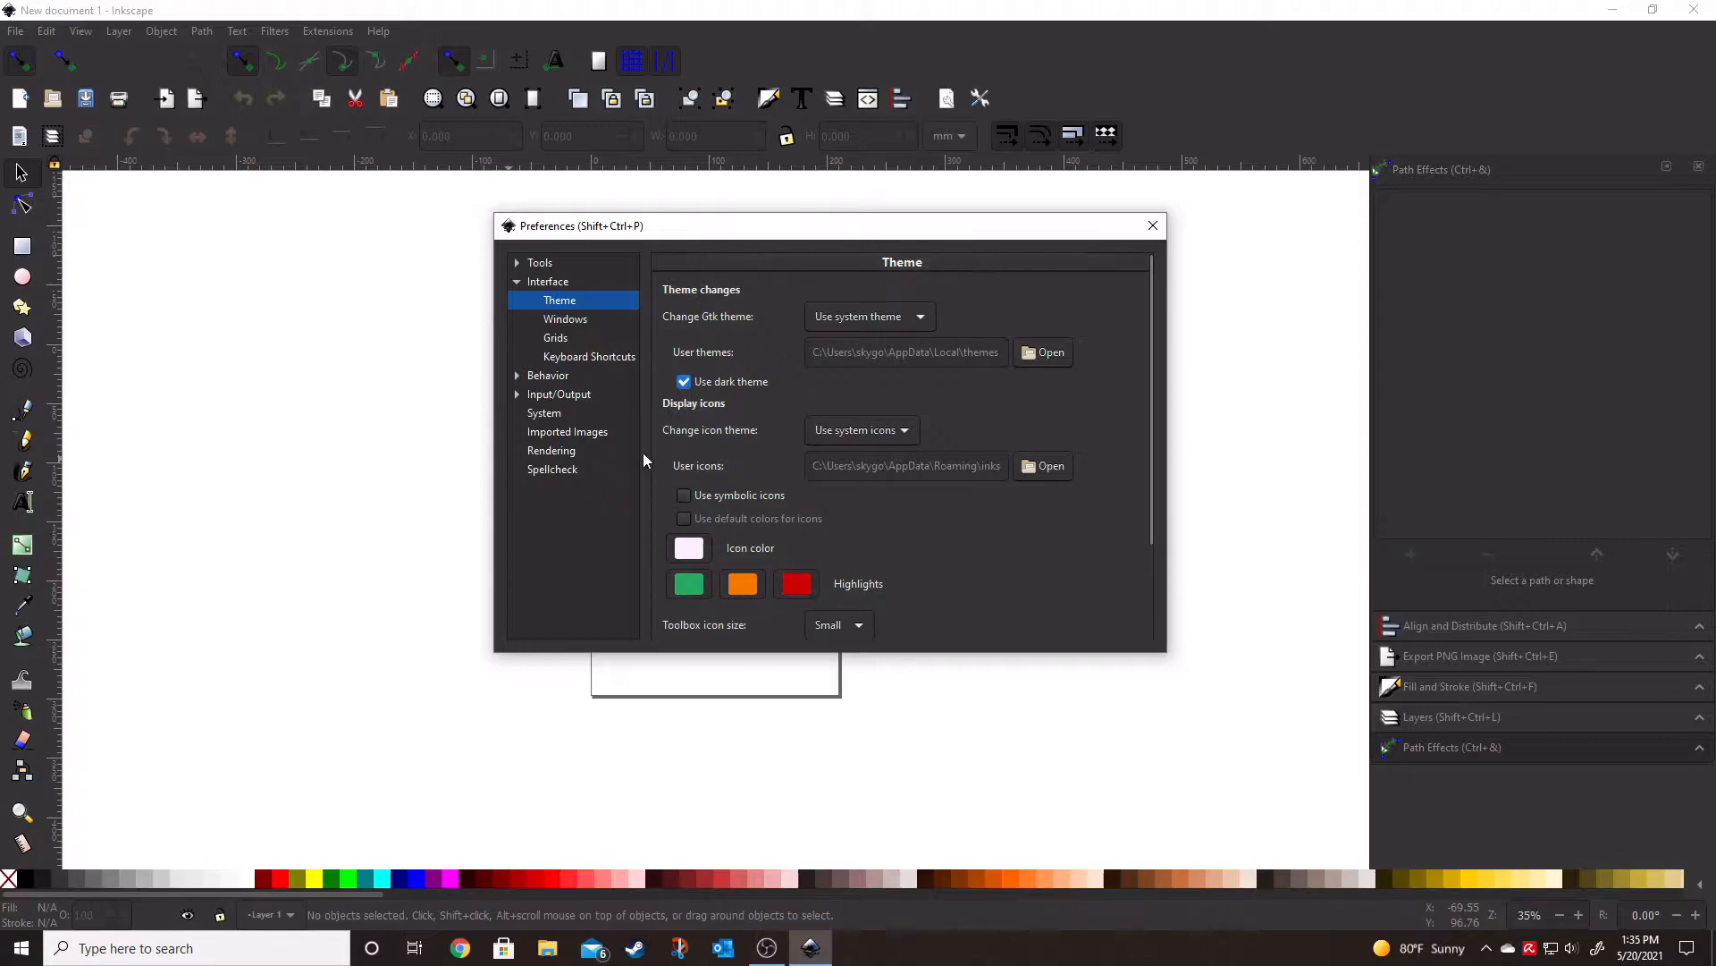
mouse_move(739, 320)
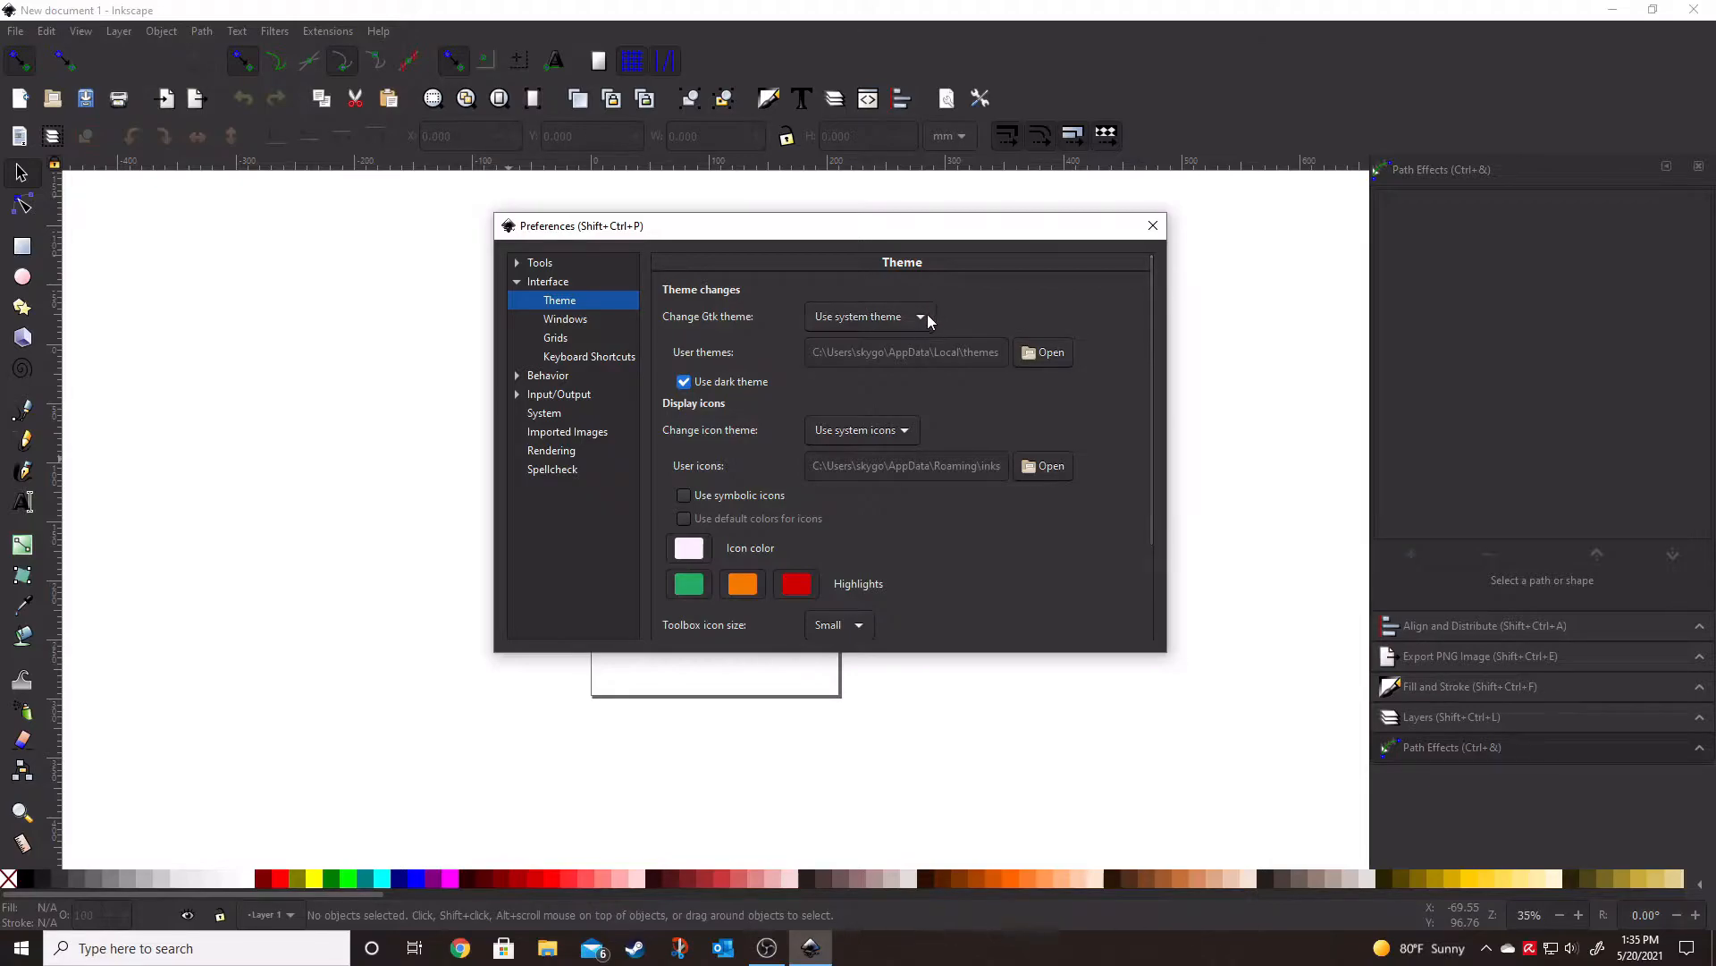
Try the win32, HighContrastInverse and HighContrast Gtk themes before reopening the list for Adwaita
click(869, 316)
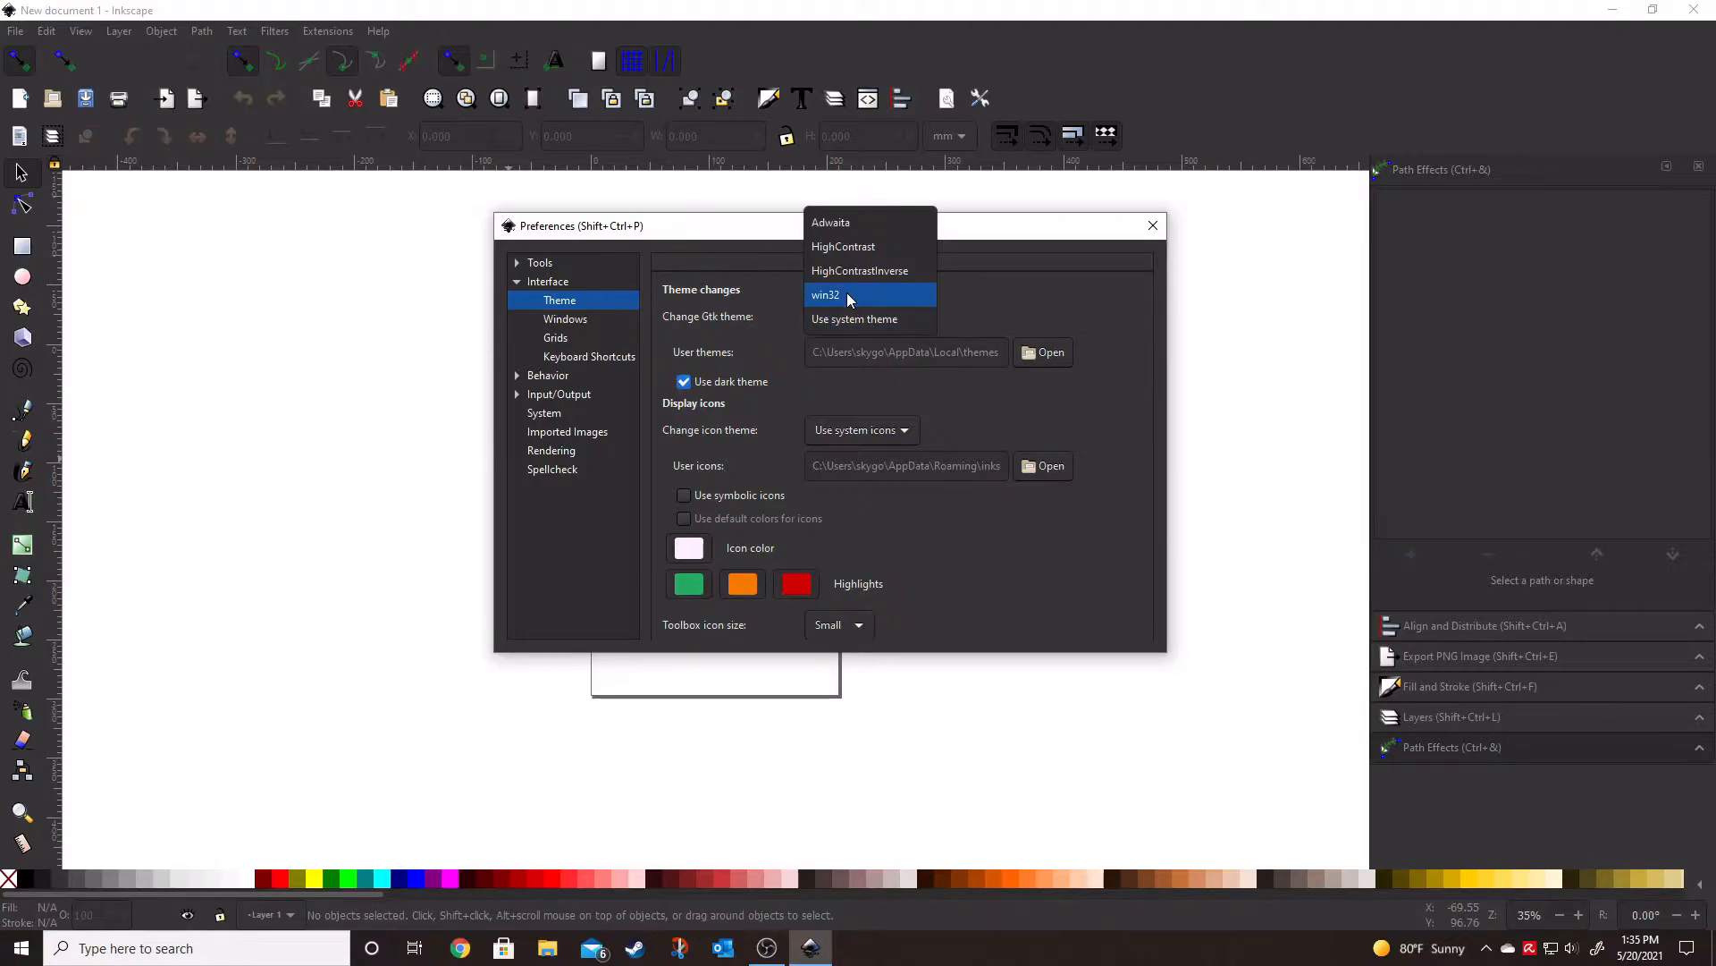
click(825, 295)
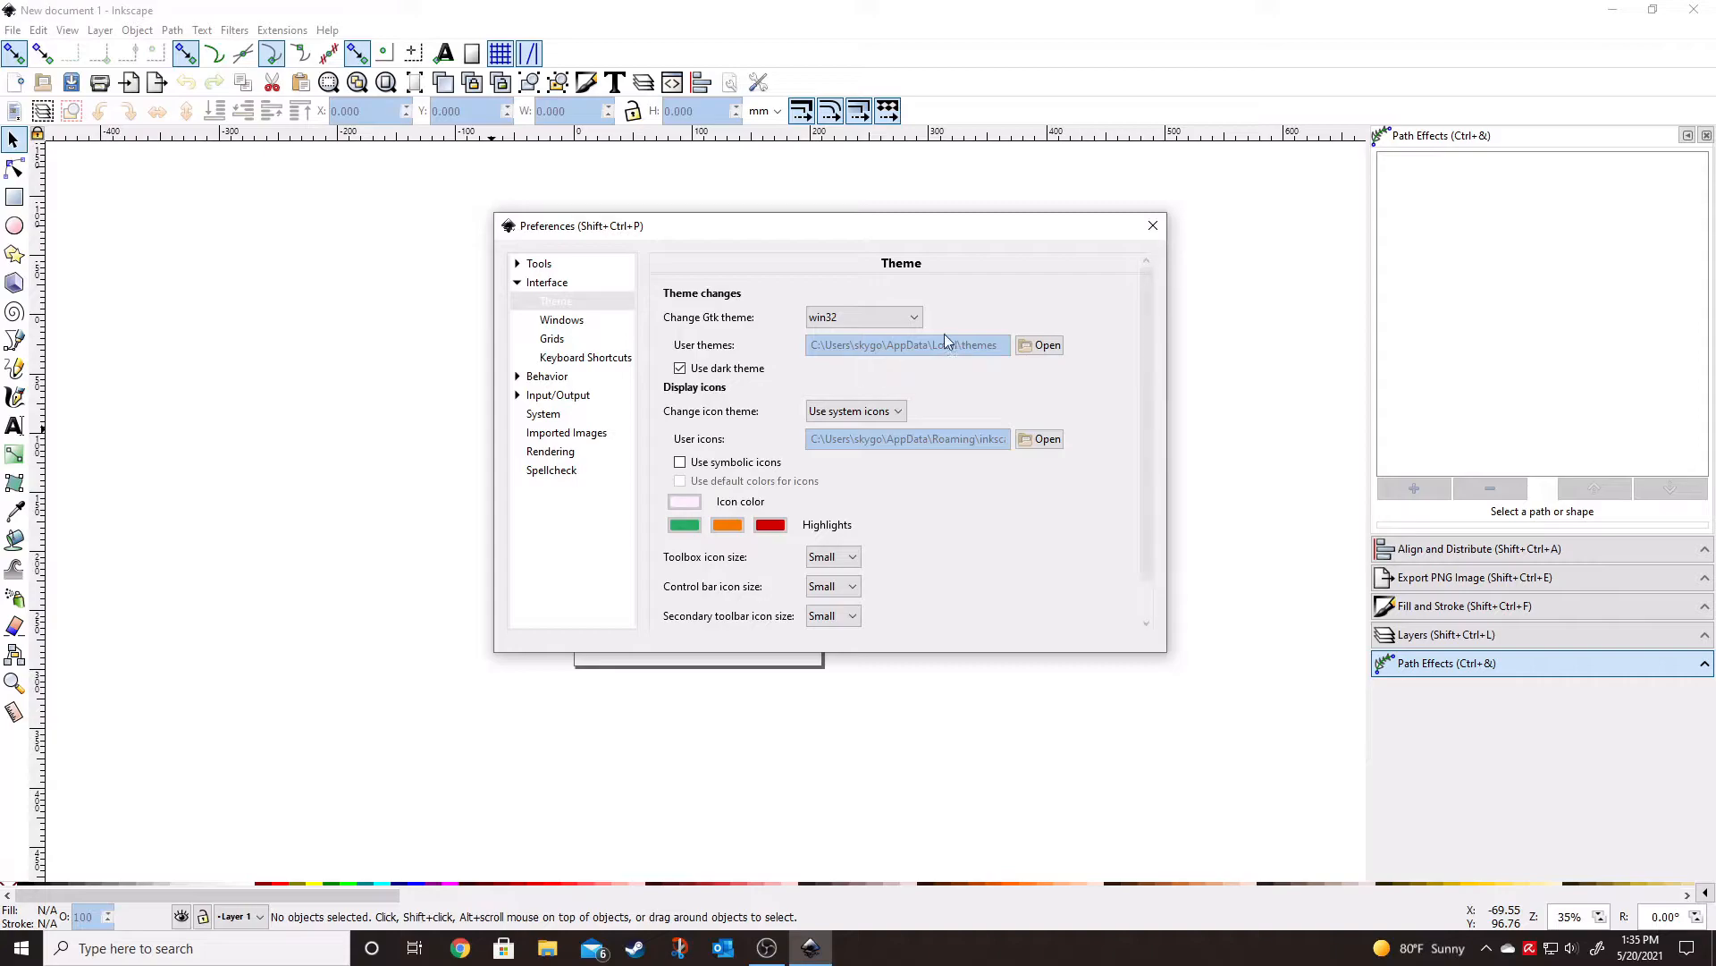
click(862, 316)
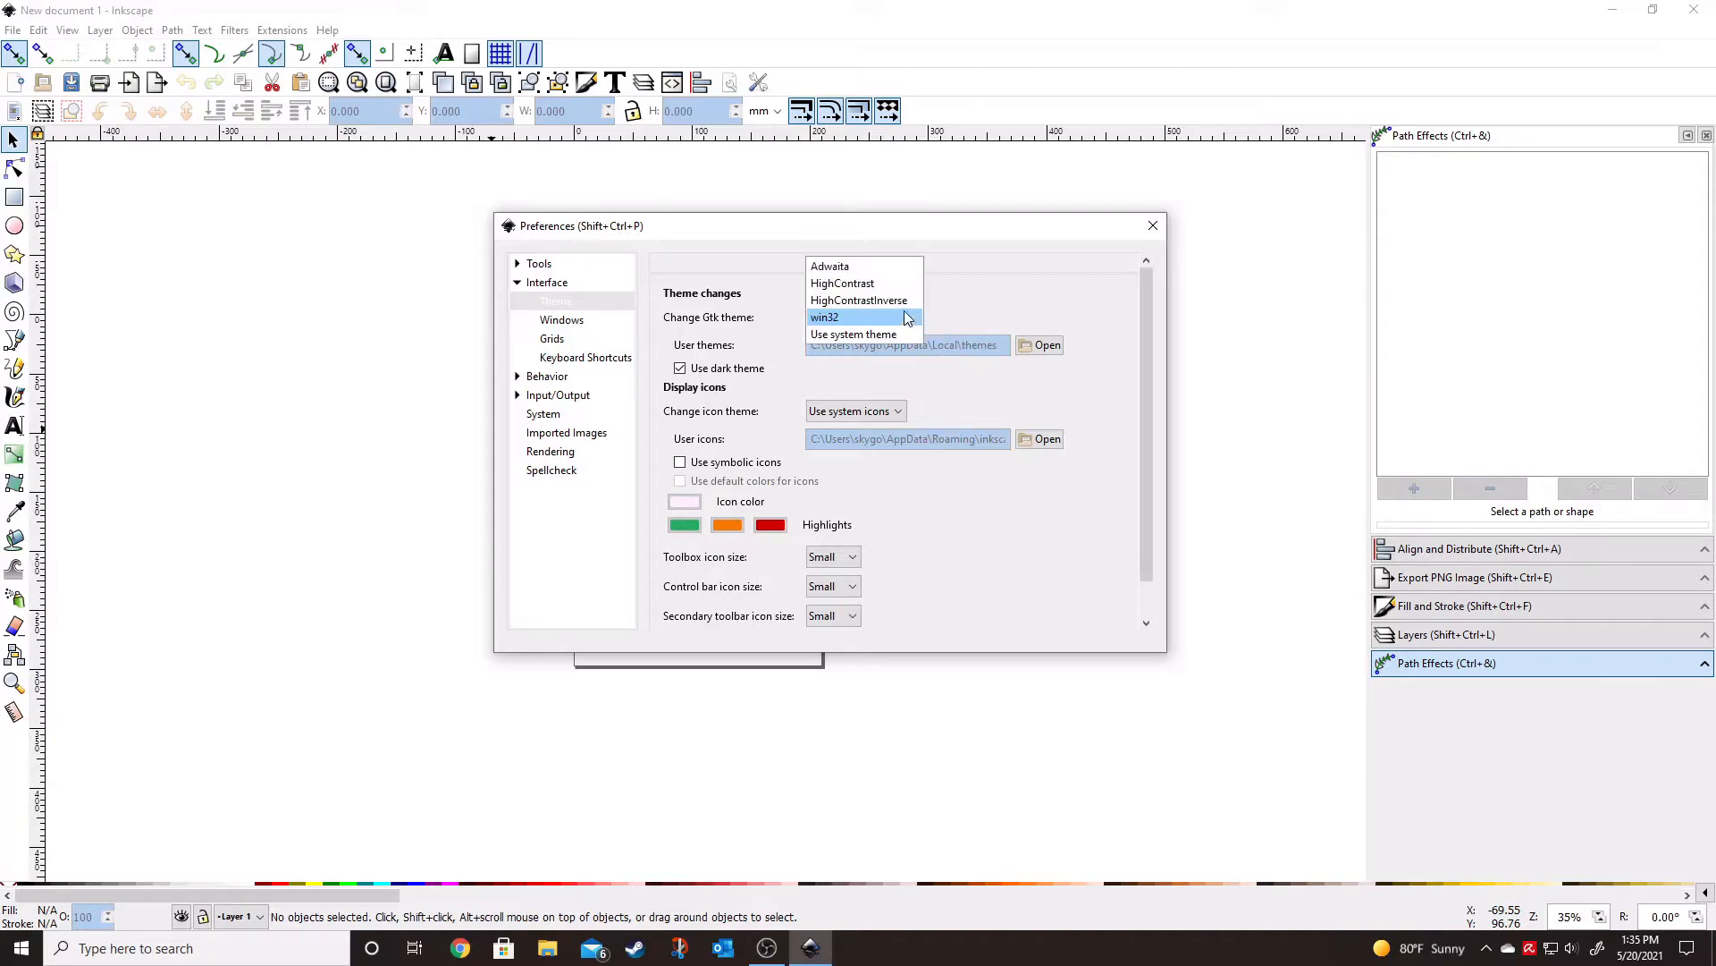
click(859, 300)
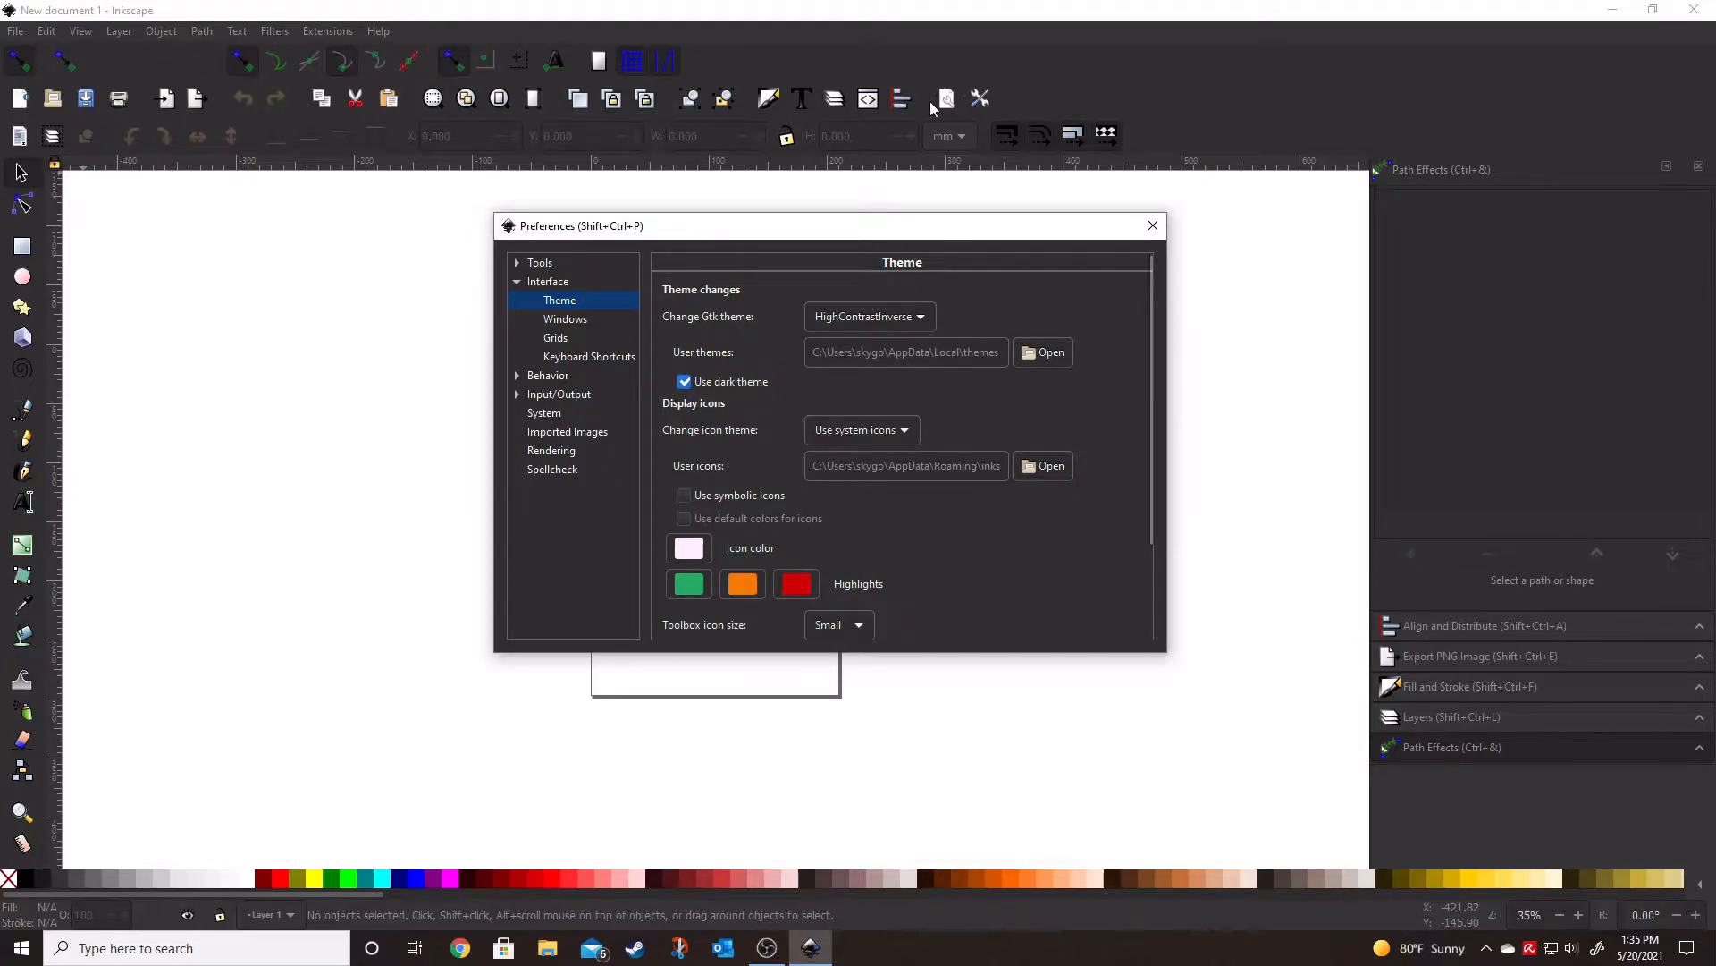
click(869, 317)
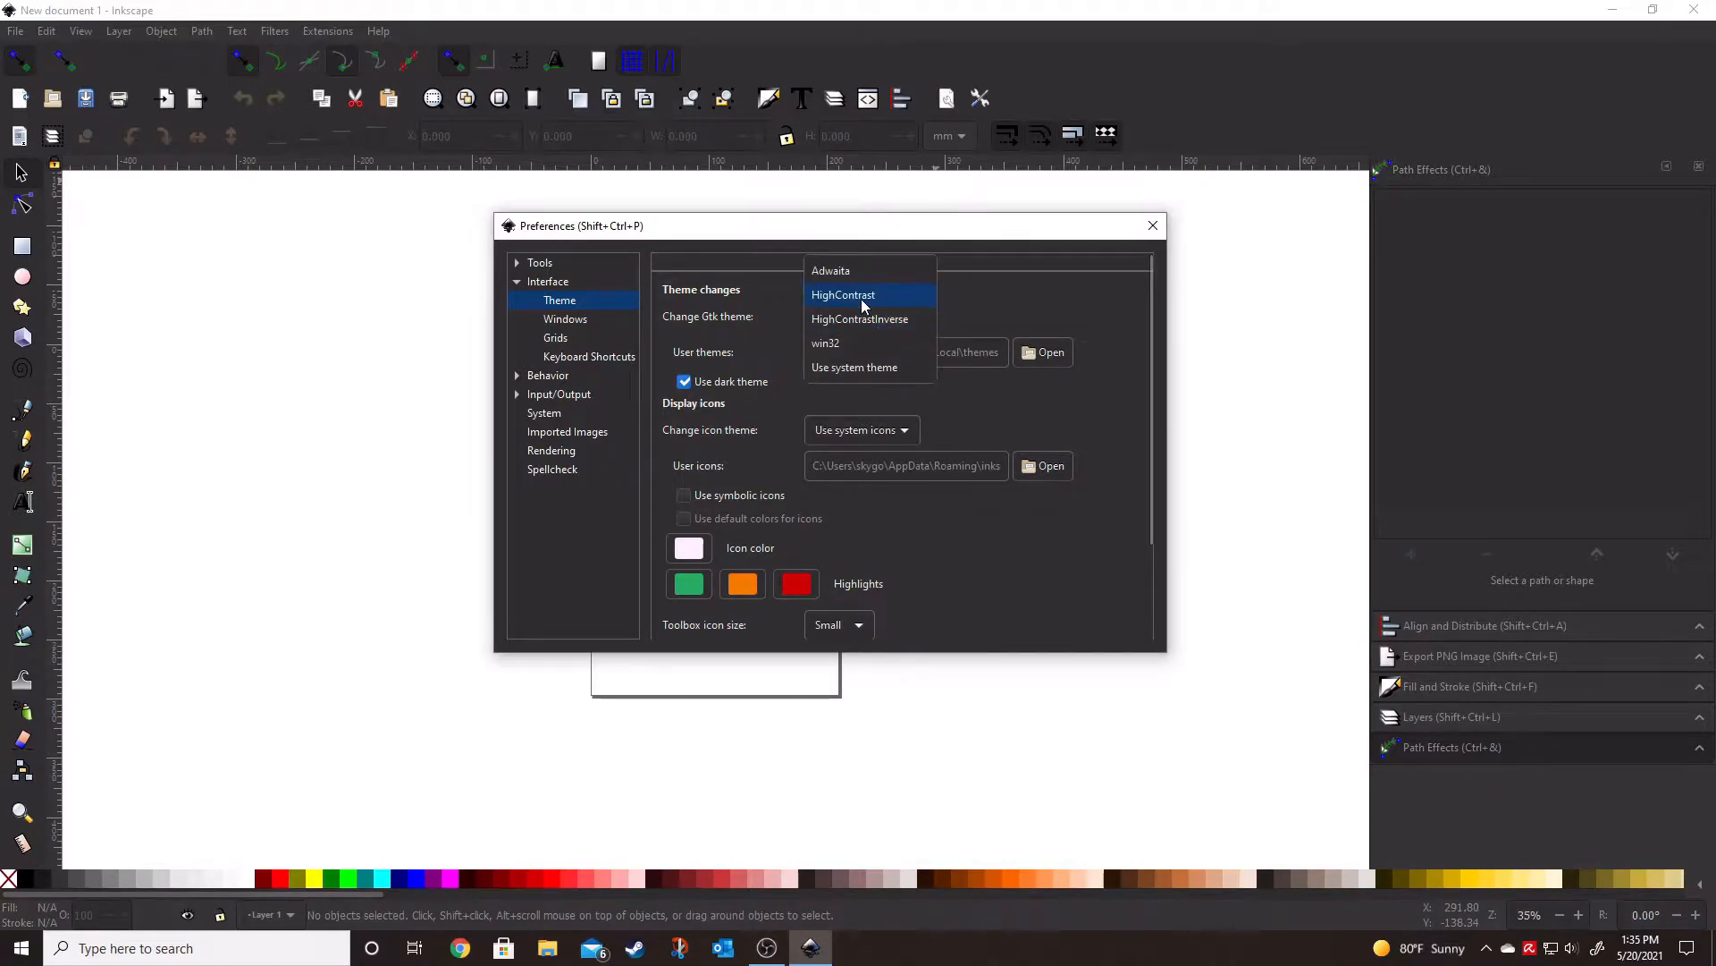
click(843, 295)
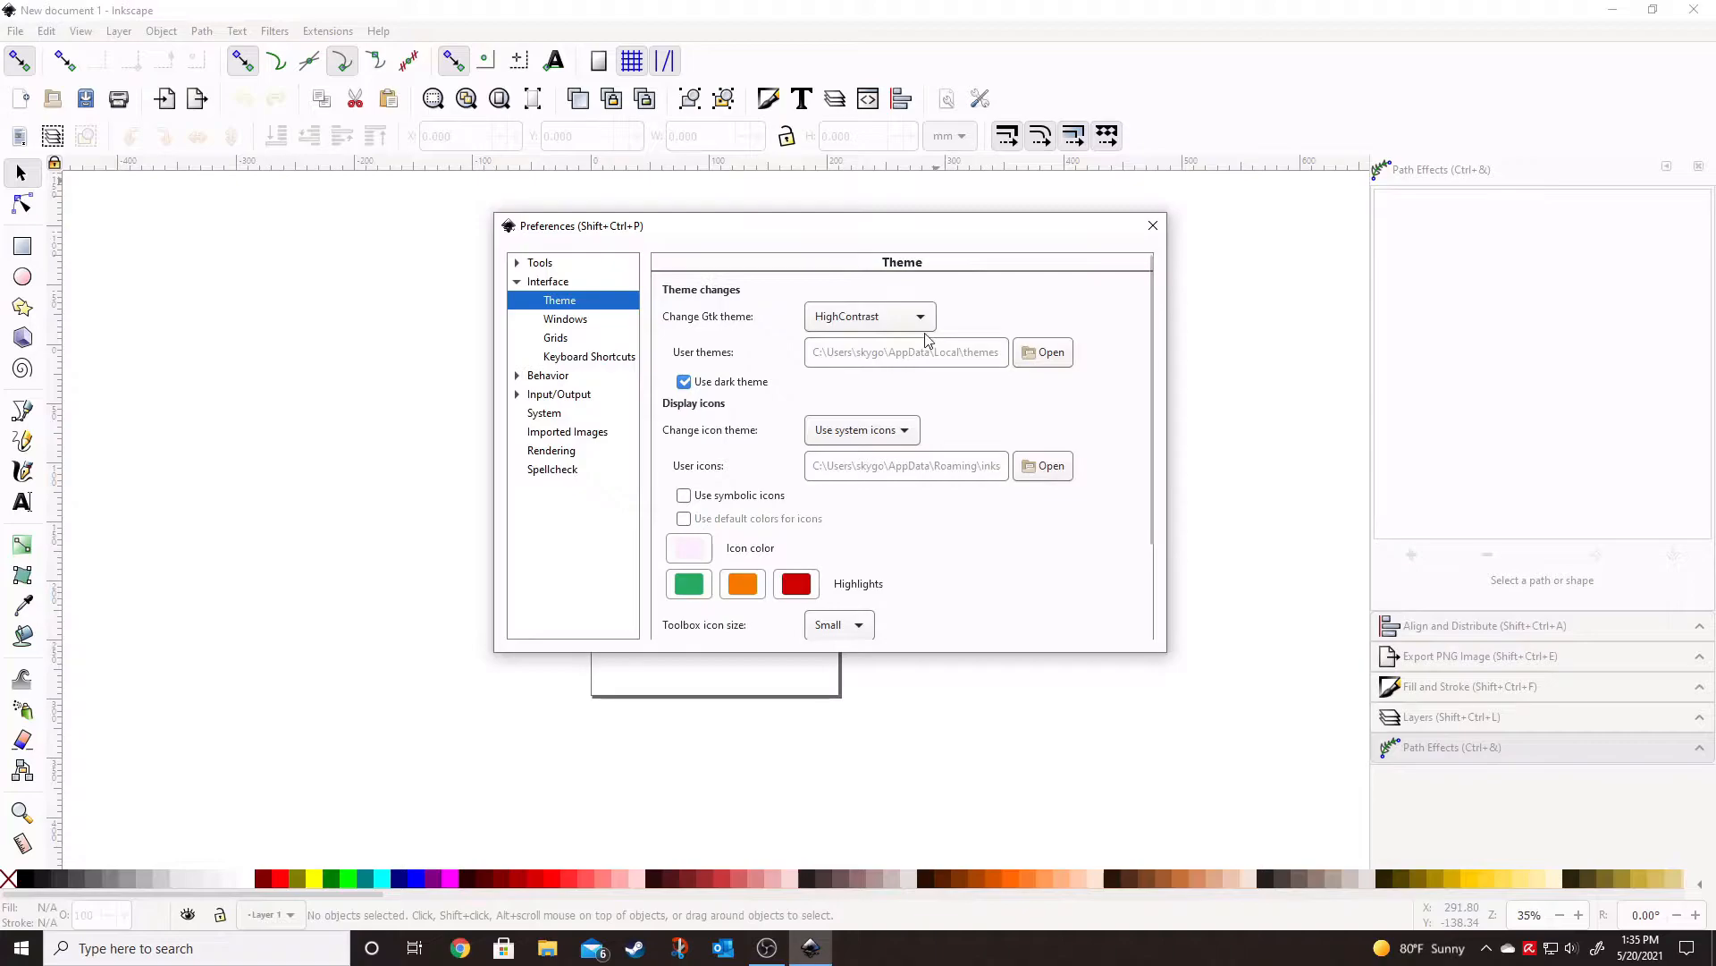
click(869, 316)
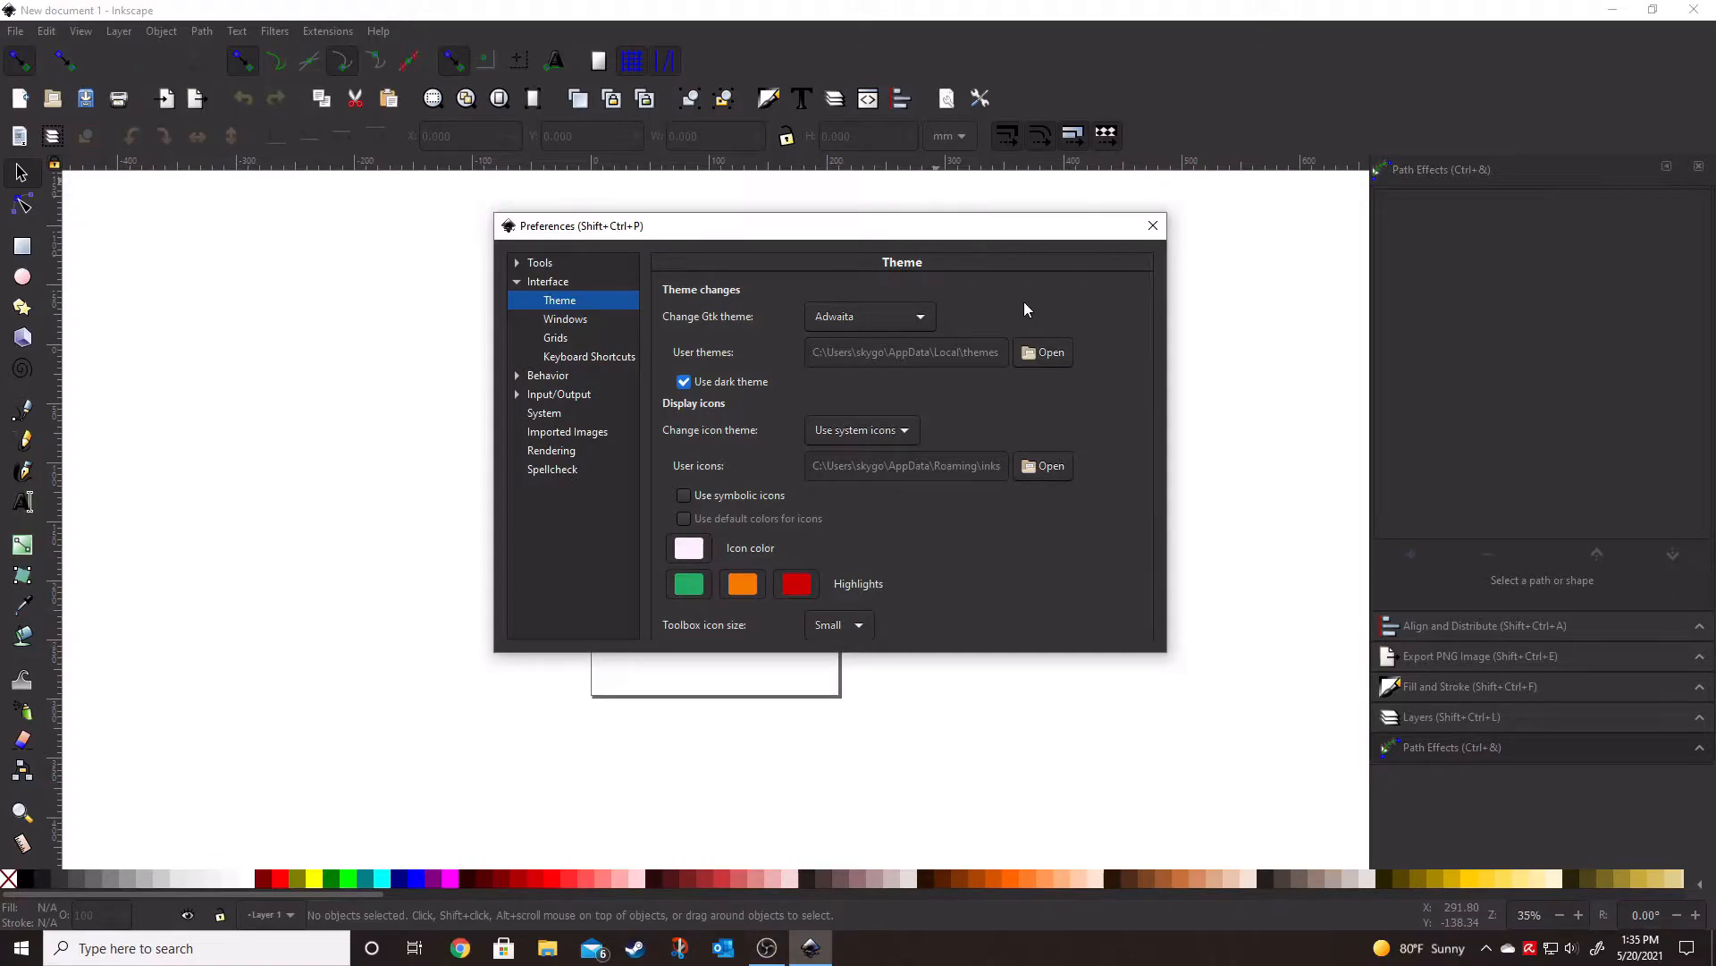
click(683, 381)
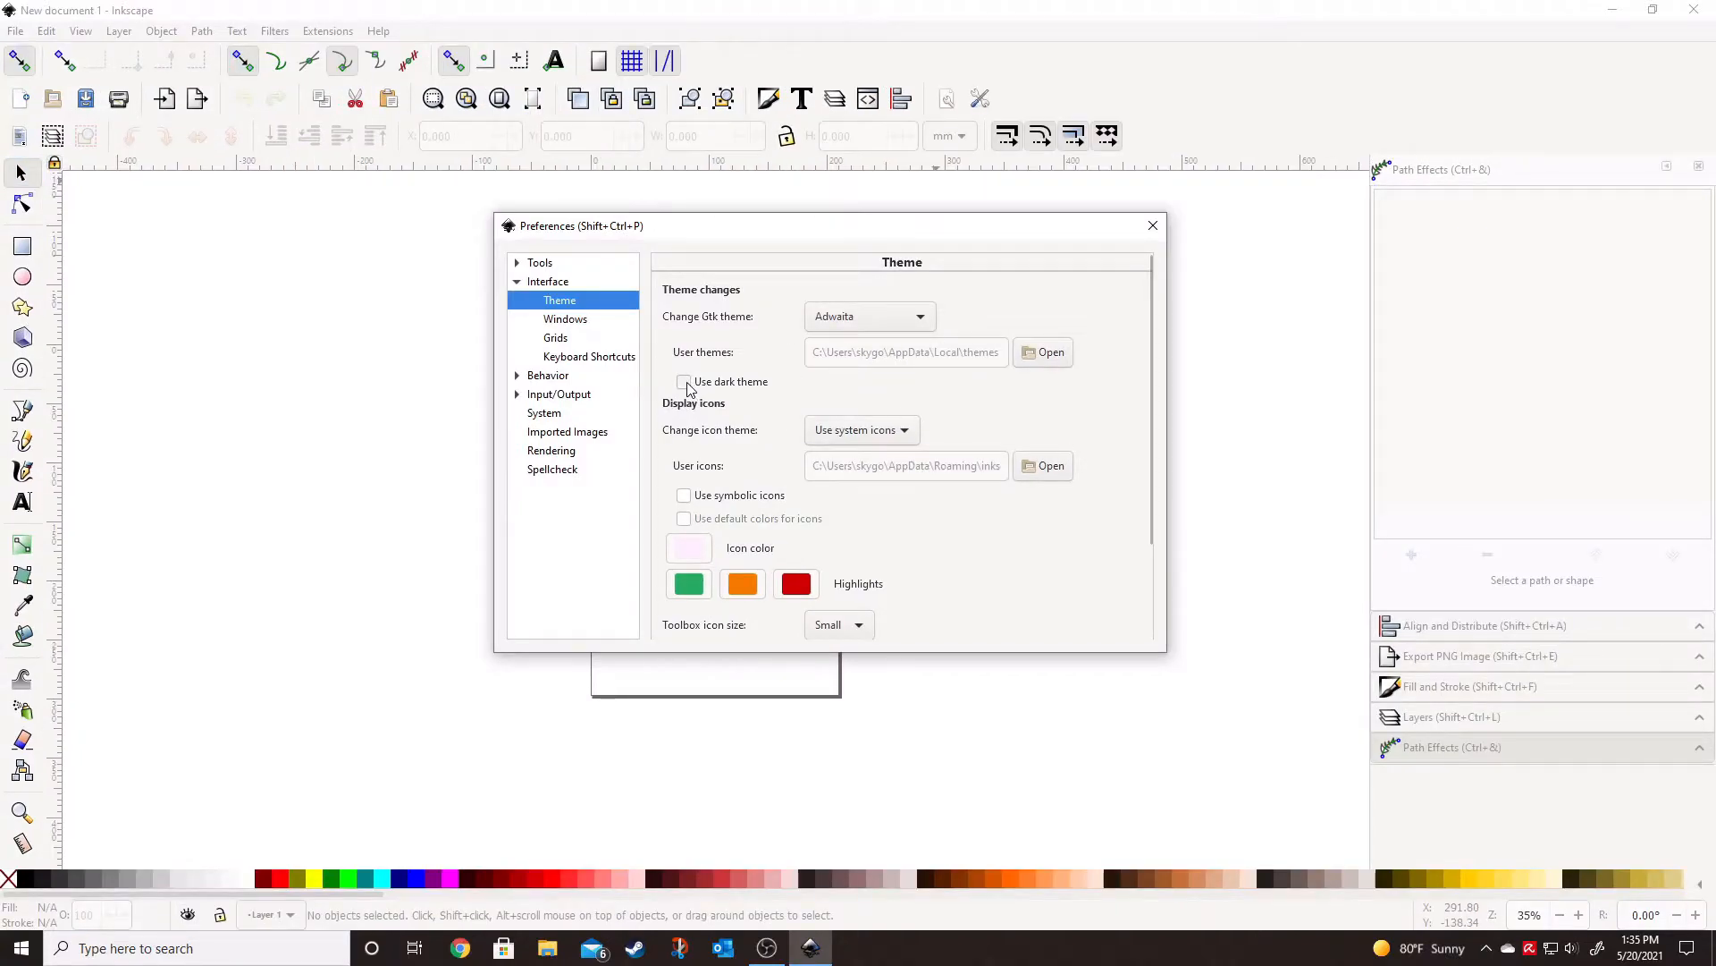
click(685, 381)
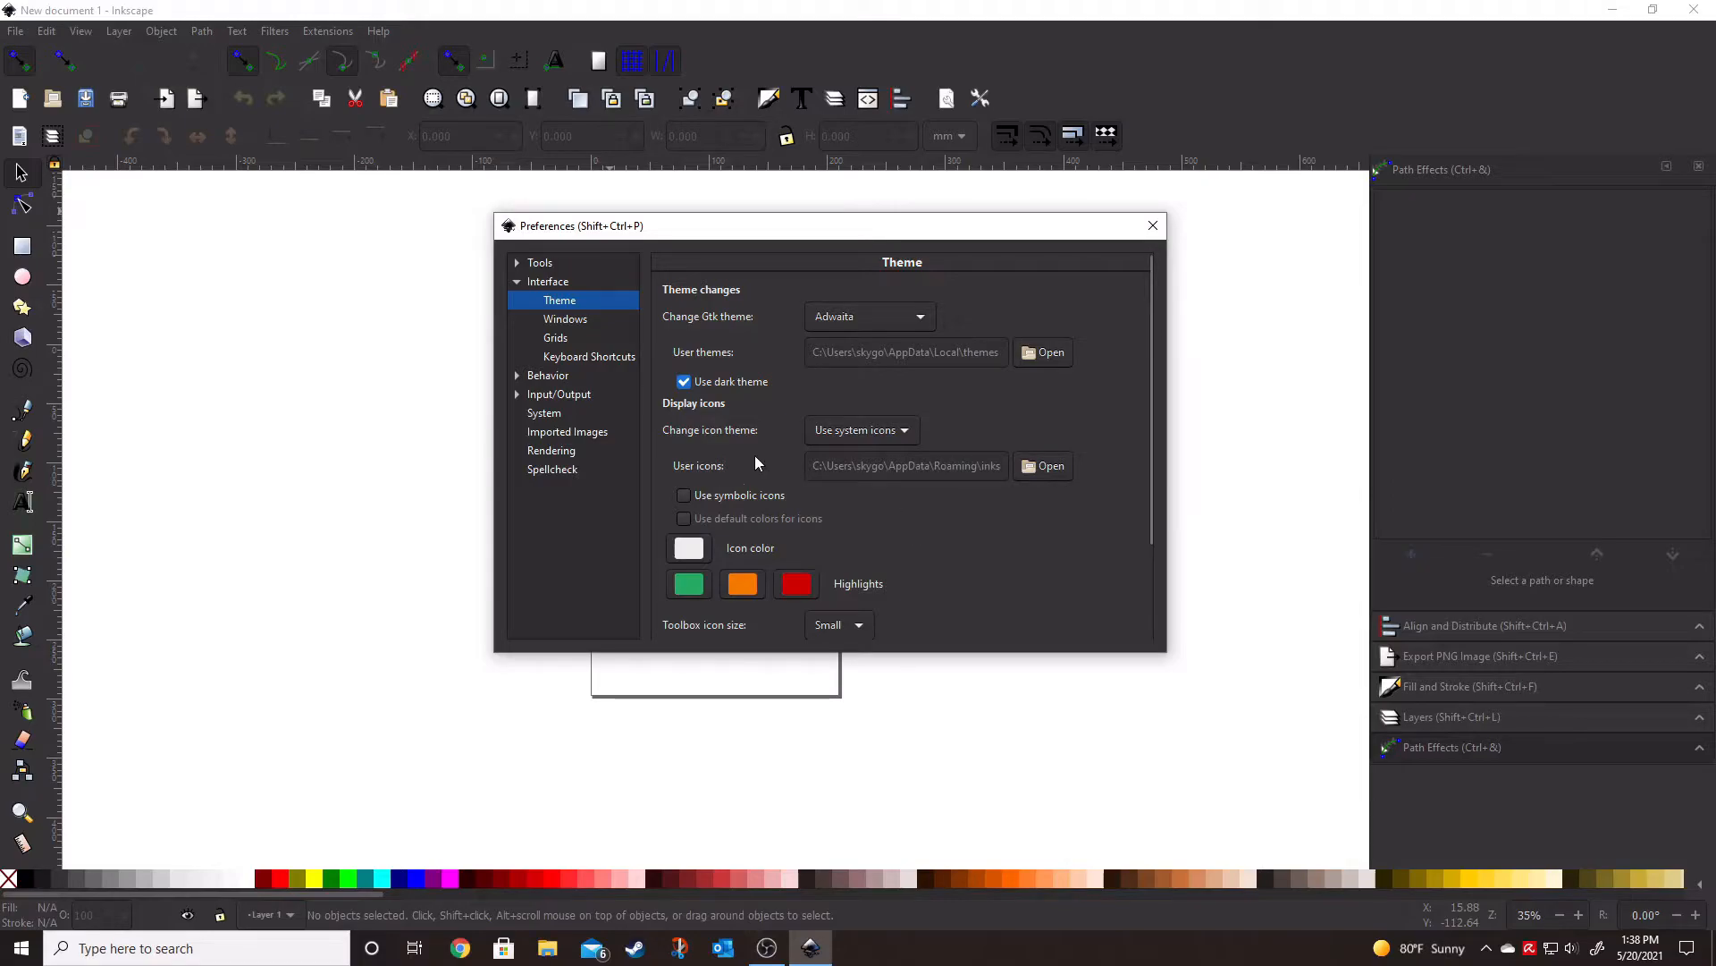
Try the Tango icon theme, then switch the icon theme to multicolor
click(862, 429)
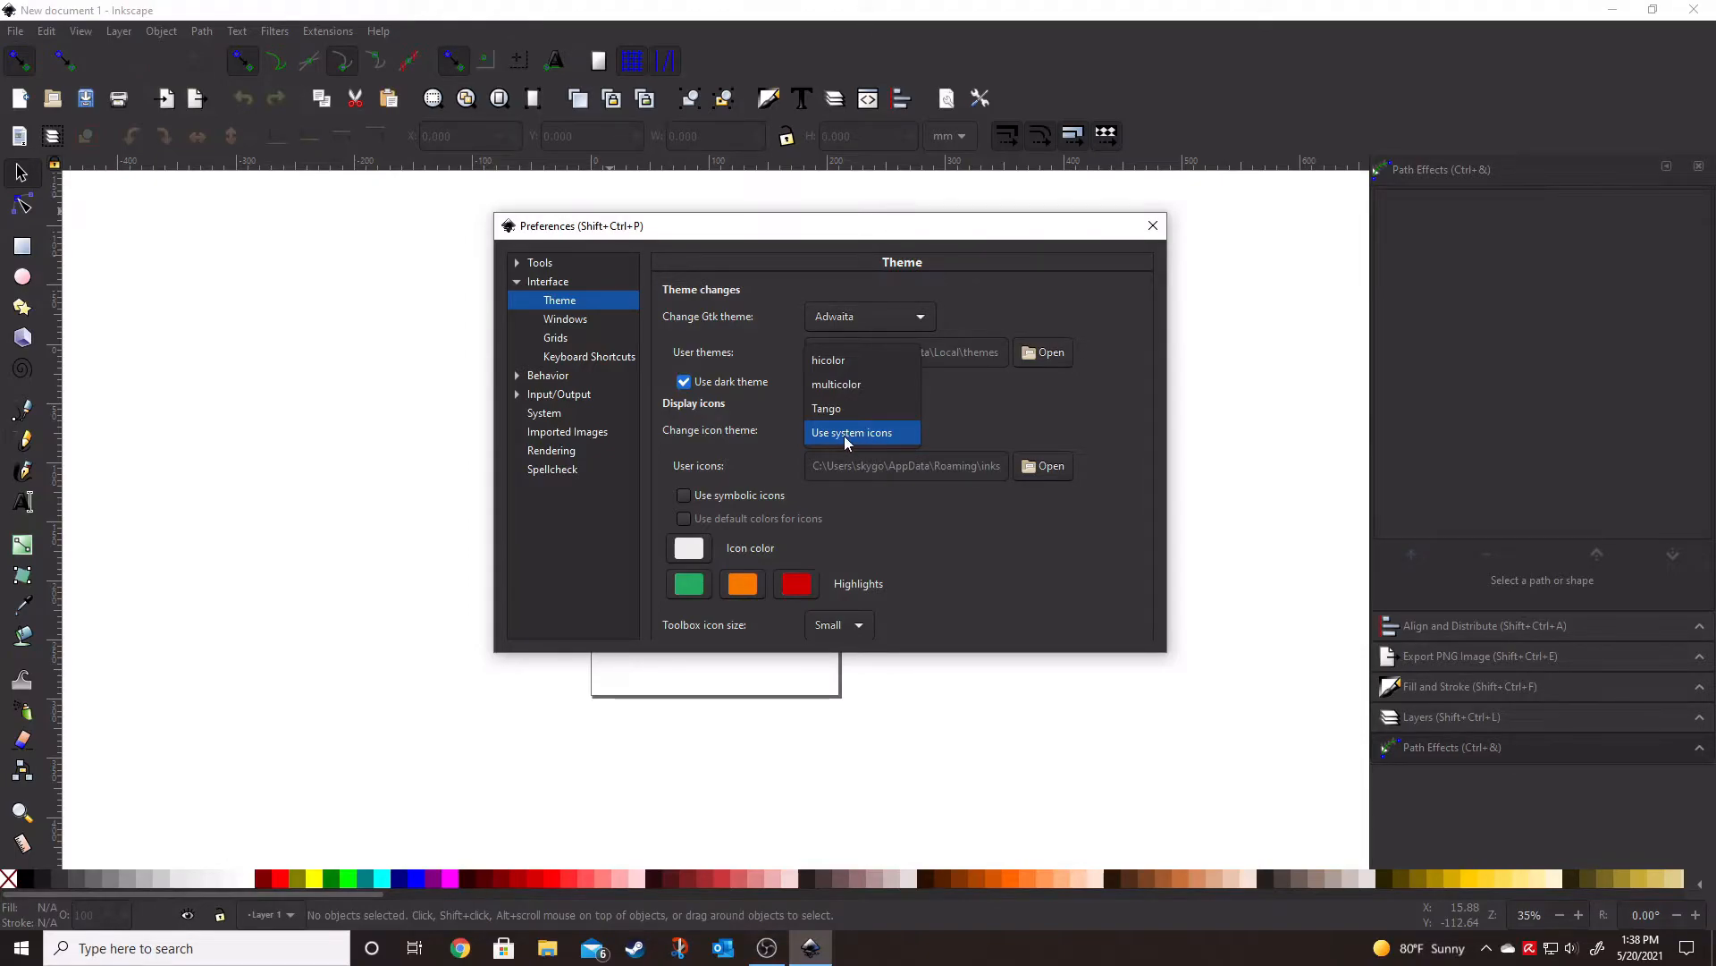
click(826, 408)
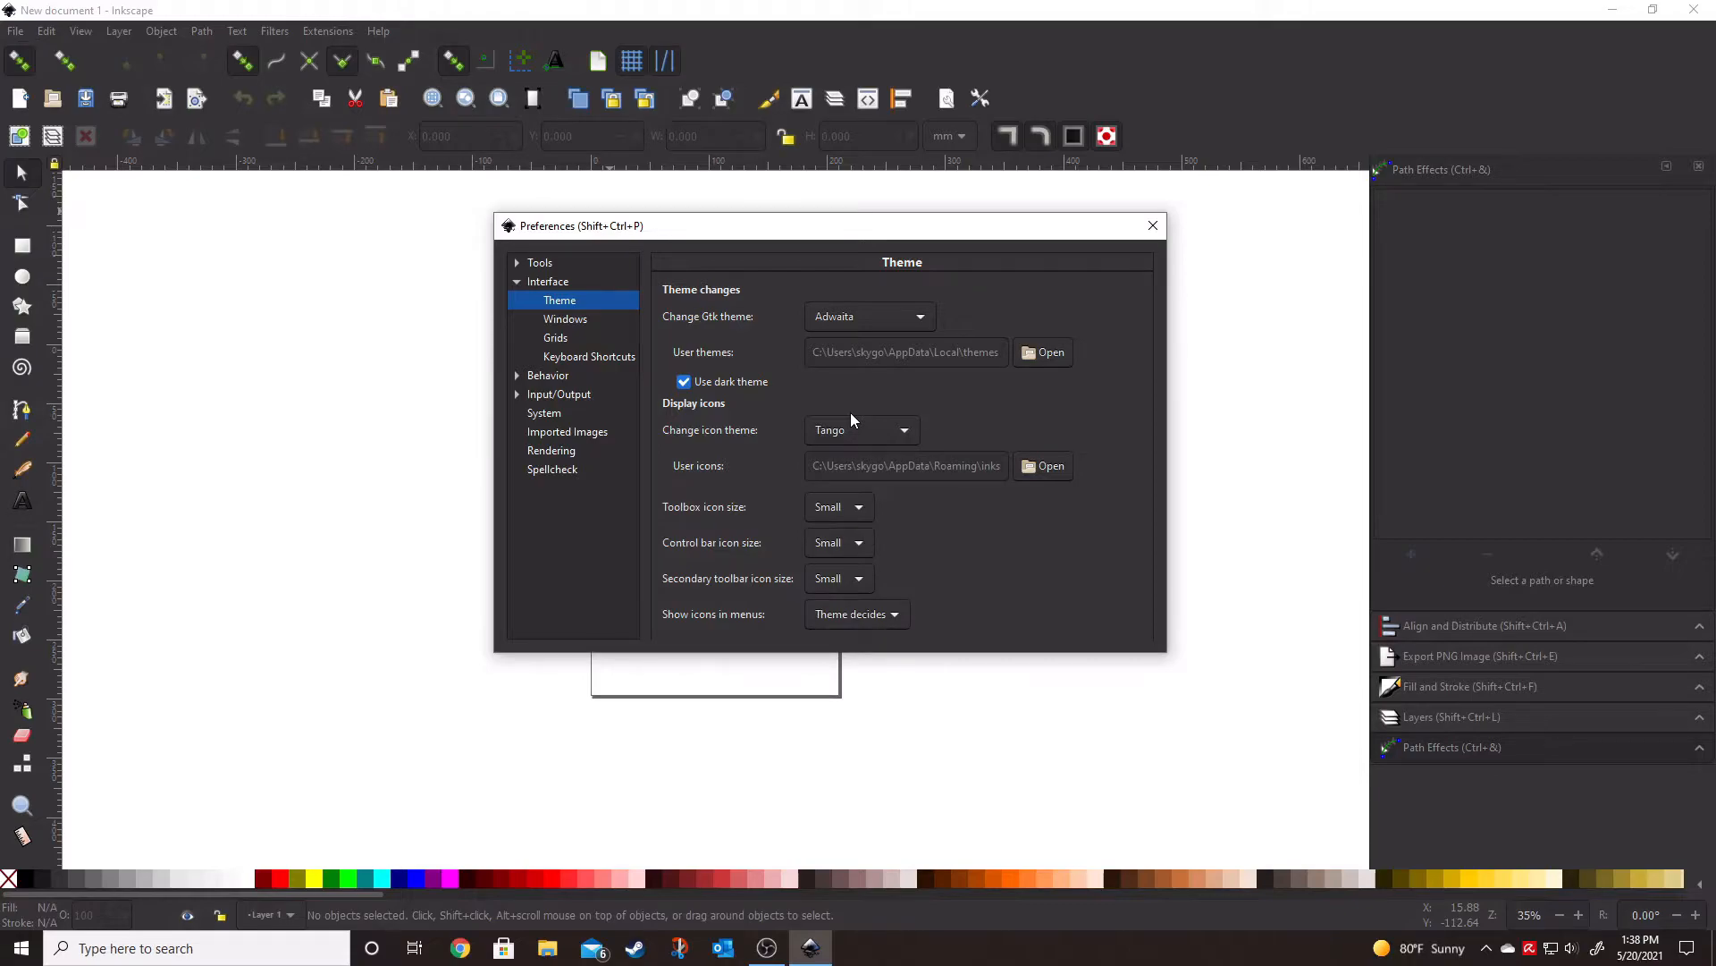
click(862, 429)
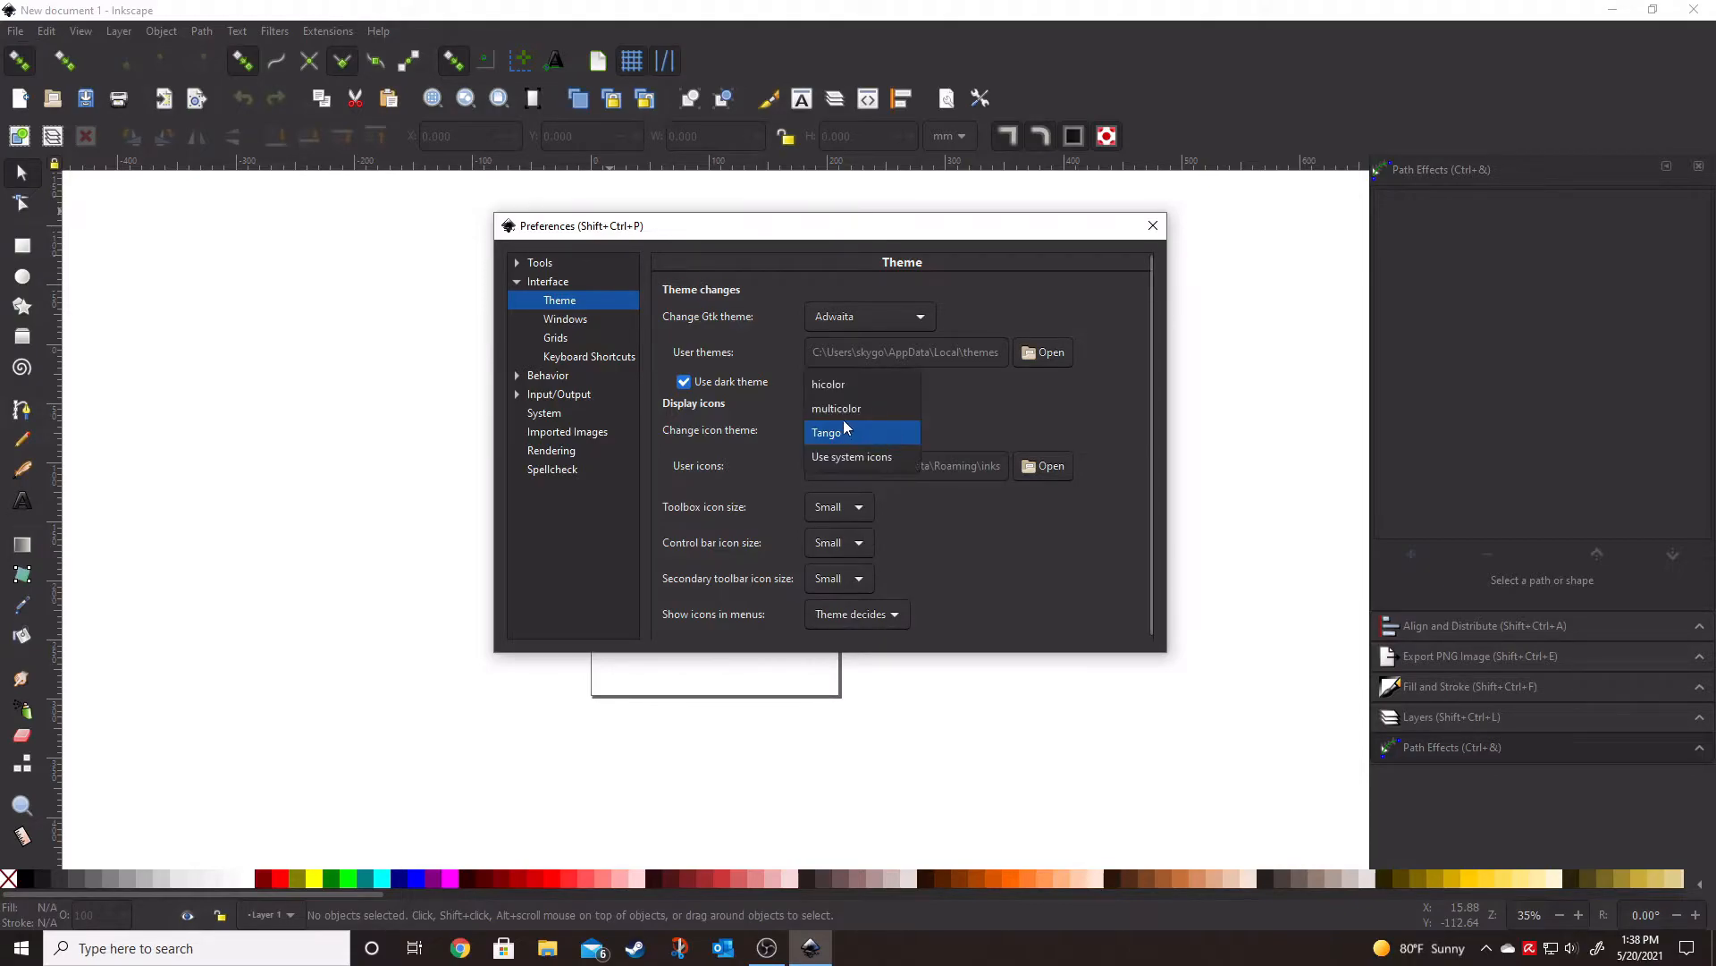
click(837, 407)
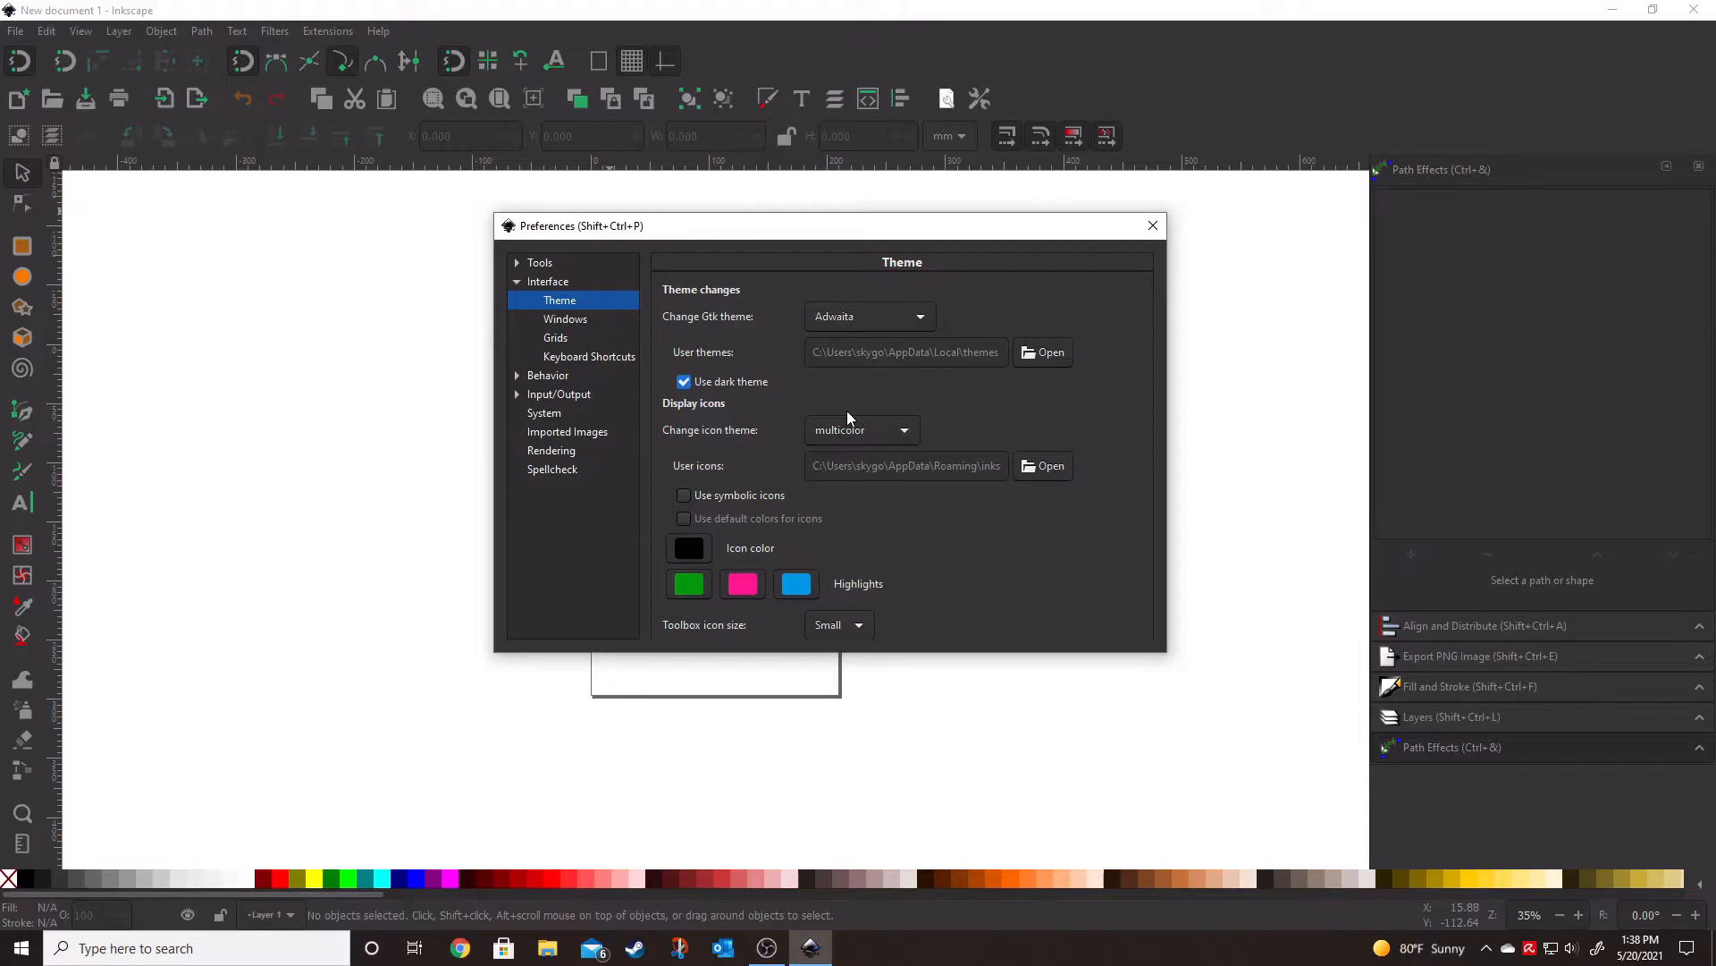
mouse_move(72, 553)
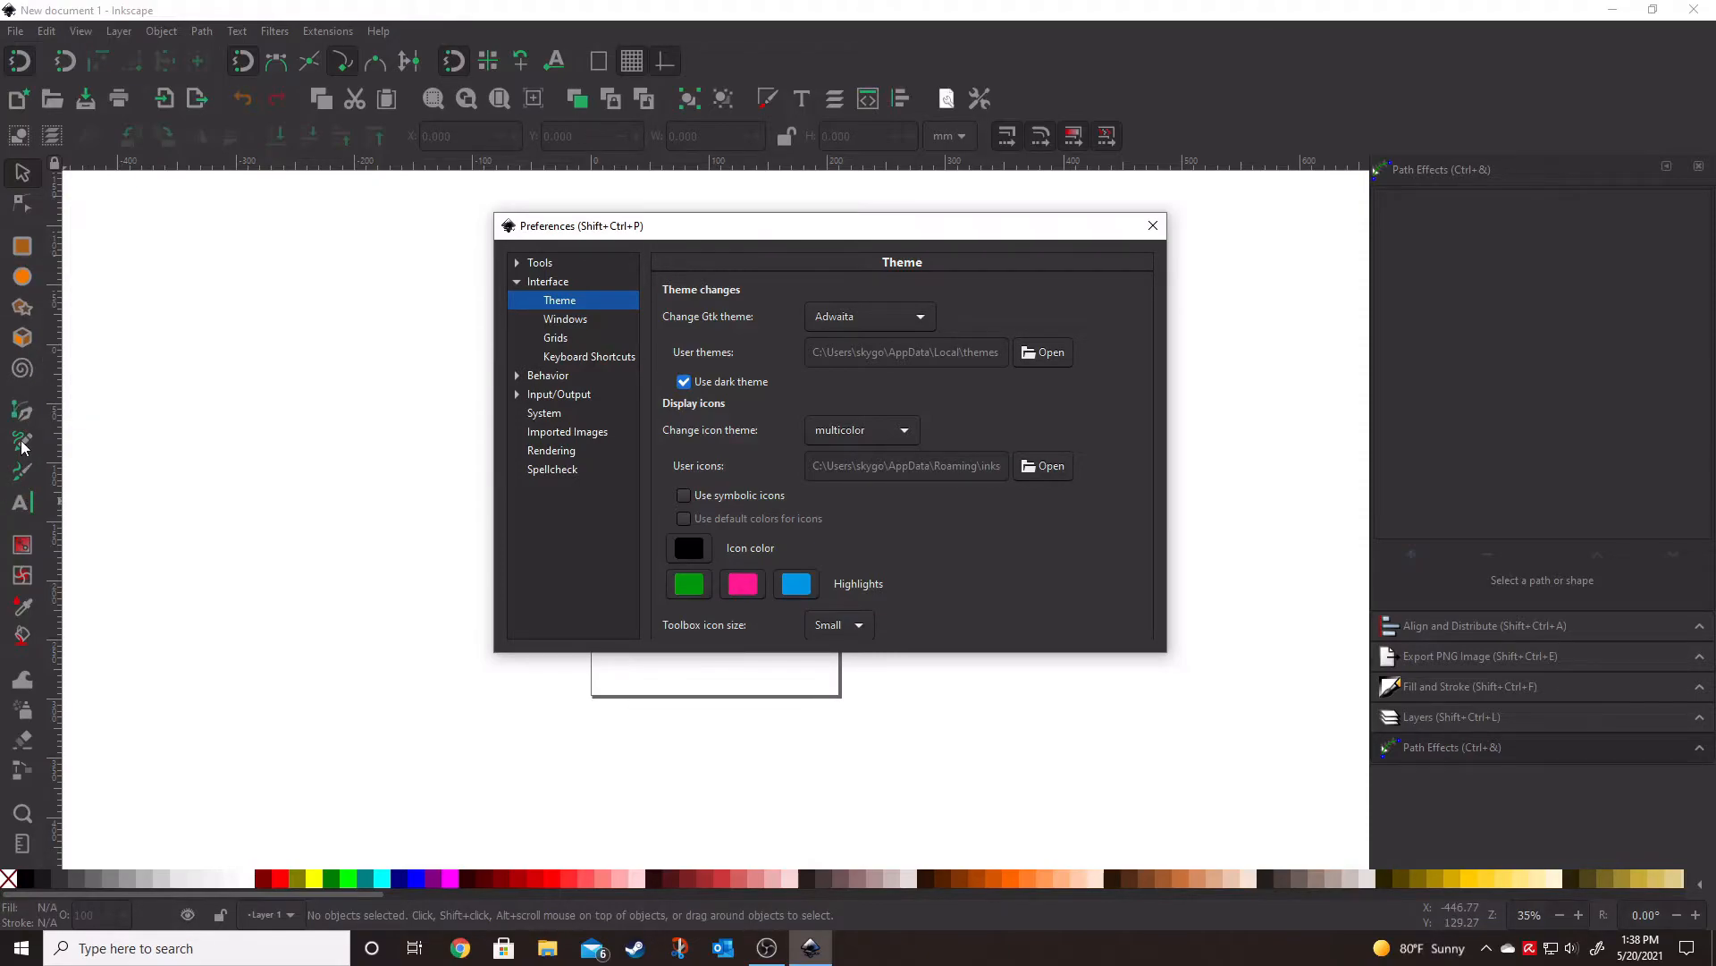
mouse_move(22, 413)
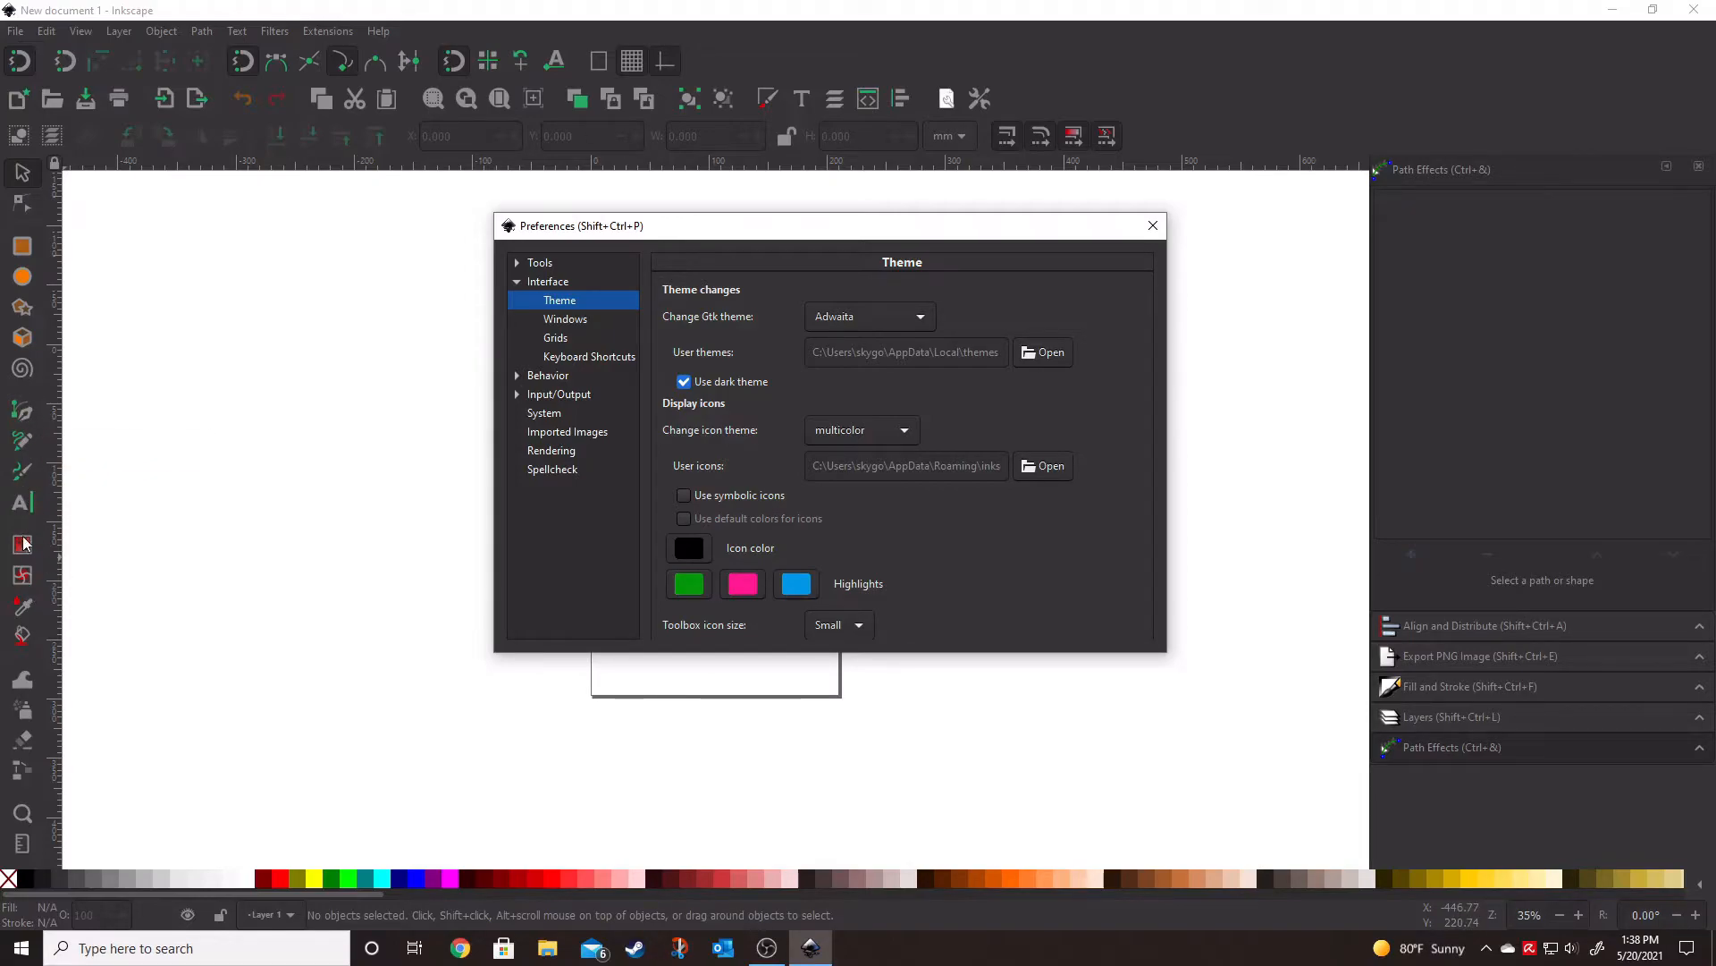
mouse_move(476, 601)
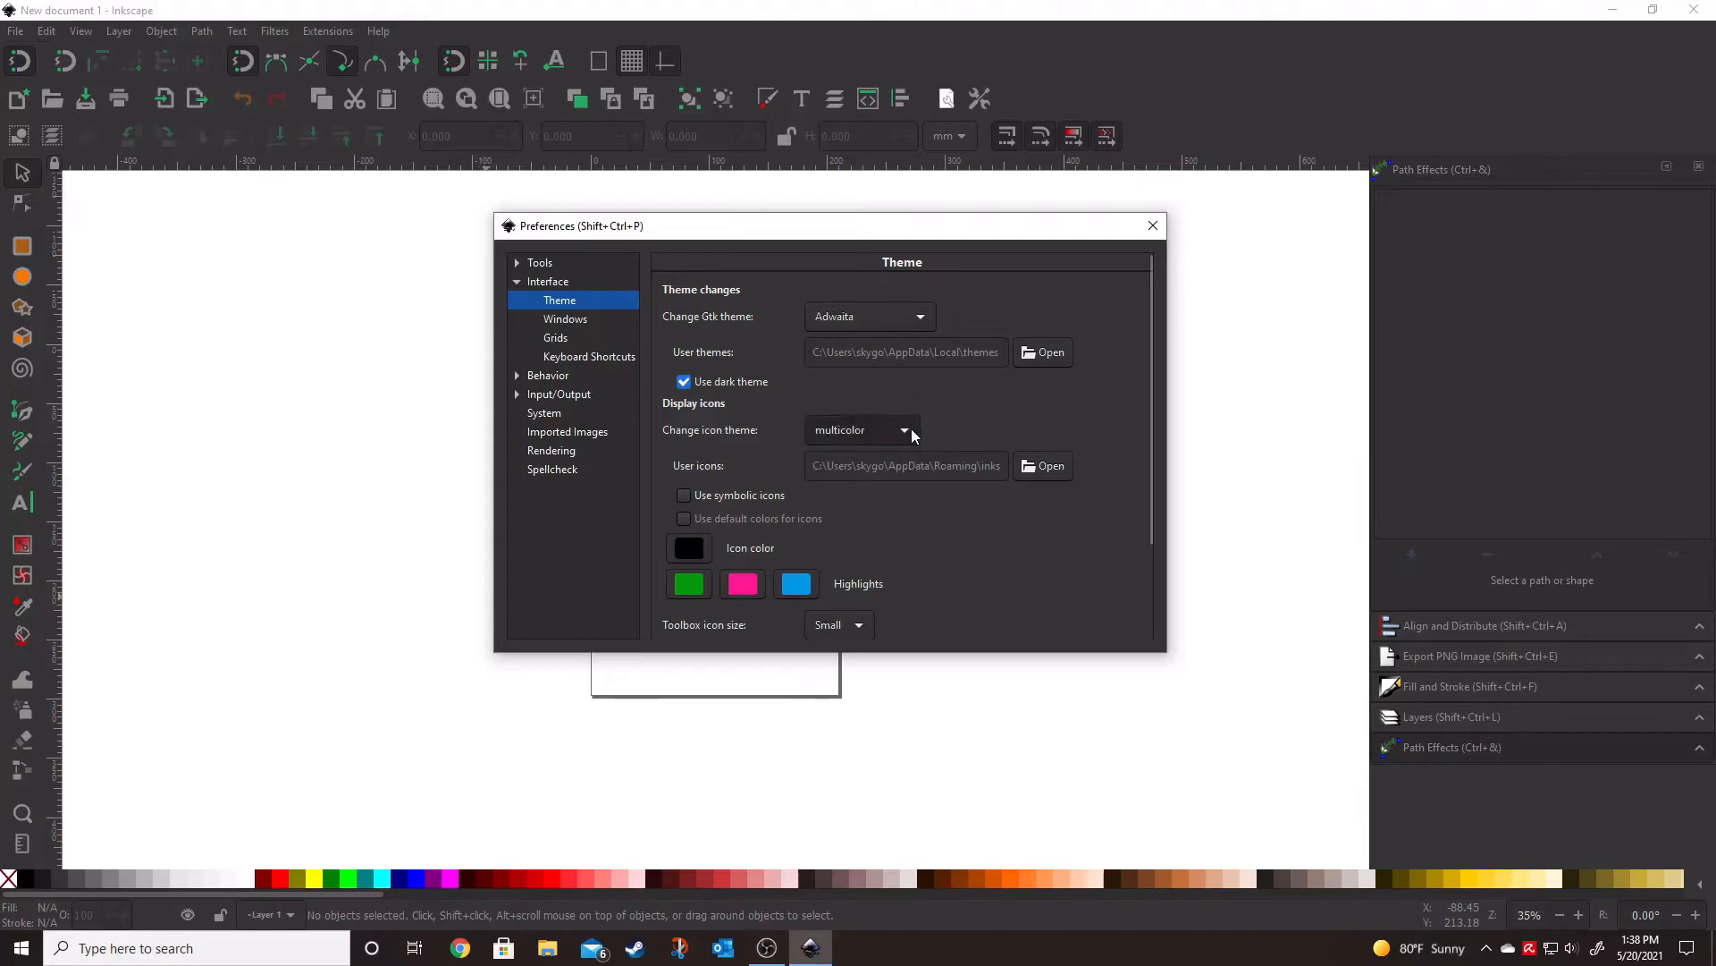
Go through hicolor back to 'Use system icons' and enable 'Use symbolic icons'
click(861, 429)
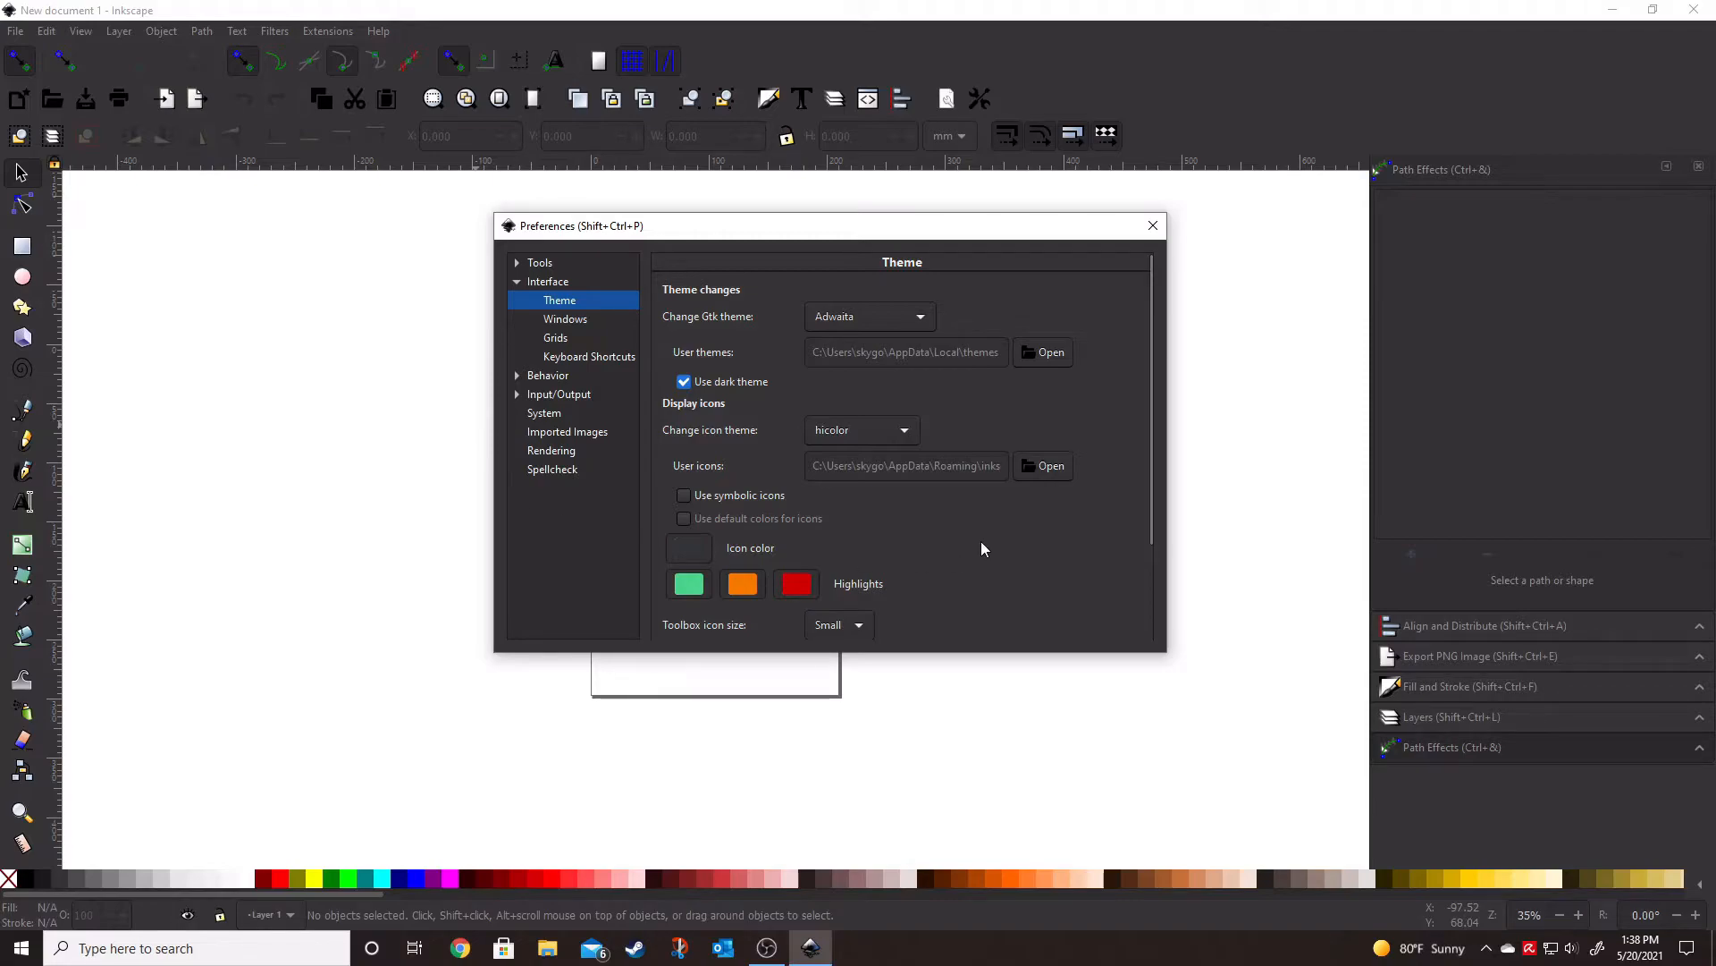
click(860, 429)
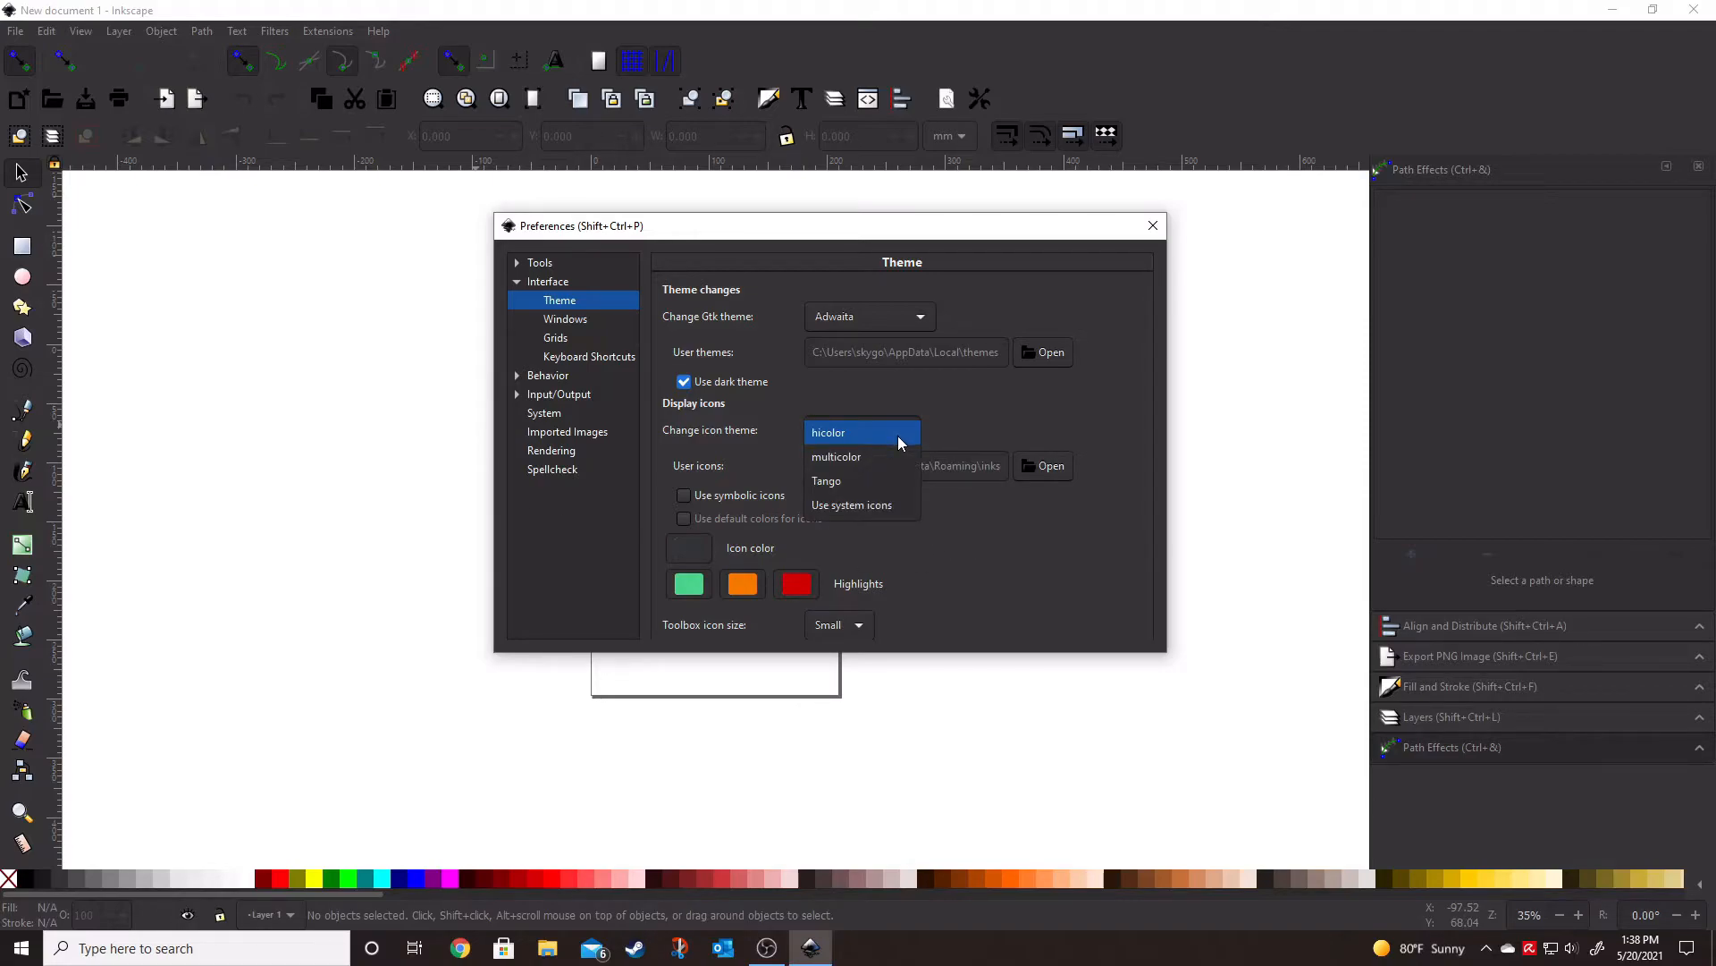
click(851, 504)
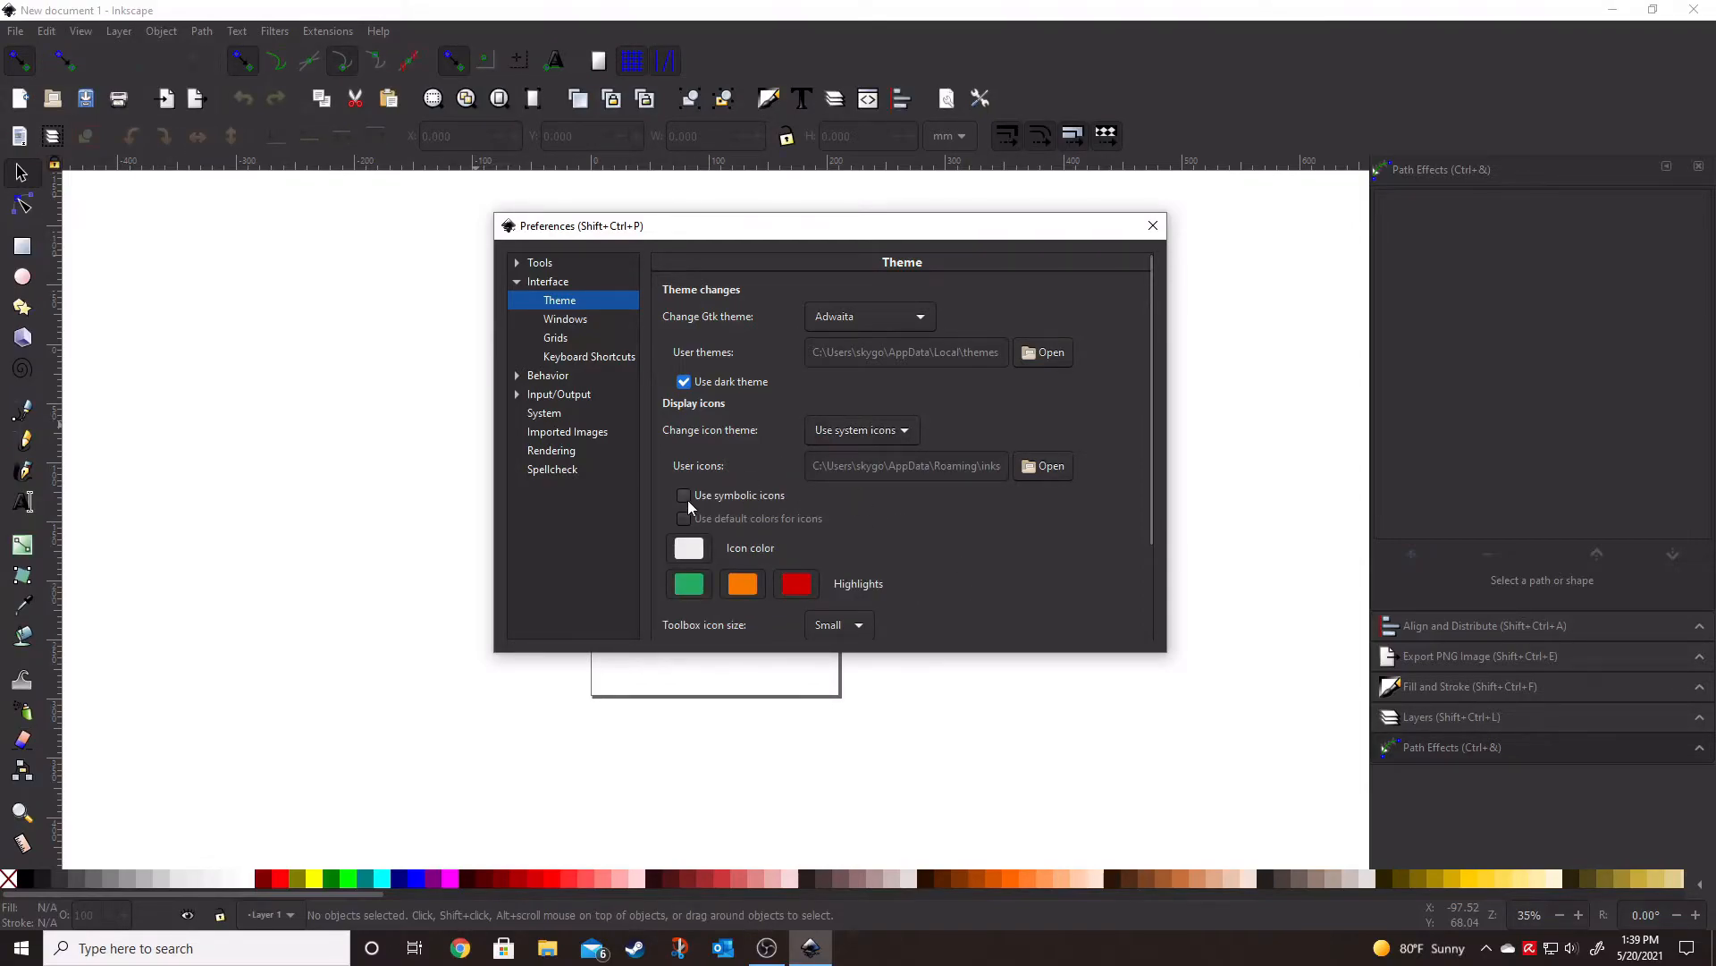
click(684, 495)
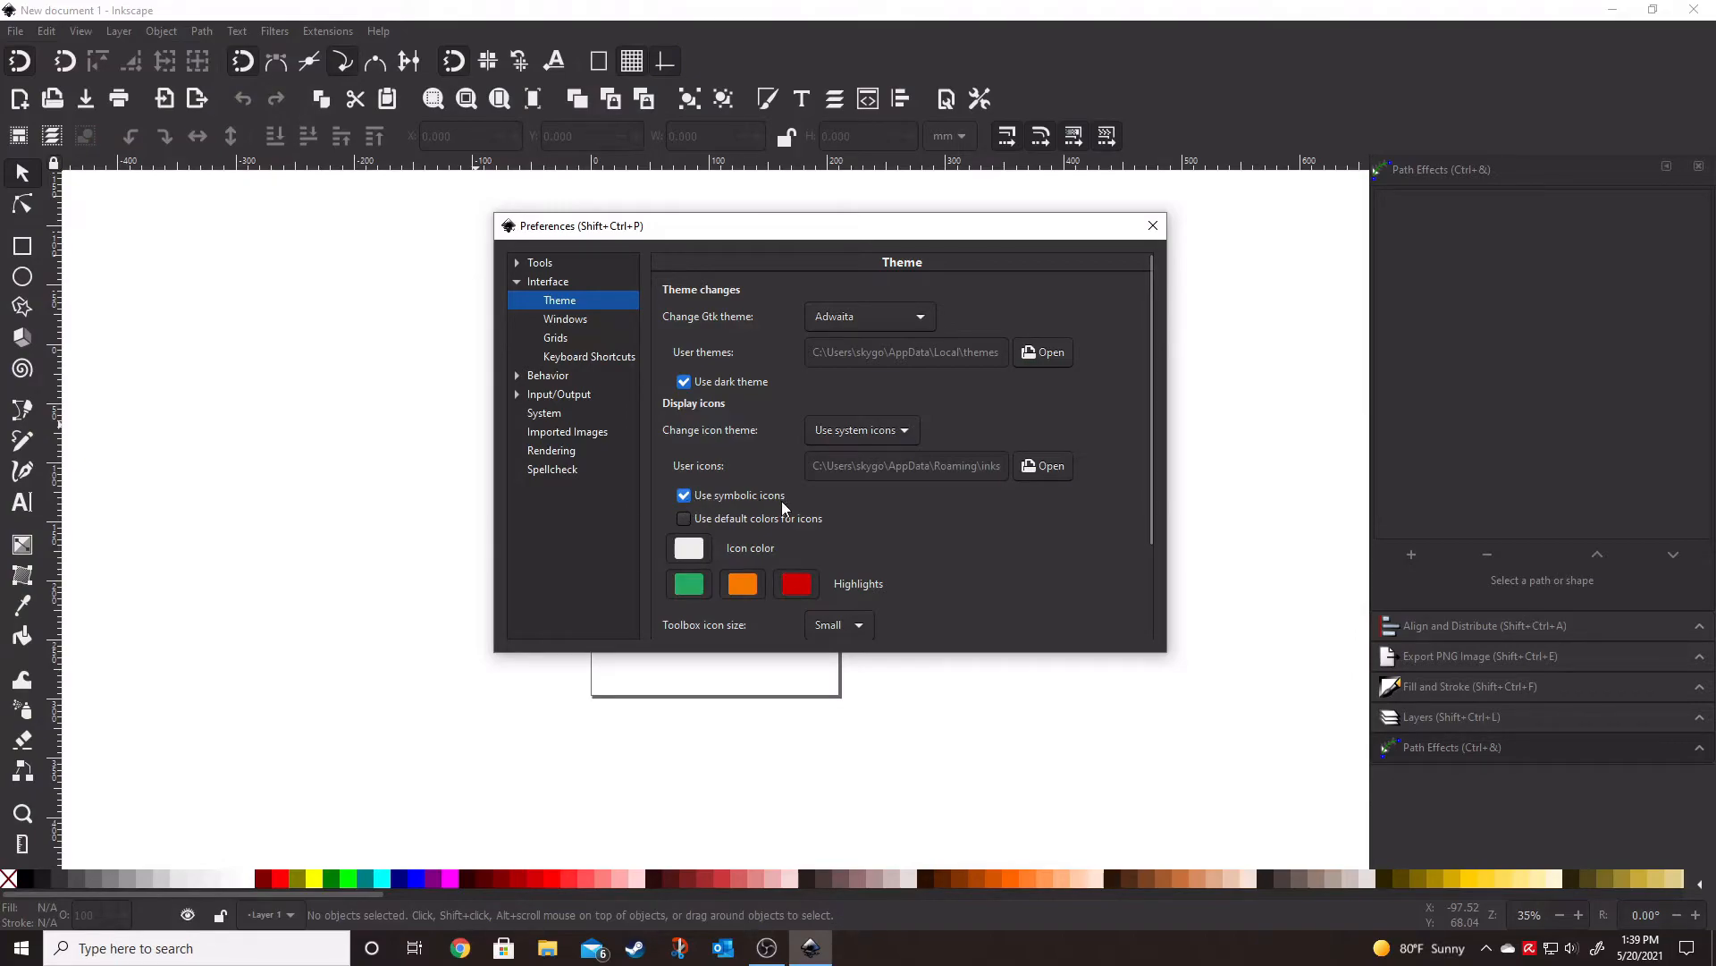
mouse_move(1026, 118)
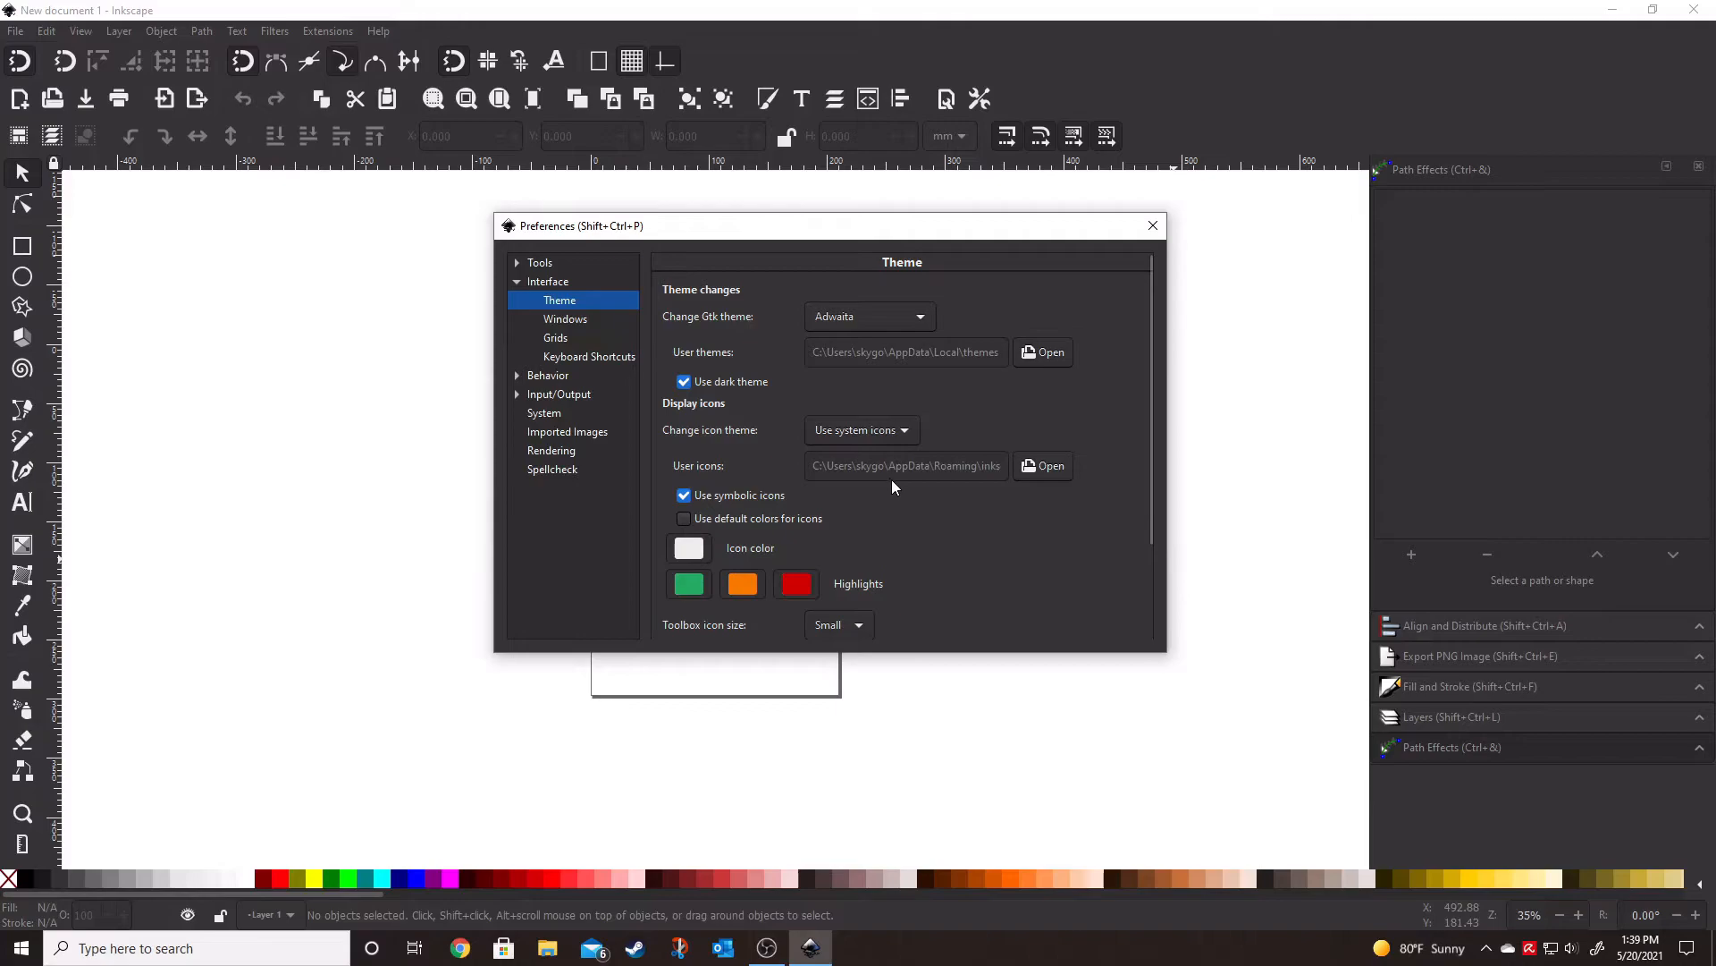
Set the toolbar icon sizes to Larger and close Inkscape so the settings apply
scroll(down, 3)
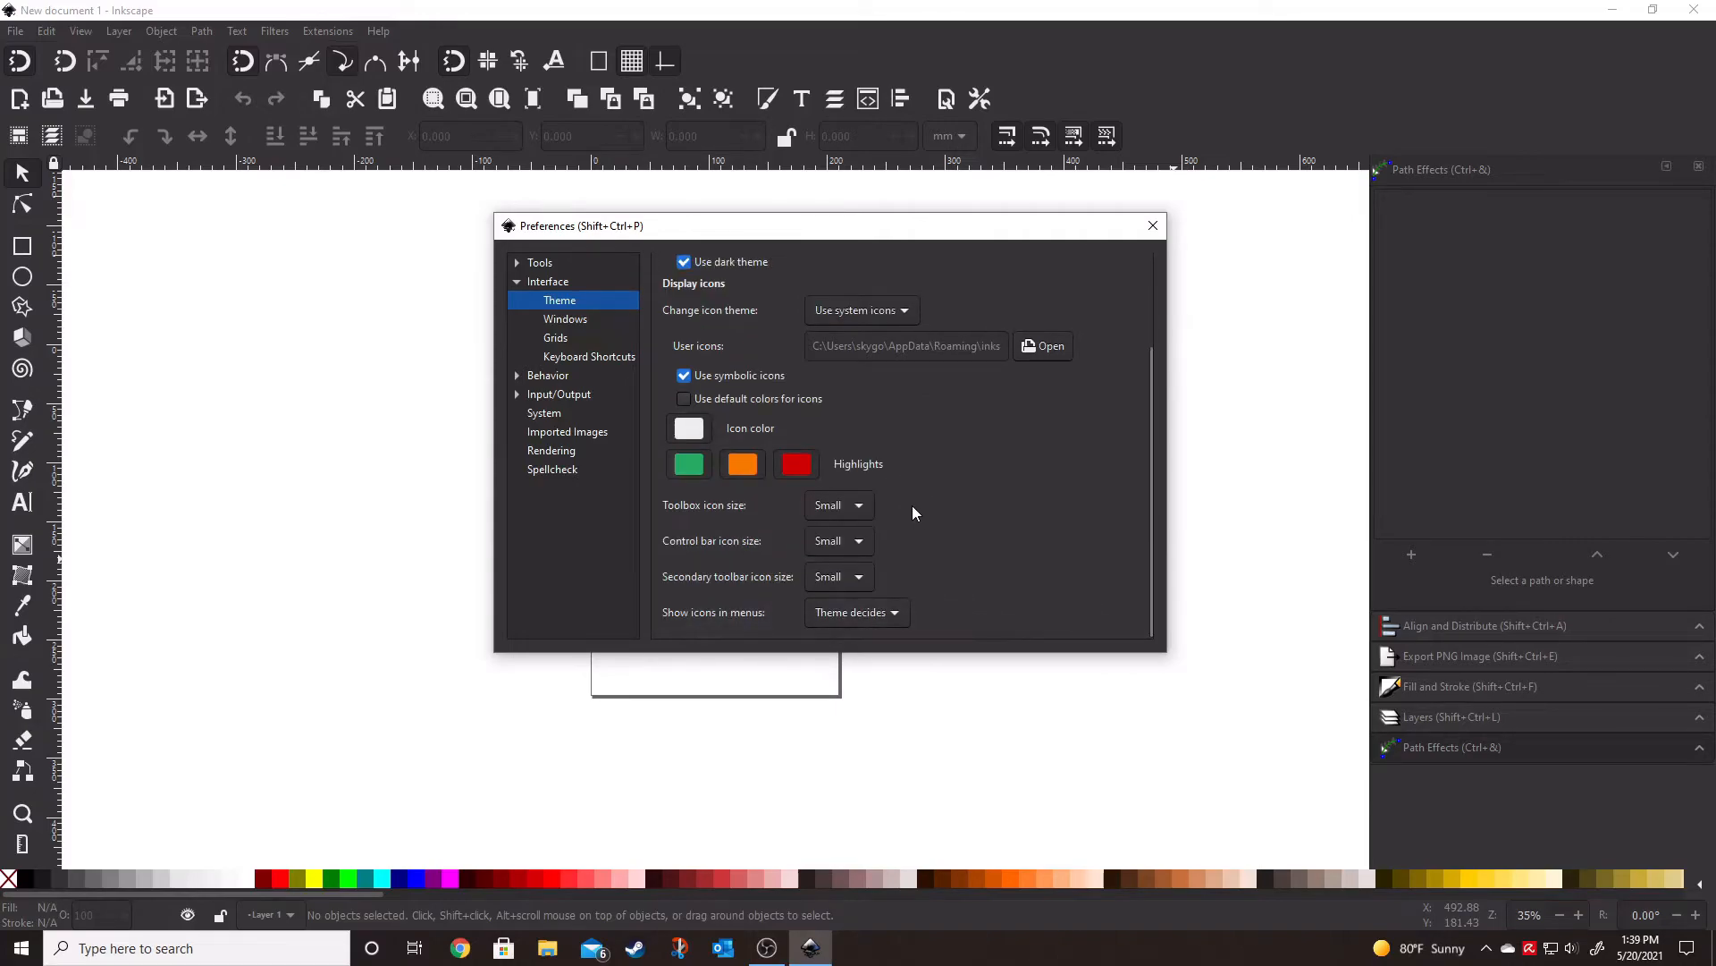
mouse_move(767, 608)
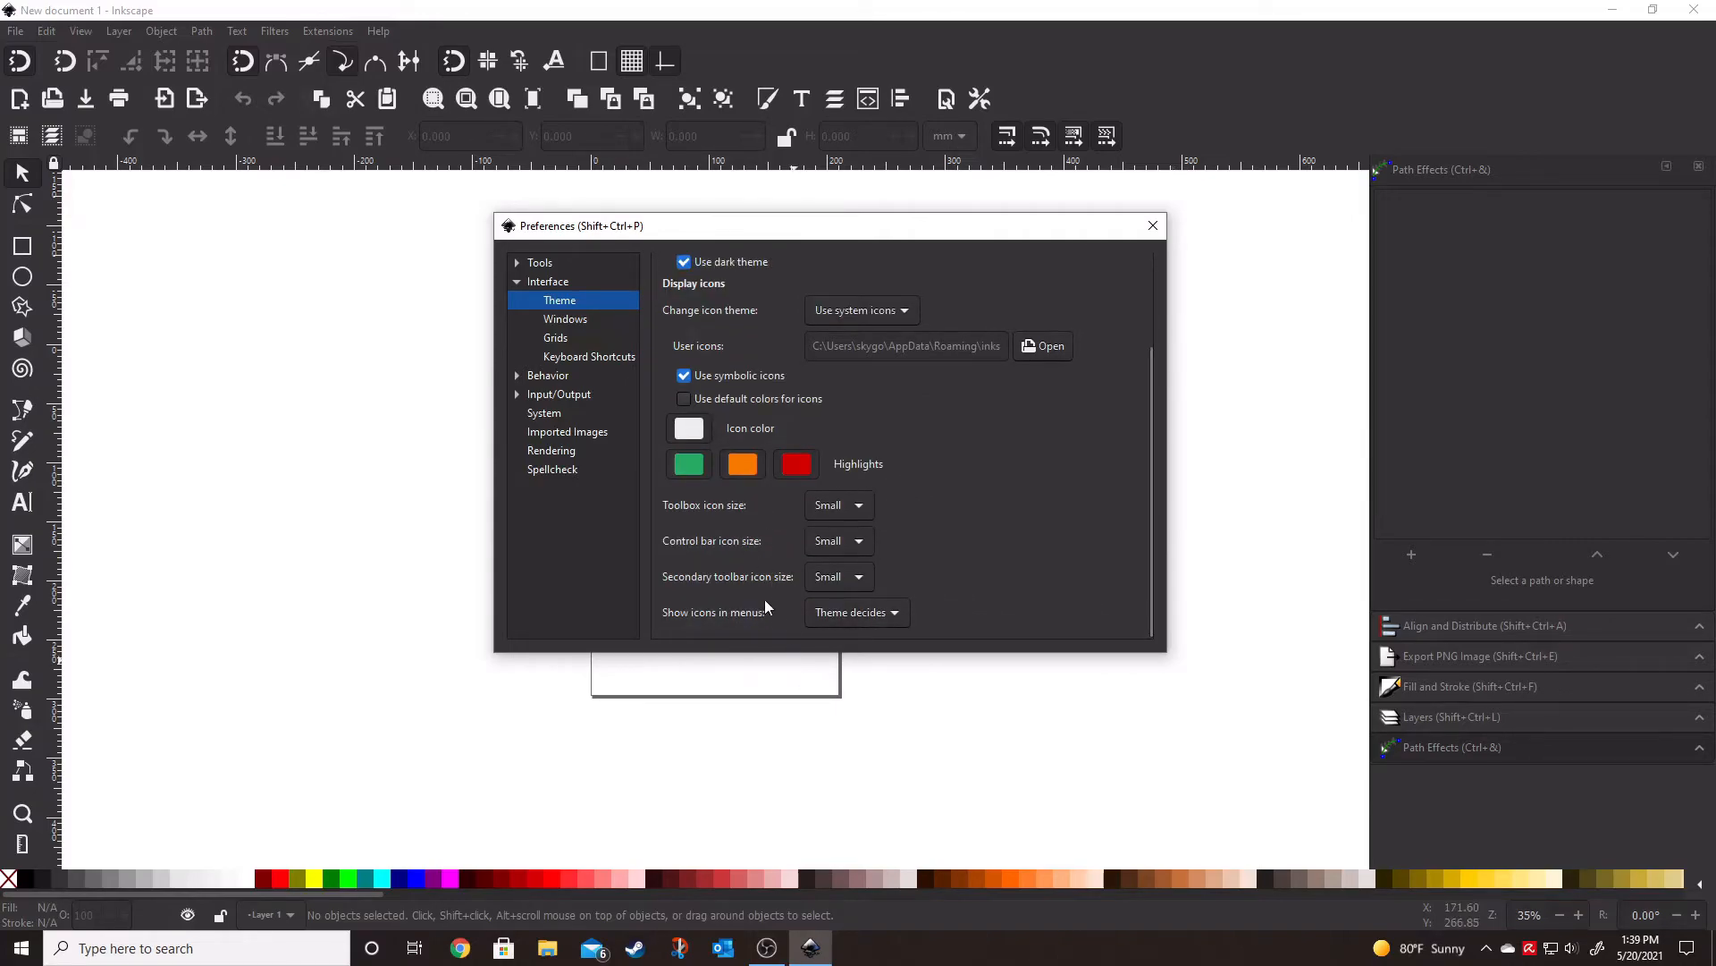
click(837, 504)
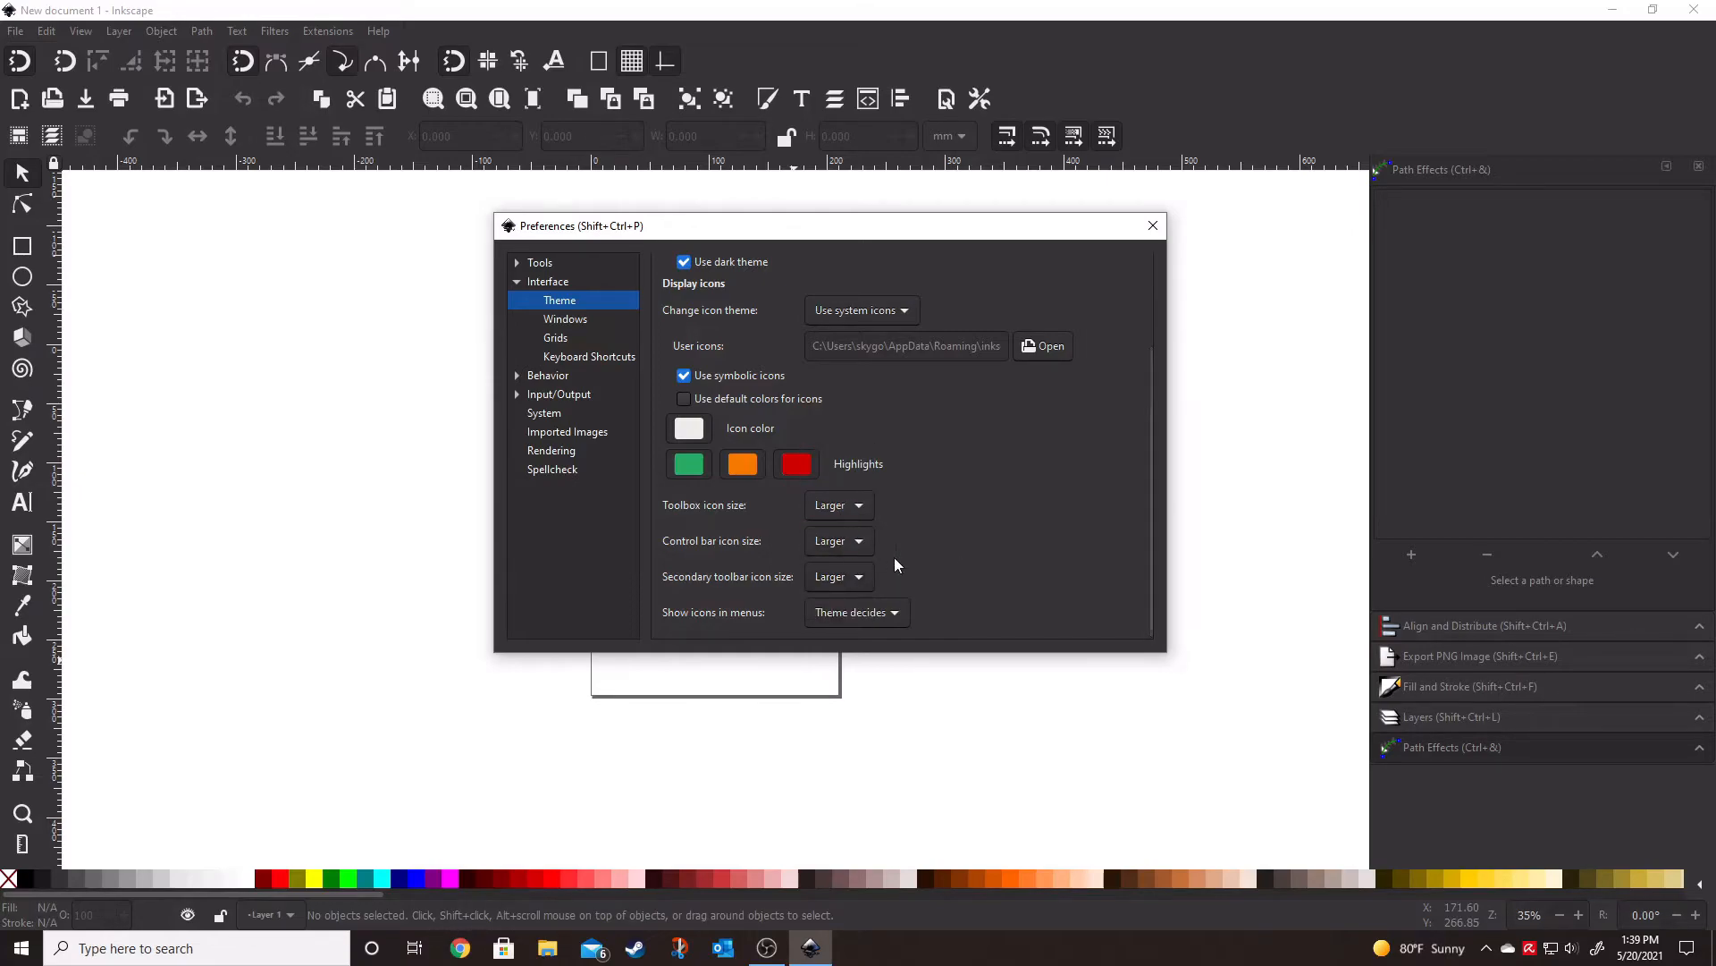
click(1152, 226)
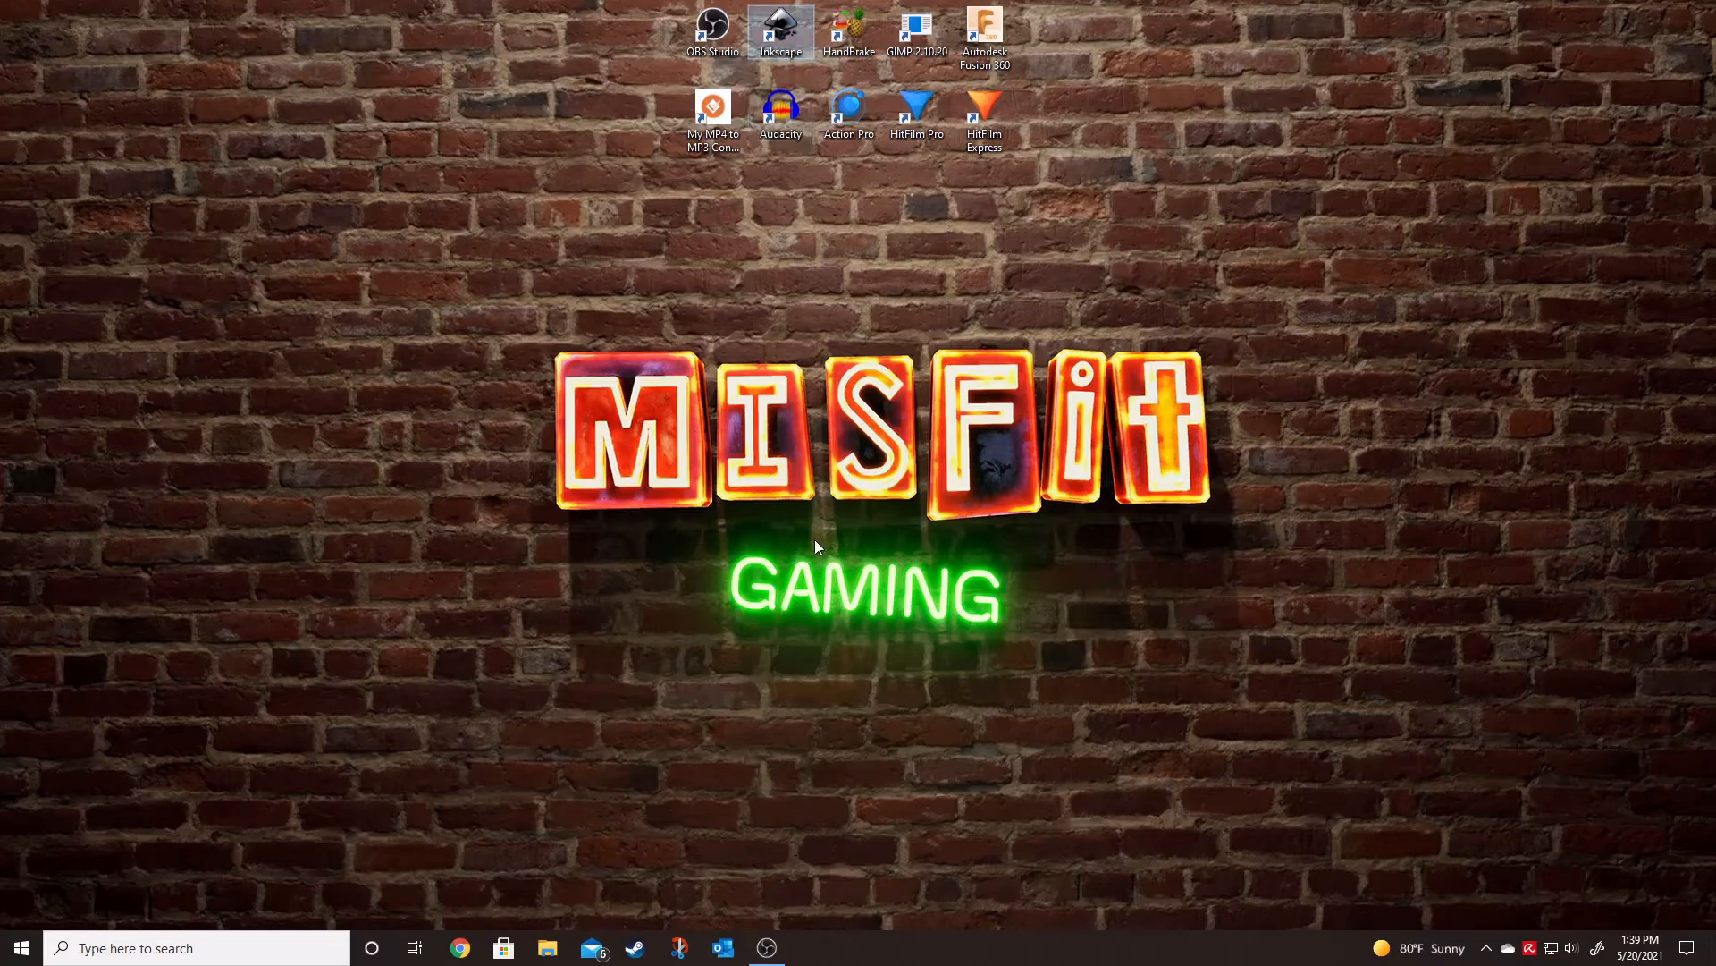
mouse_move(832, 537)
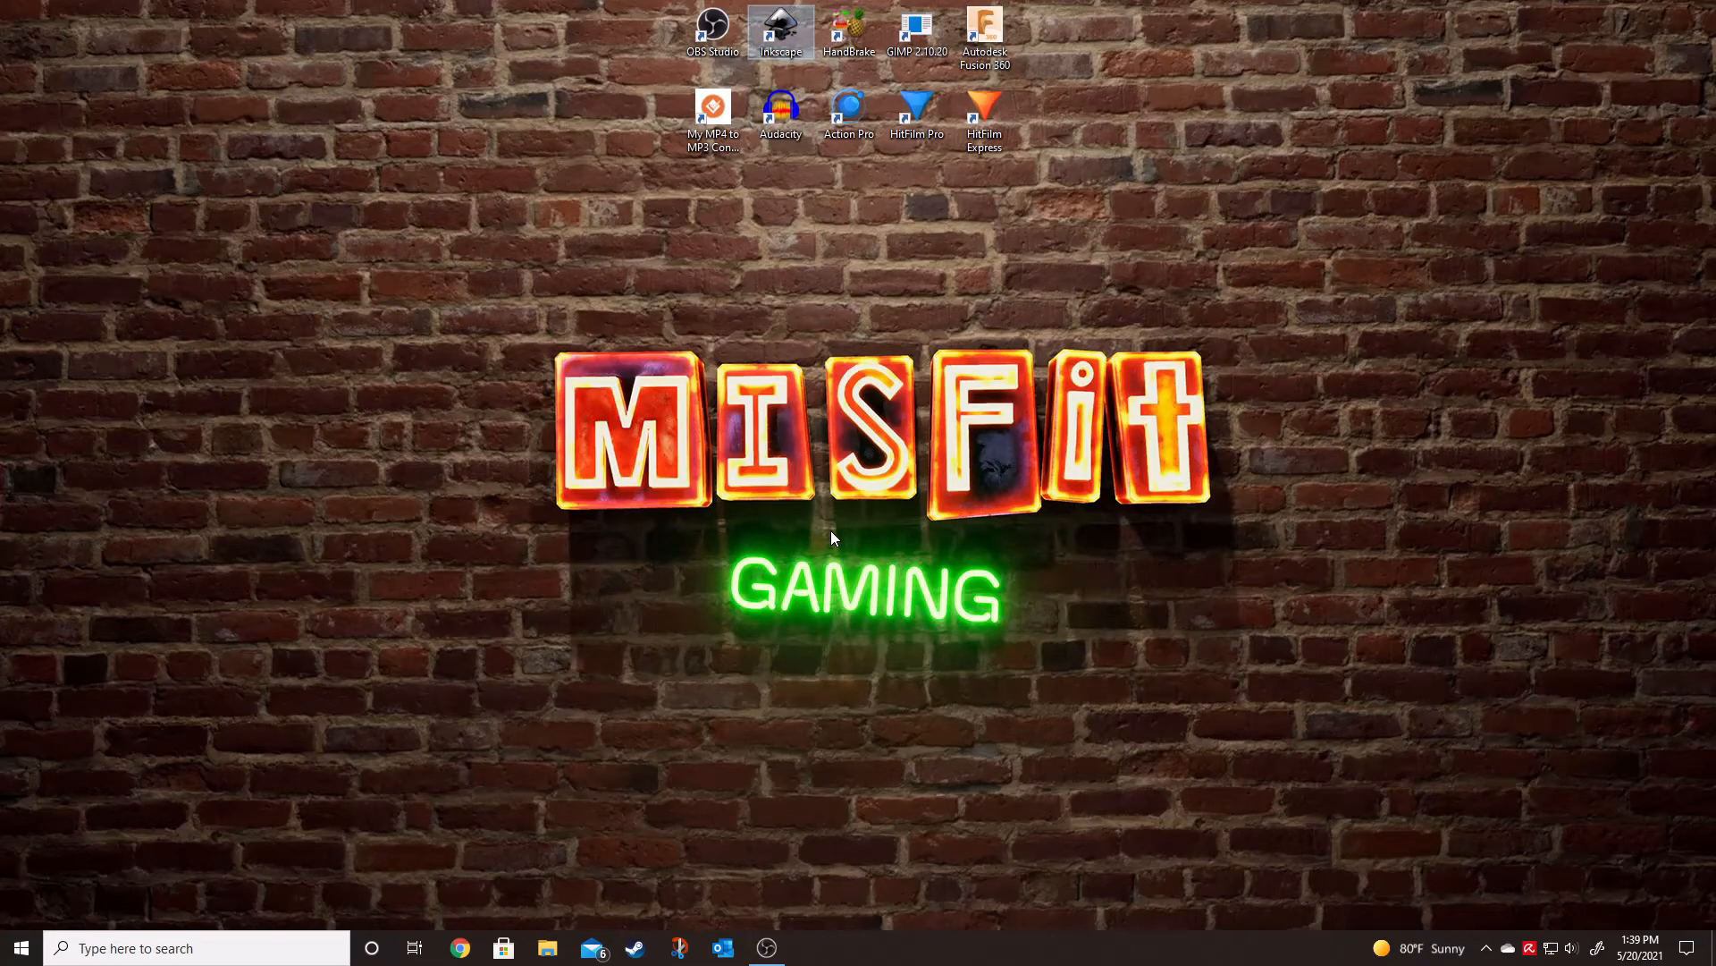
Relaunch Inkscape from its desktop shortcut and look in the Edit menu
double_click(781, 25)
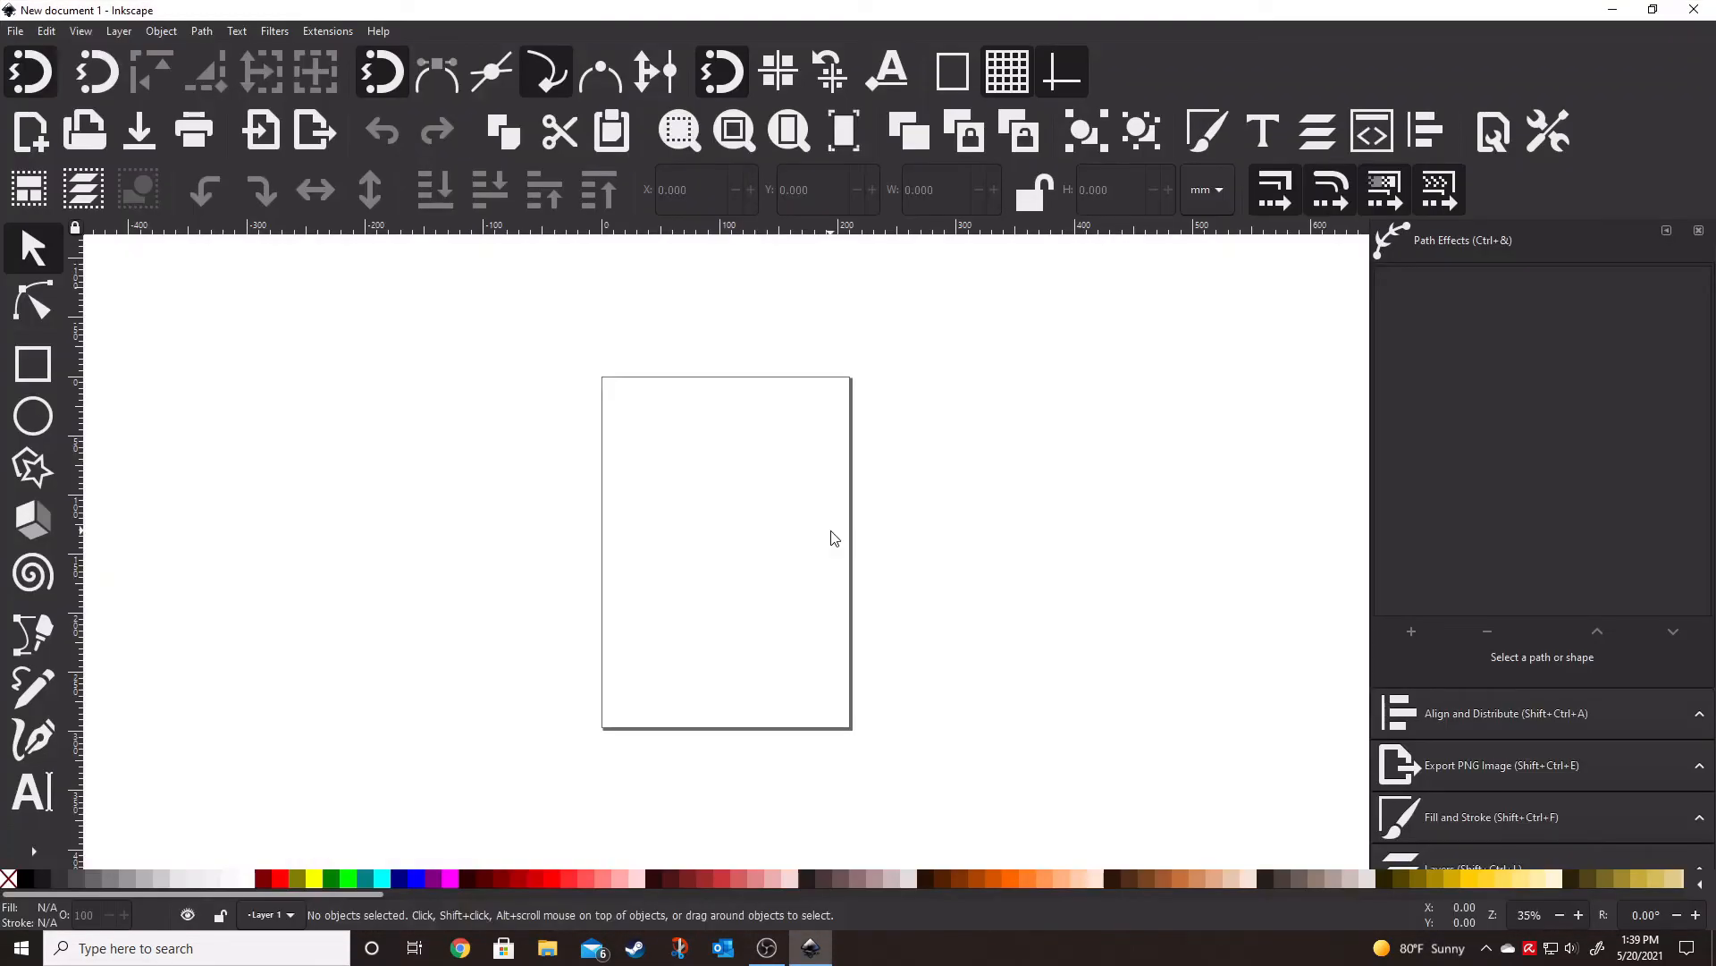
mouse_move(1103, 475)
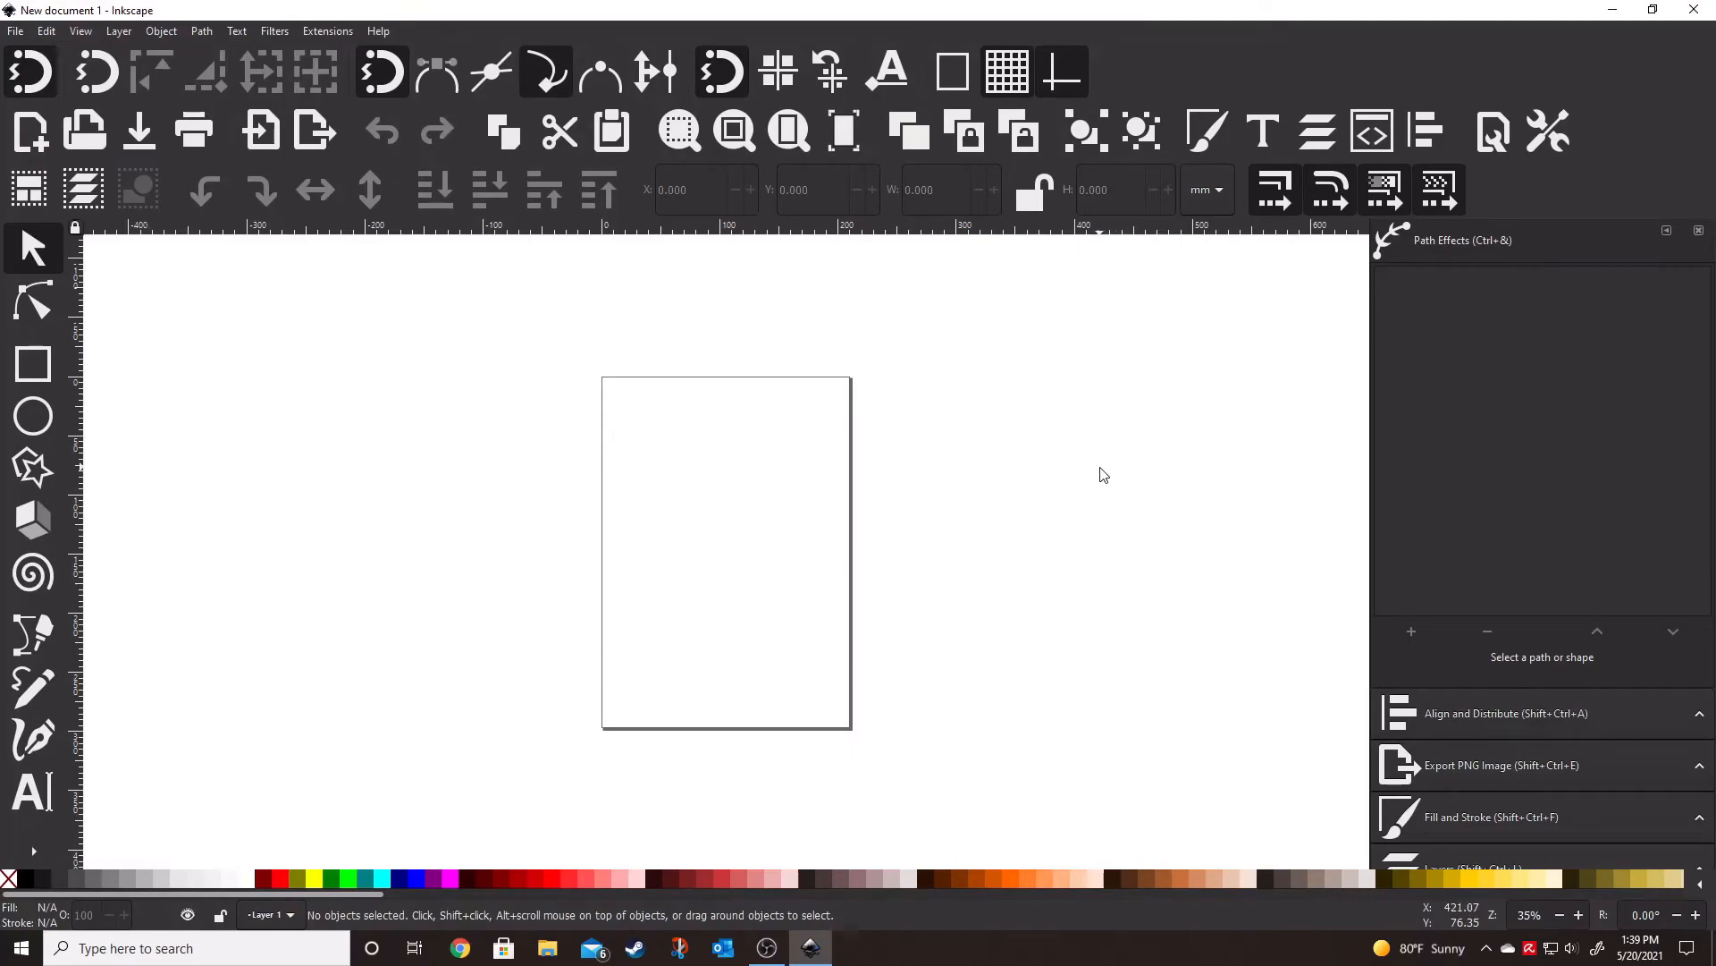
click(46, 31)
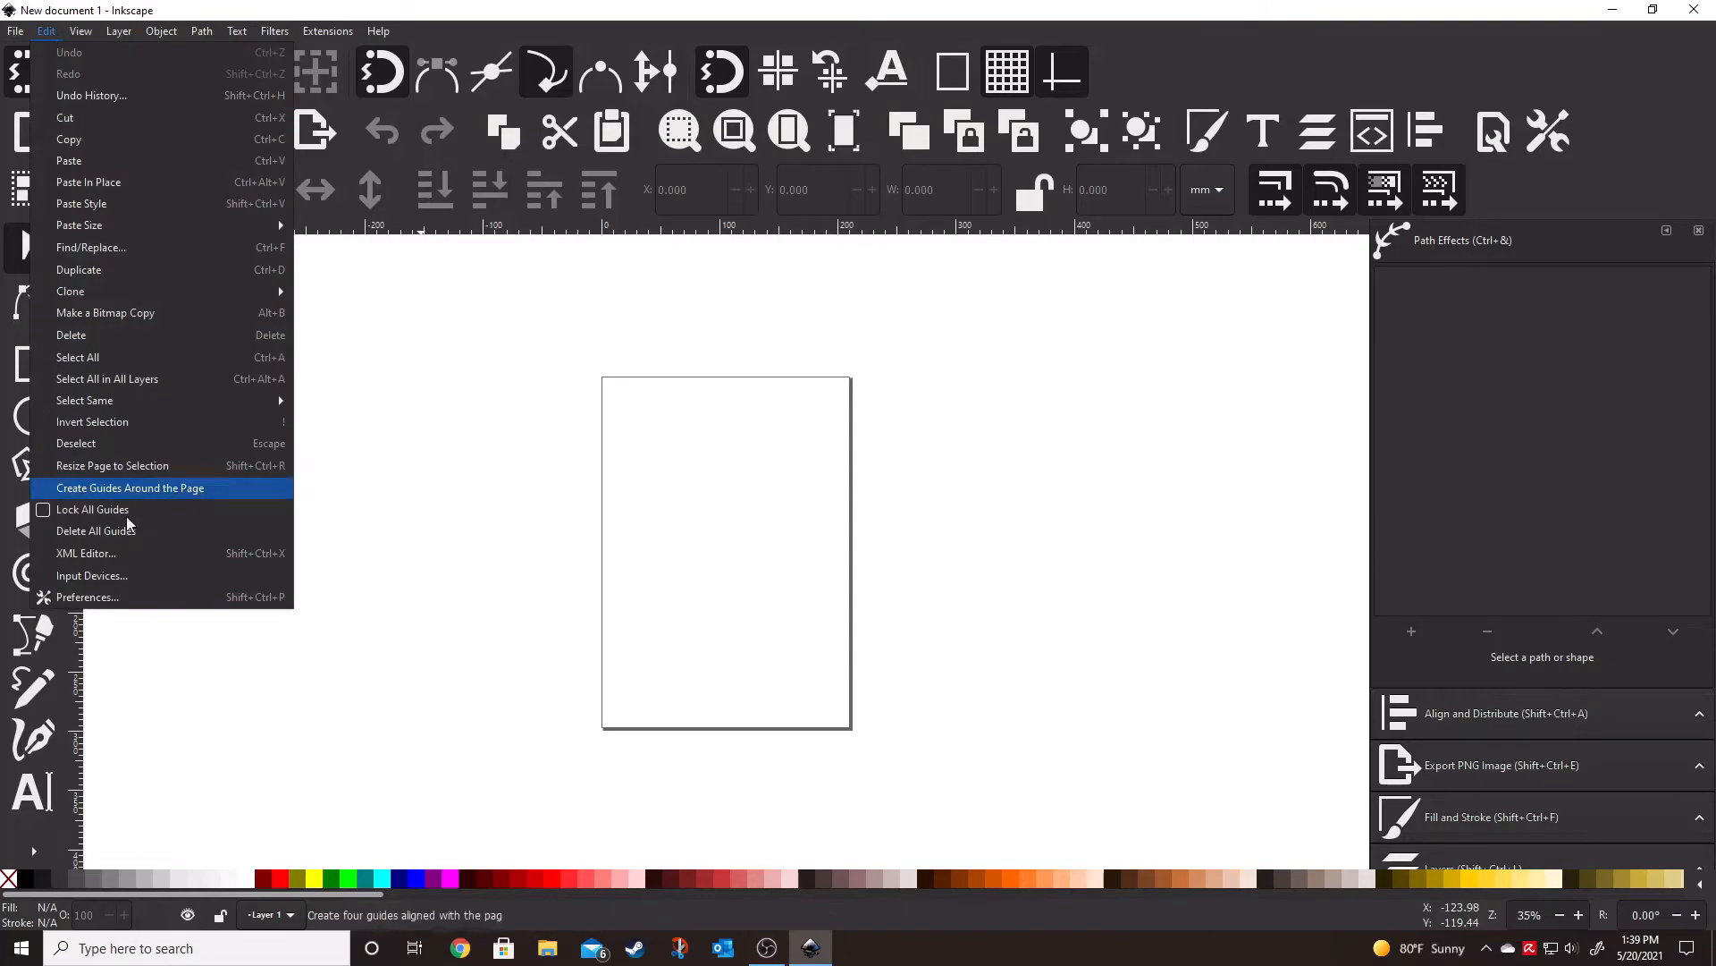
Review the Theme preferences, close Inkscape and relaunch it from the desktop shortcut
click(86, 597)
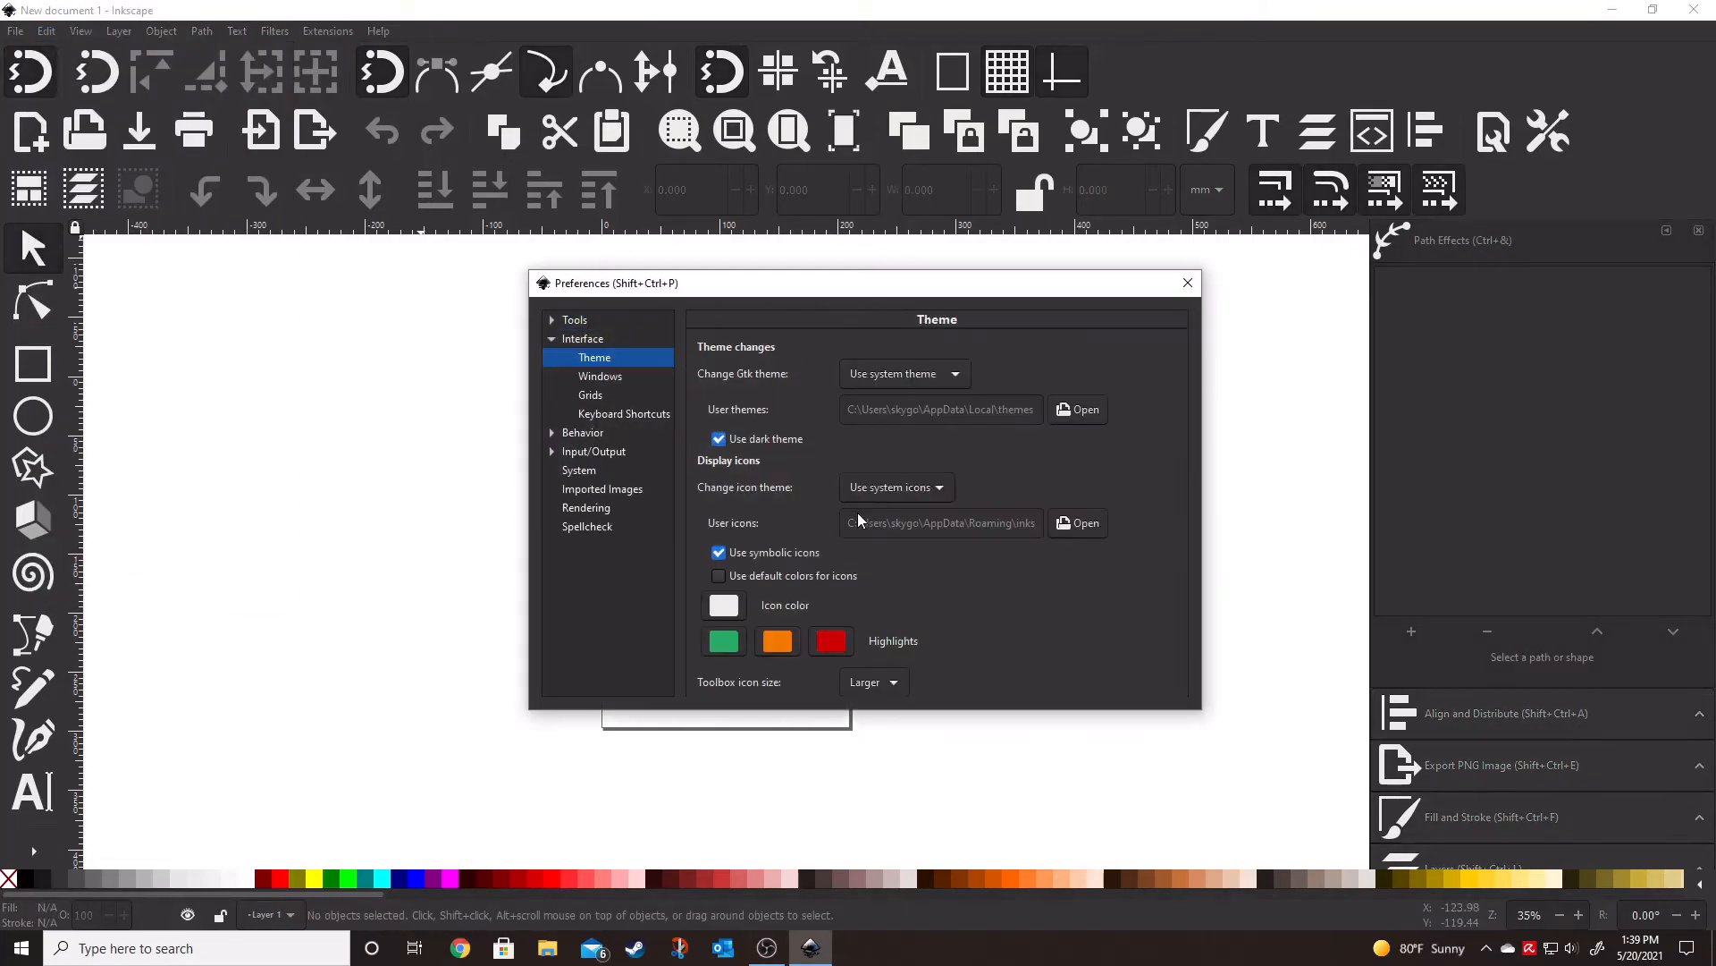
scroll(down, 3)
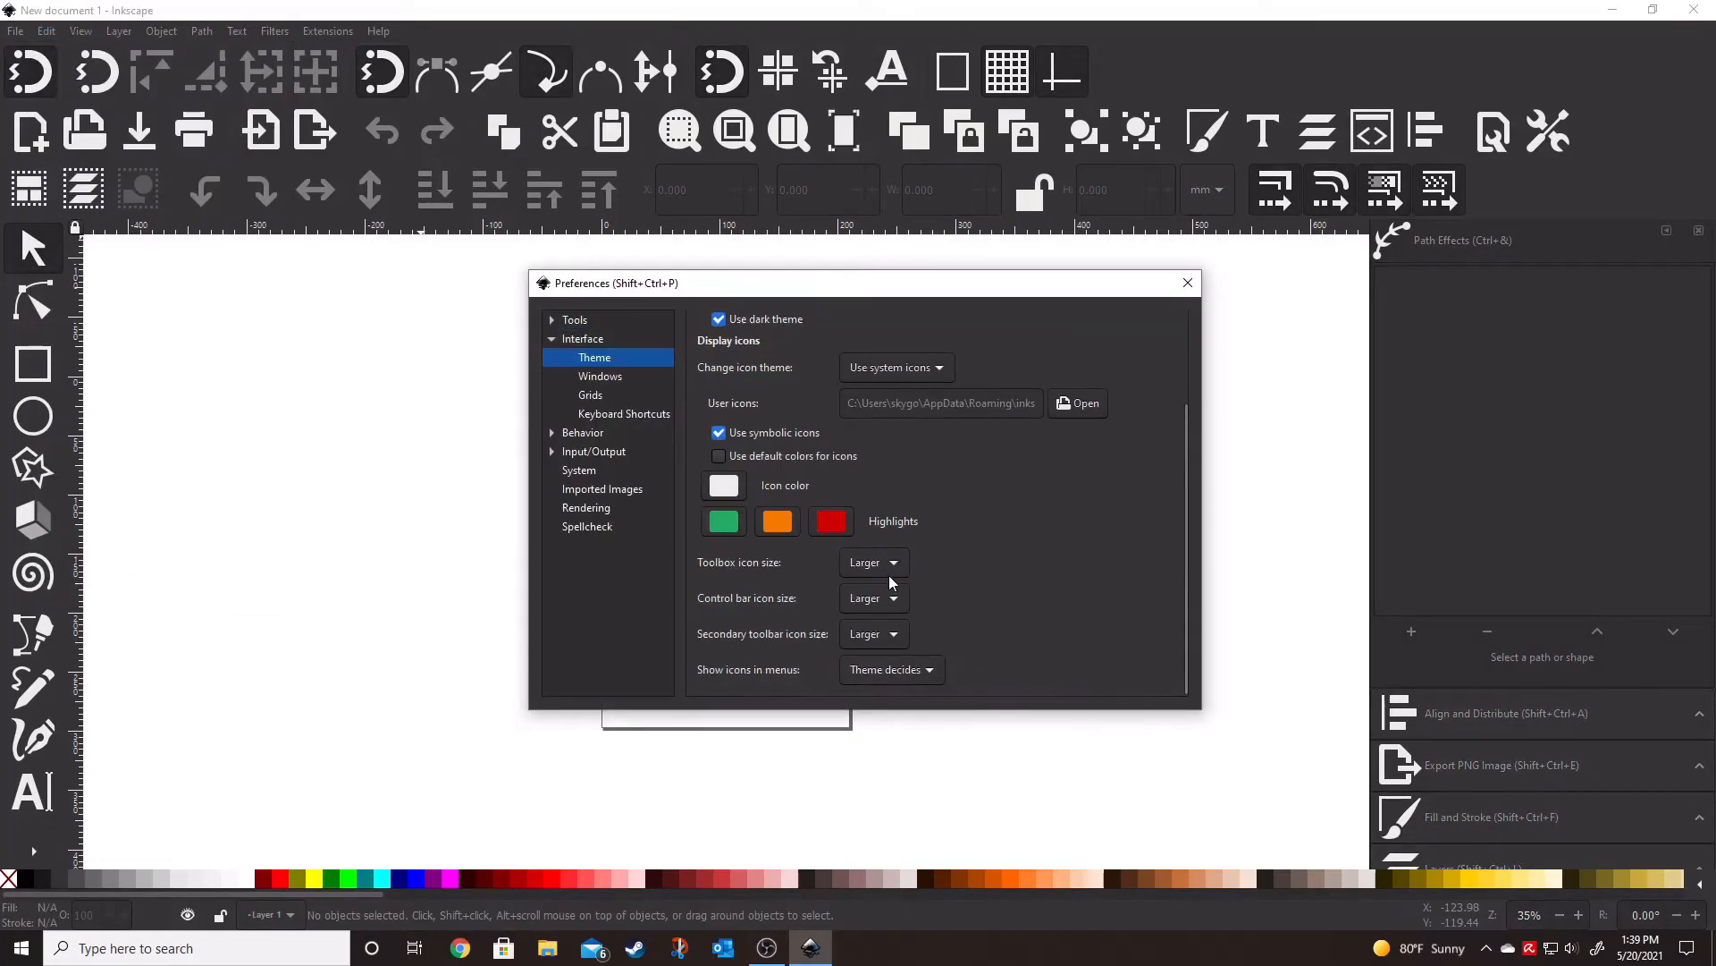
click(872, 632)
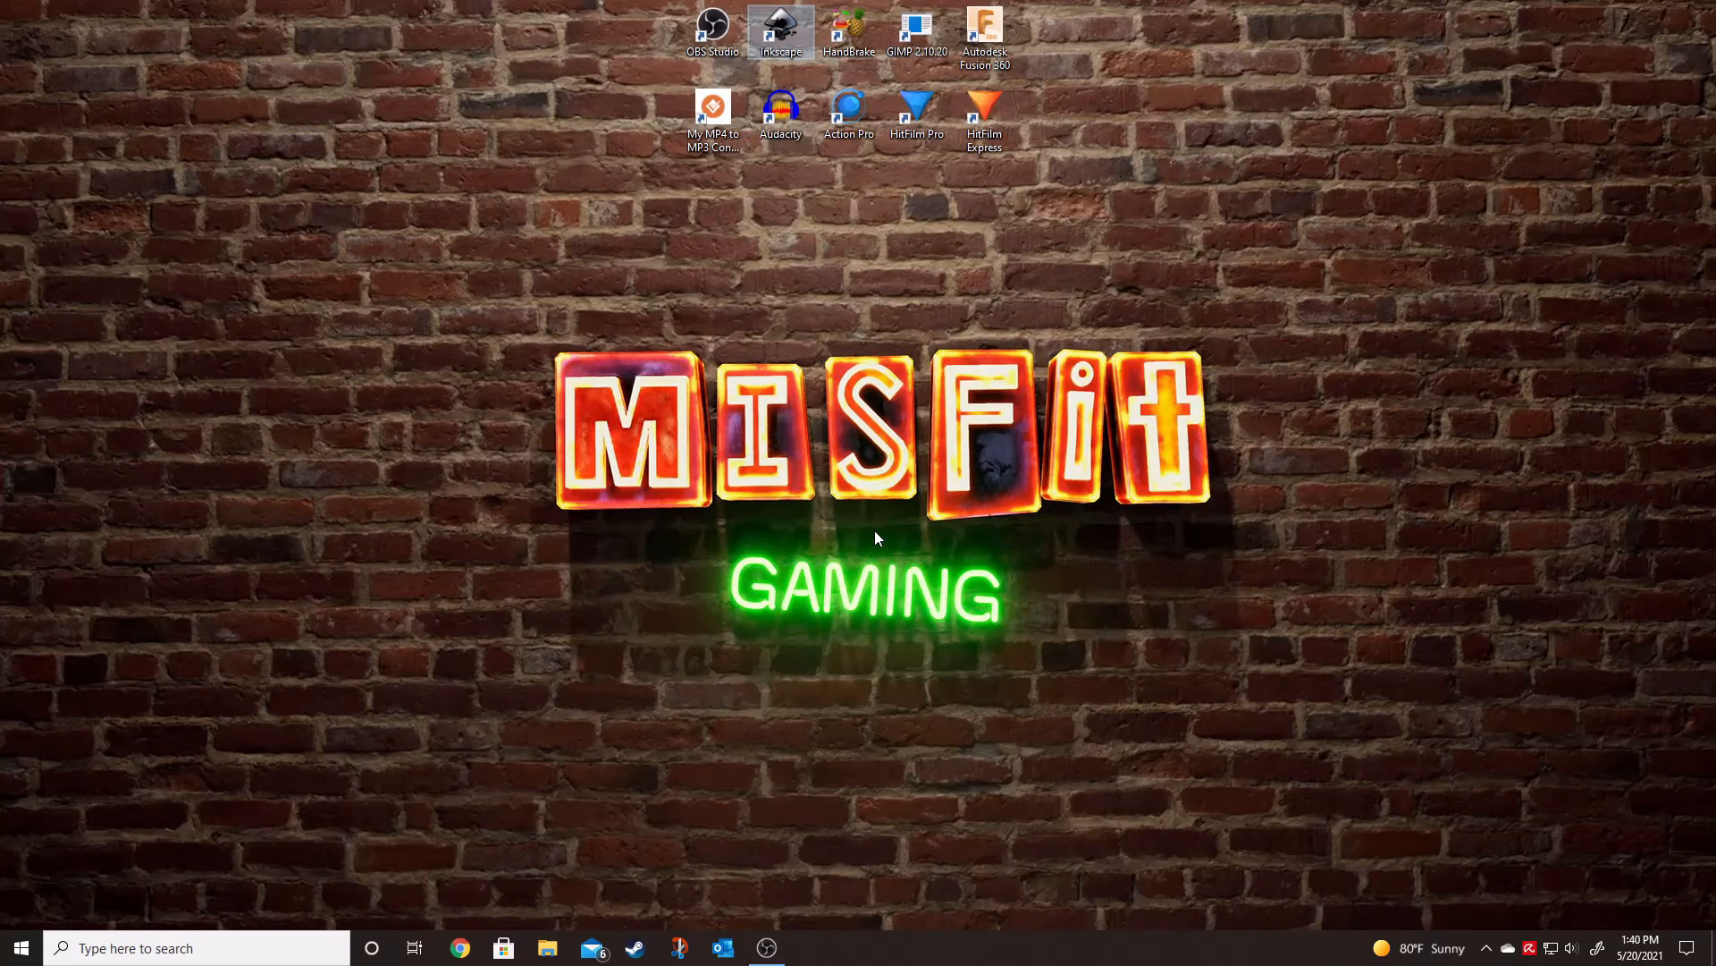
double_click(780, 27)
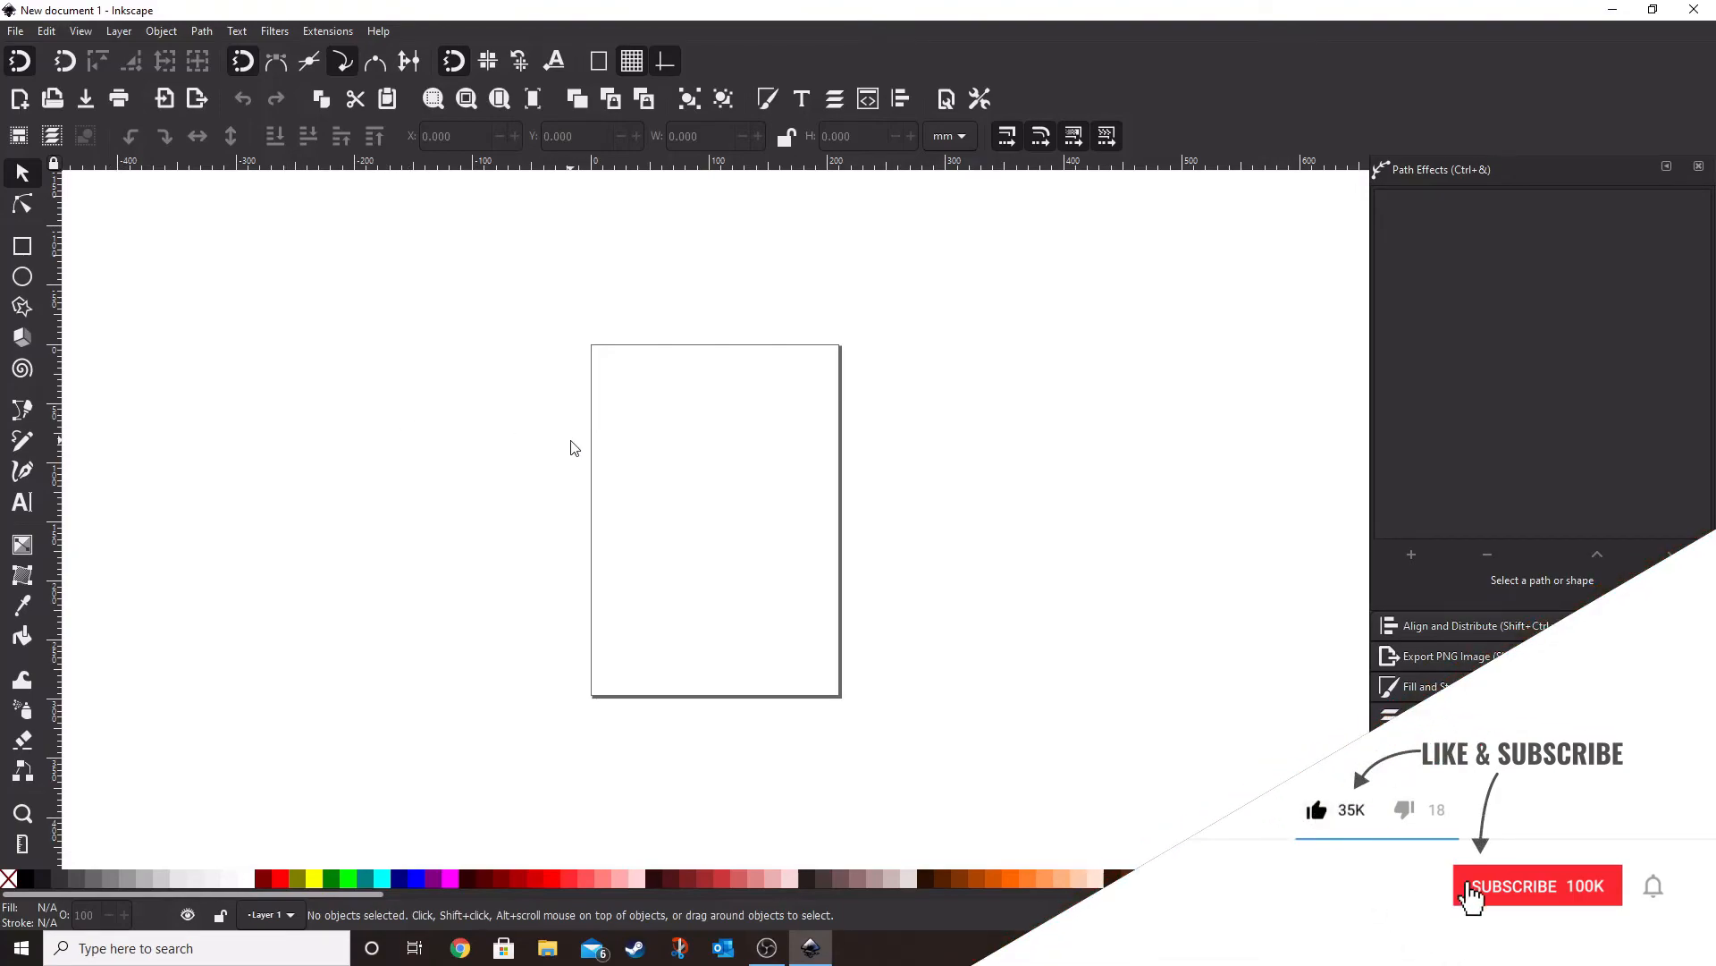
click(1536, 885)
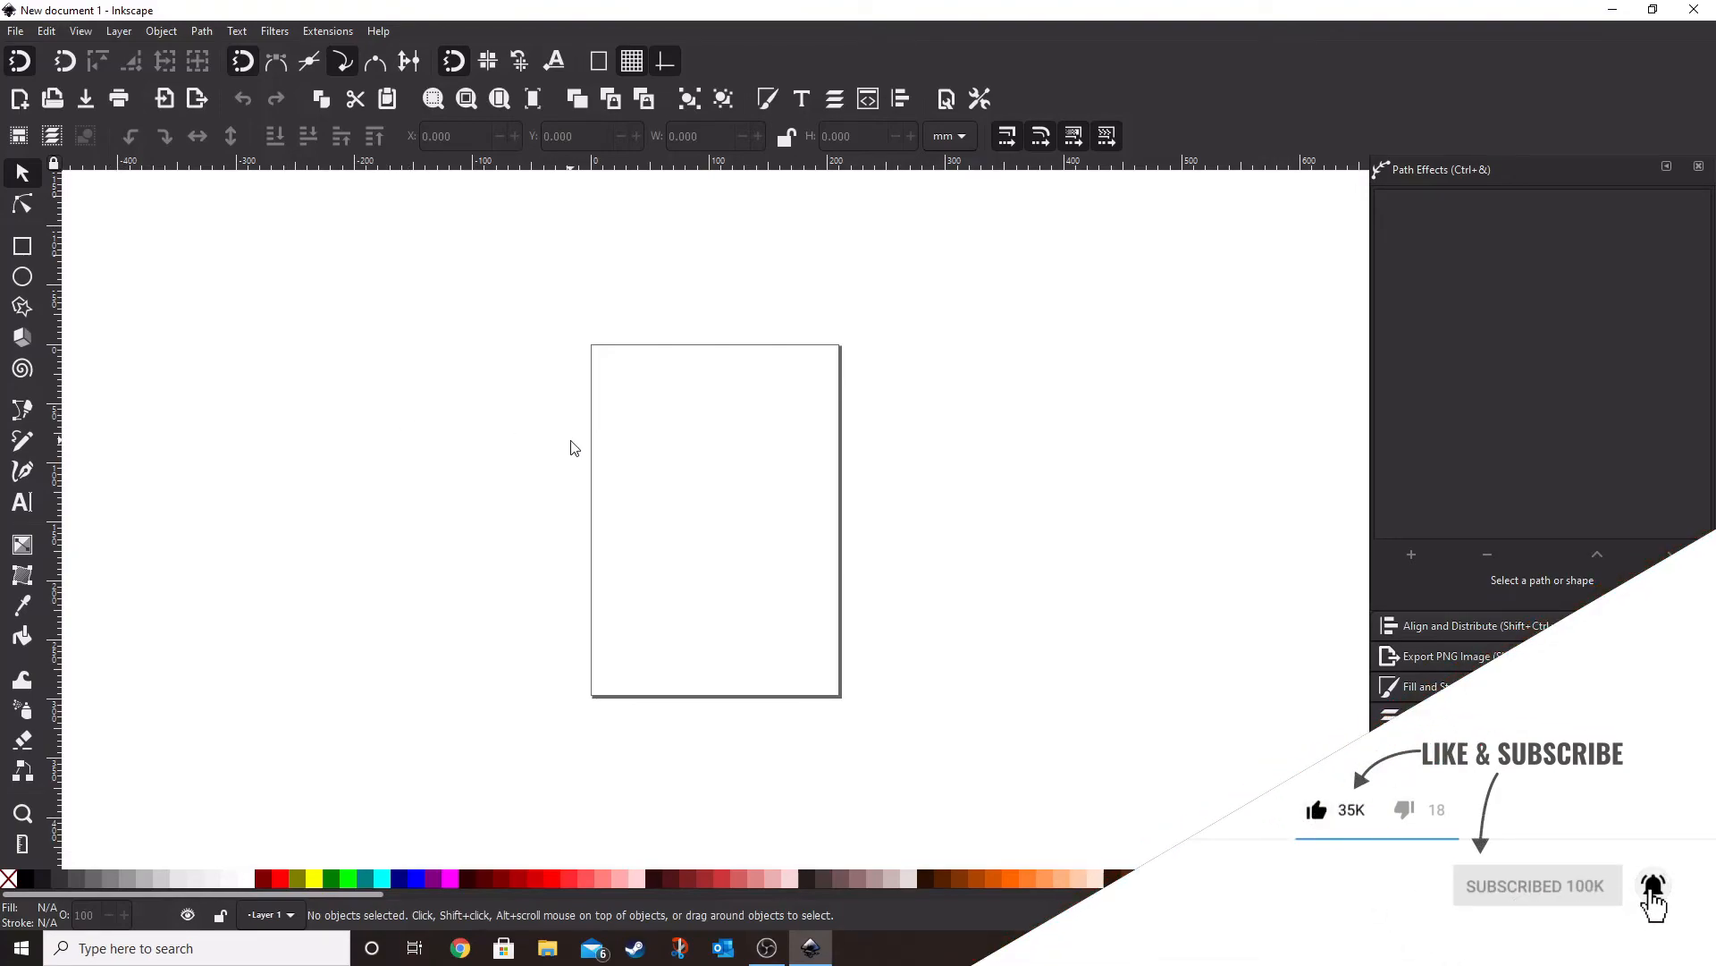